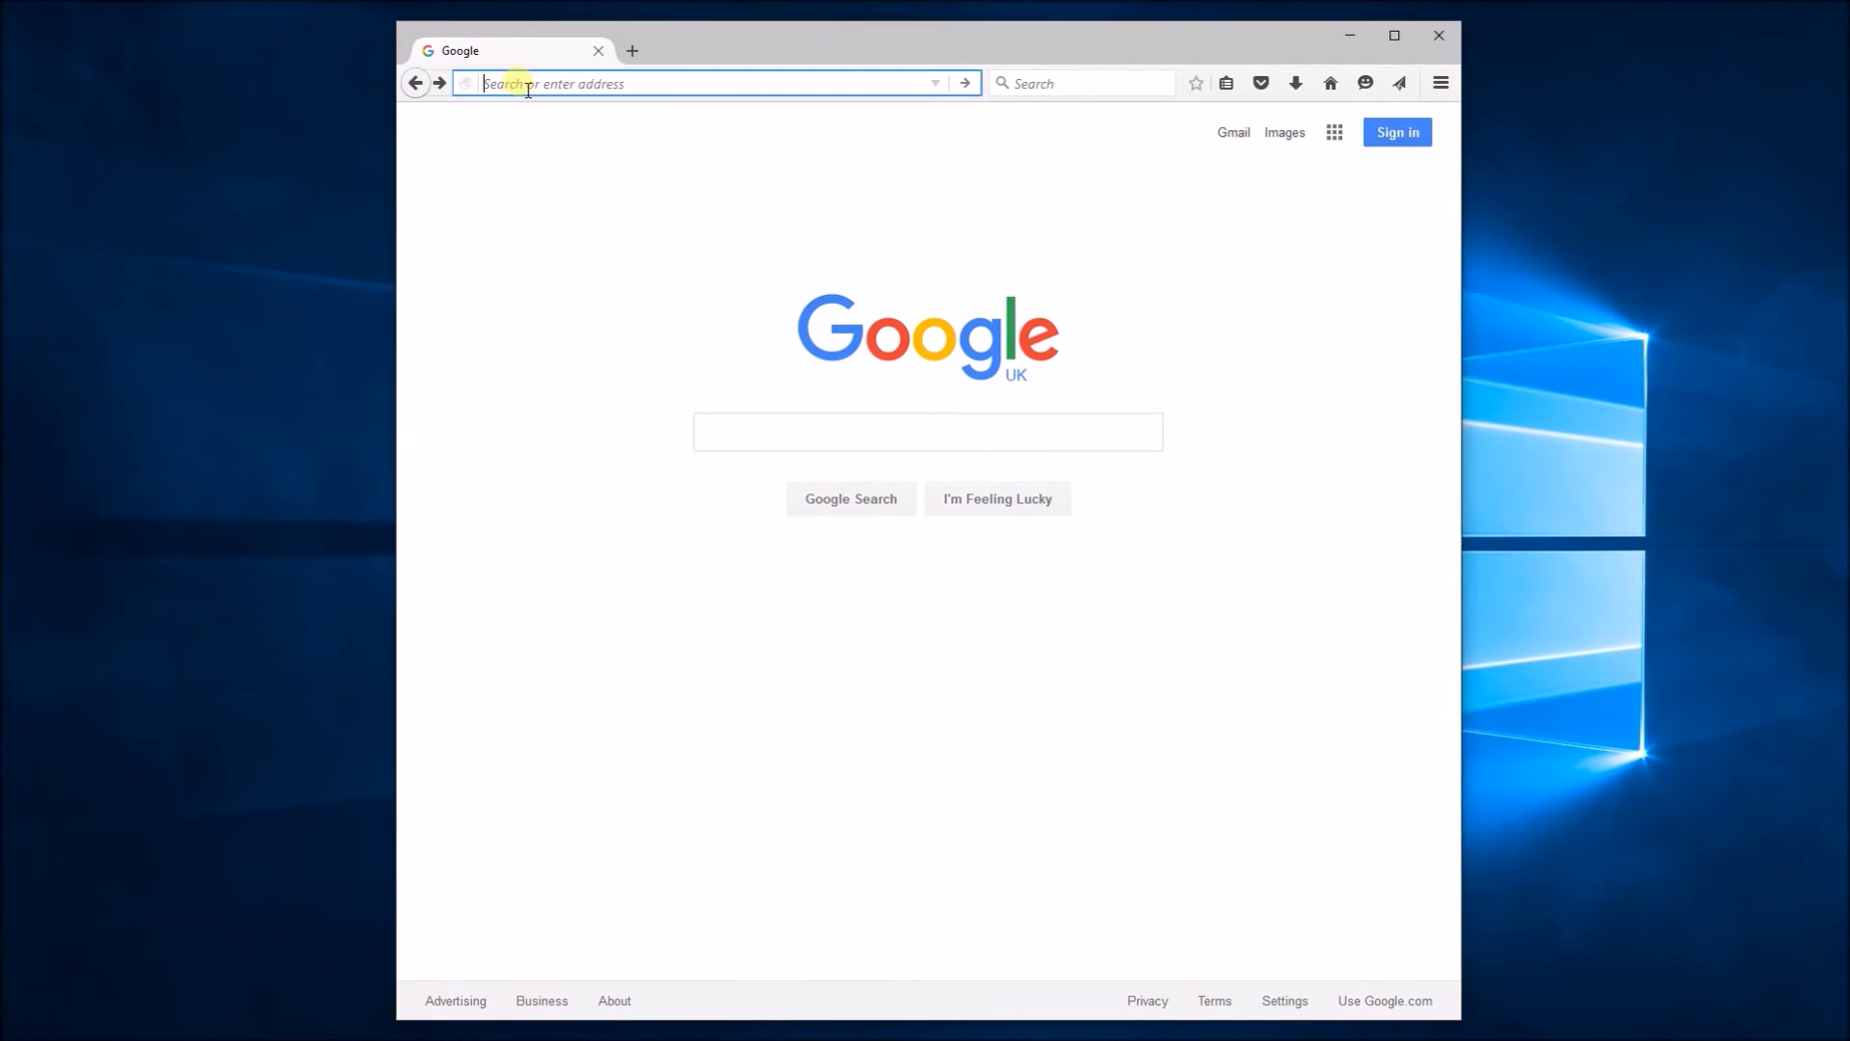
# Download setup-igel-ums-win32_5.01.120.exe from myigel.biz's Universal Management Suite Windows folder
pyautogui.write('myigel.biz/?forcedownload')
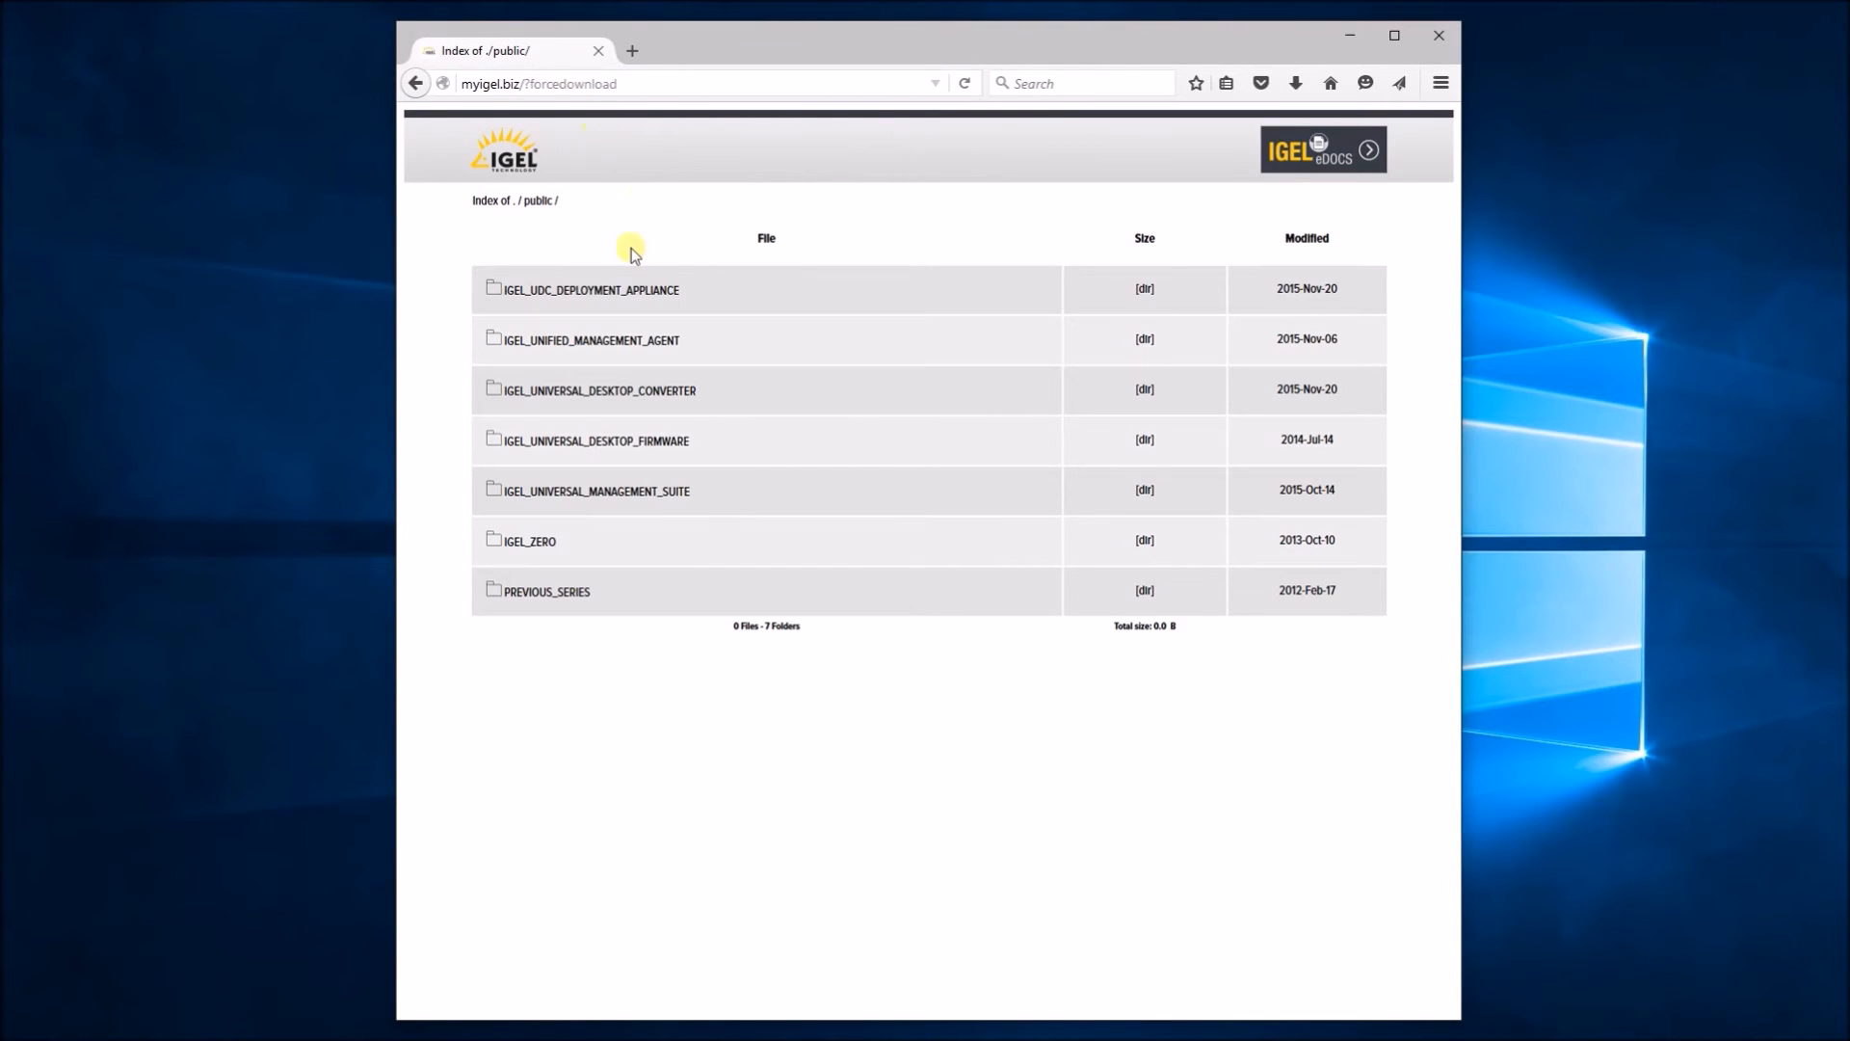
pyautogui.moveTo(595, 490)
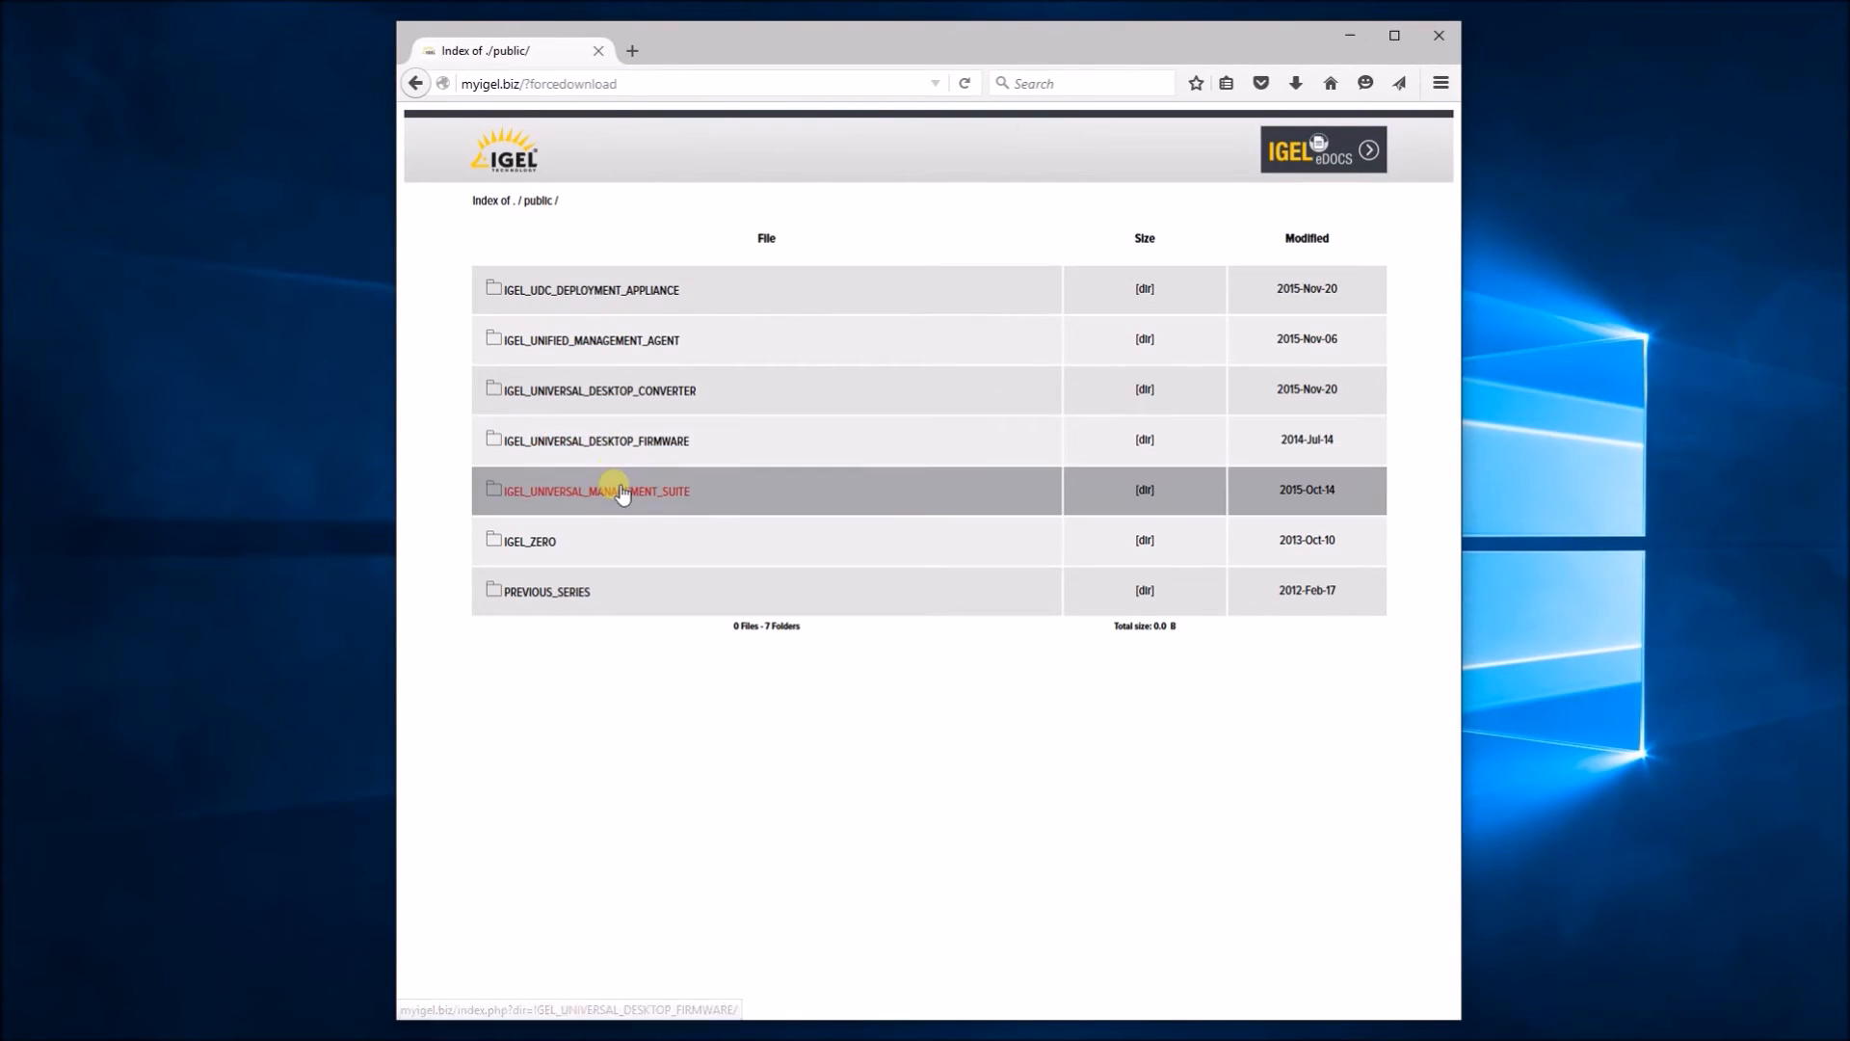
pyautogui.click(595, 489)
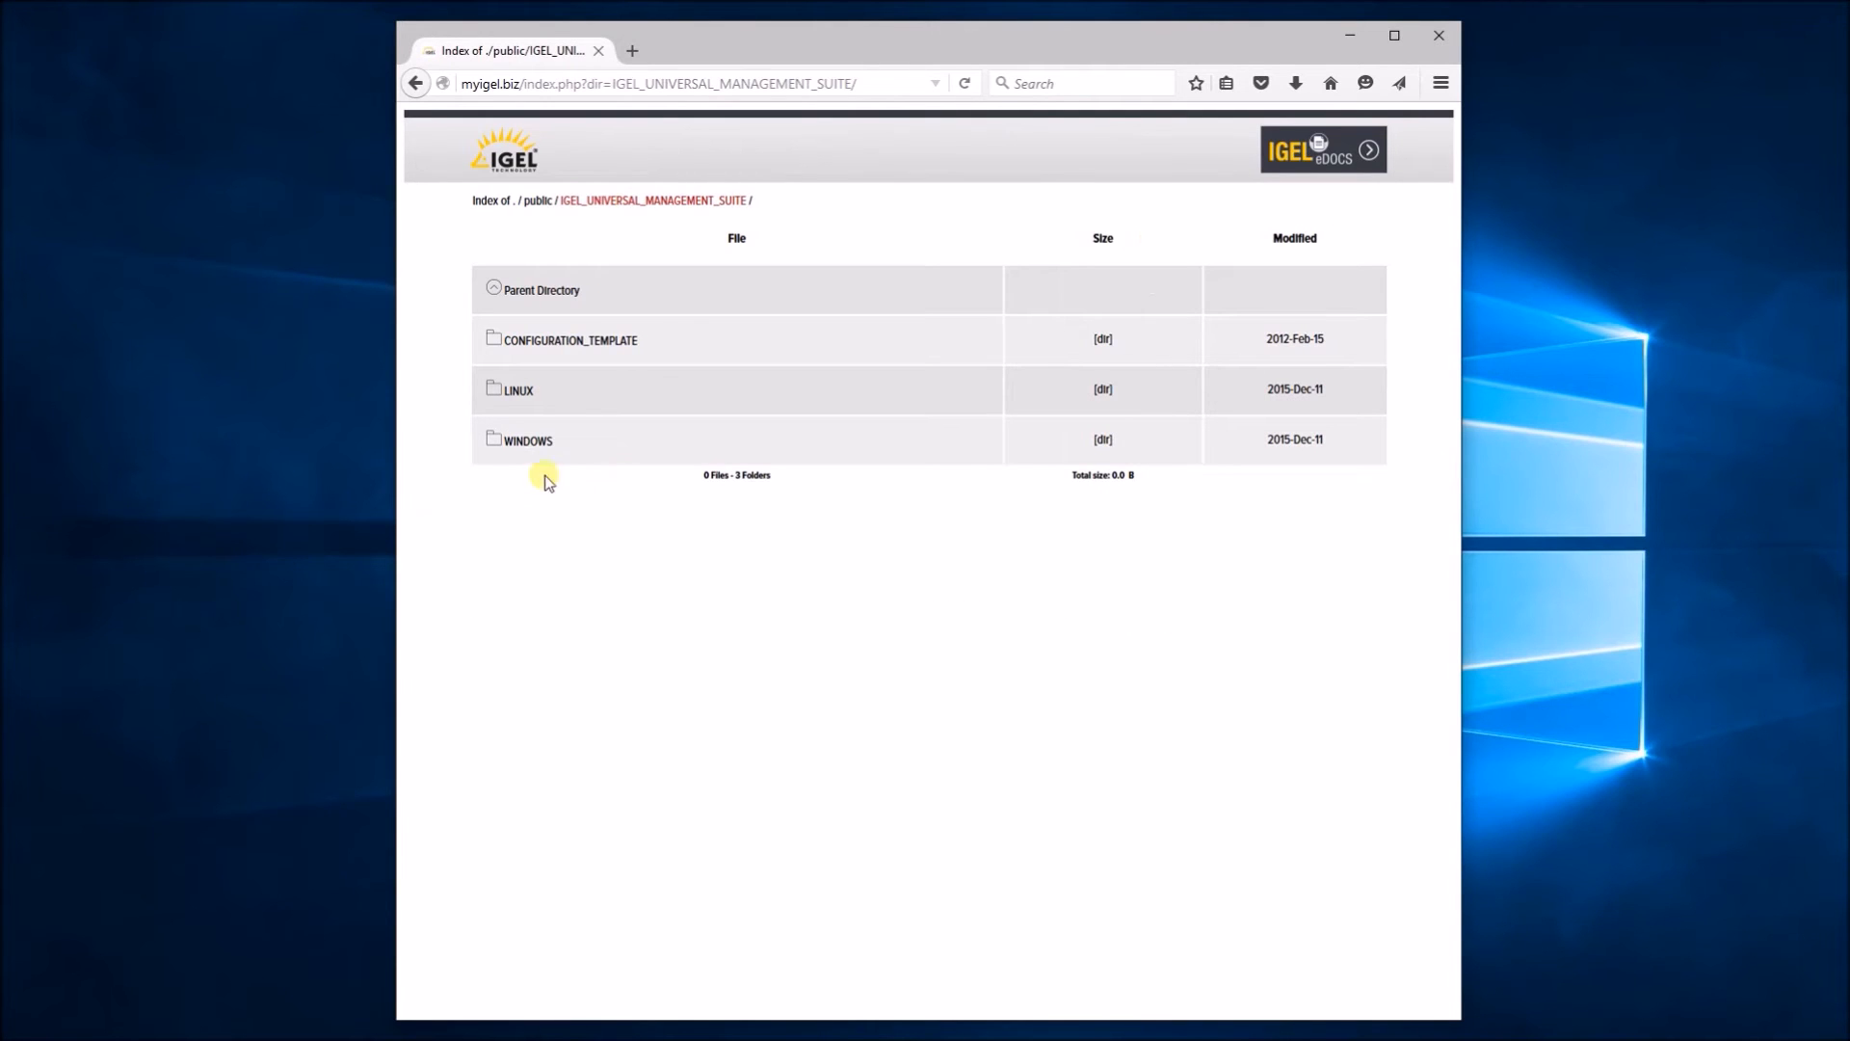
pyautogui.click(527, 440)
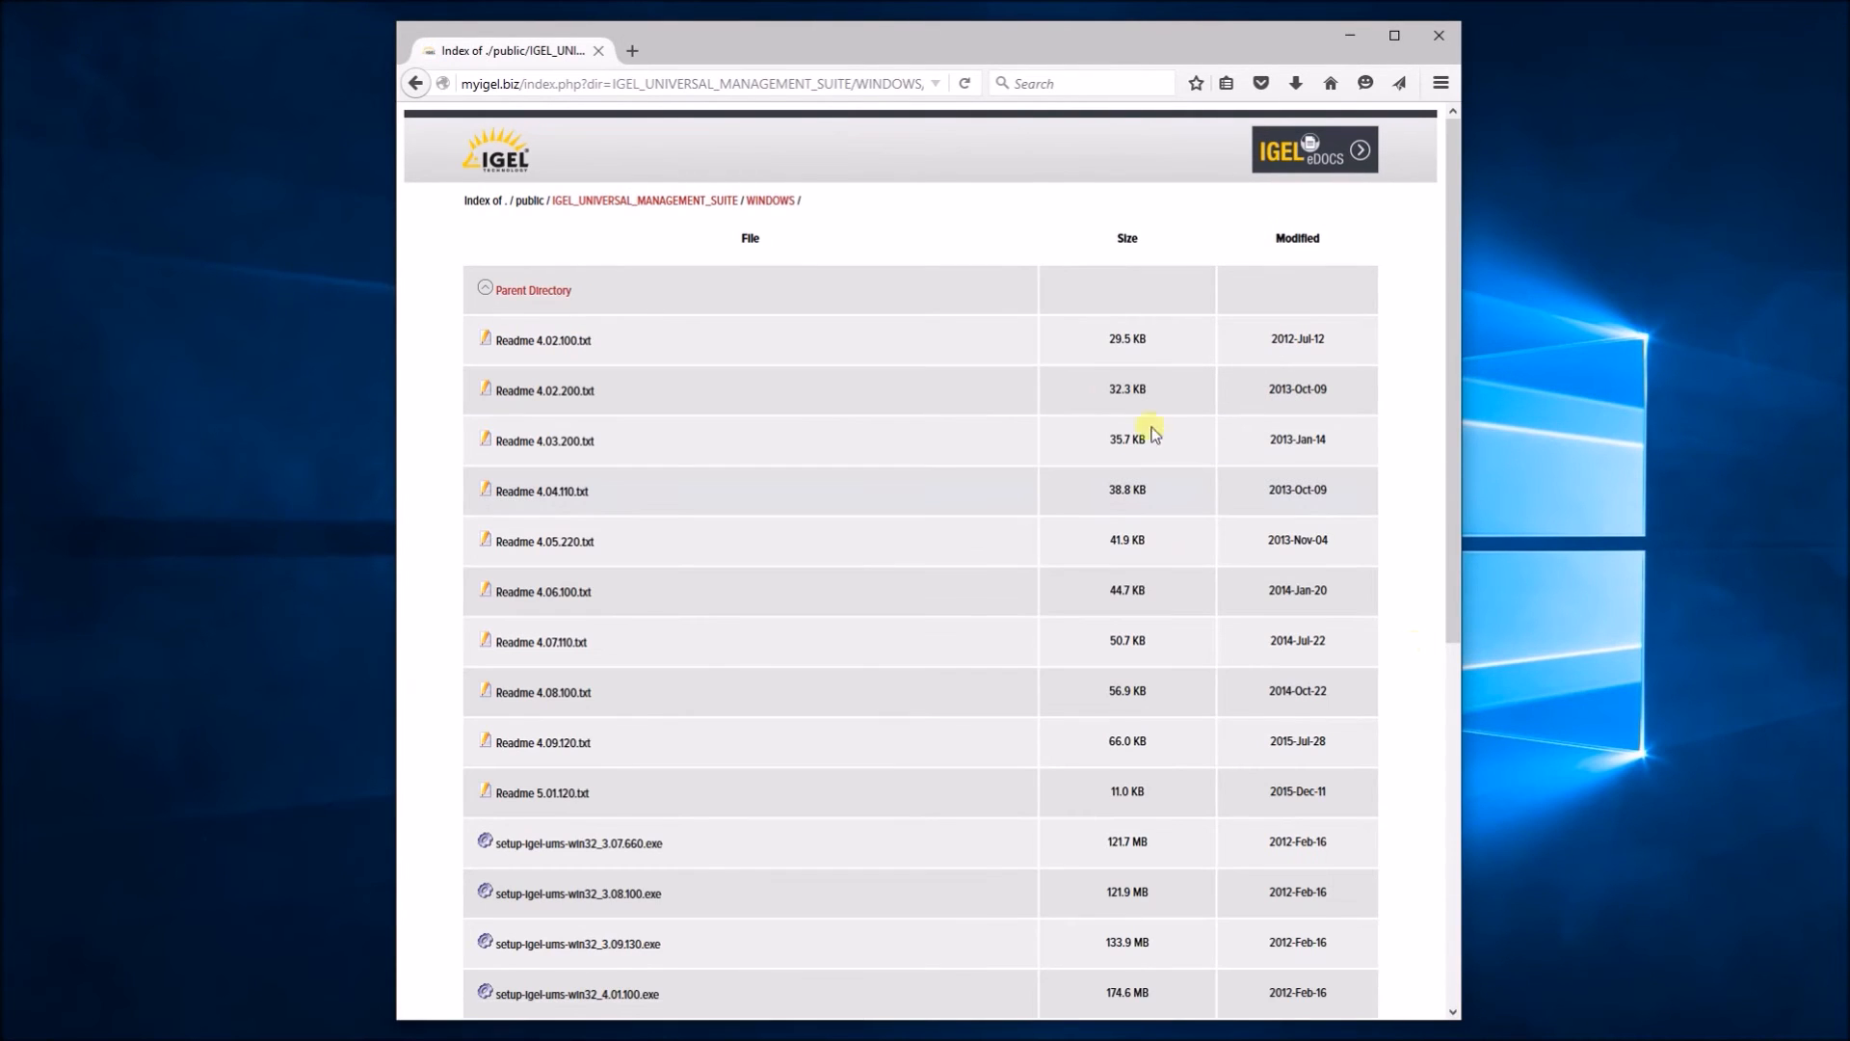
pyautogui.scroll(-3)
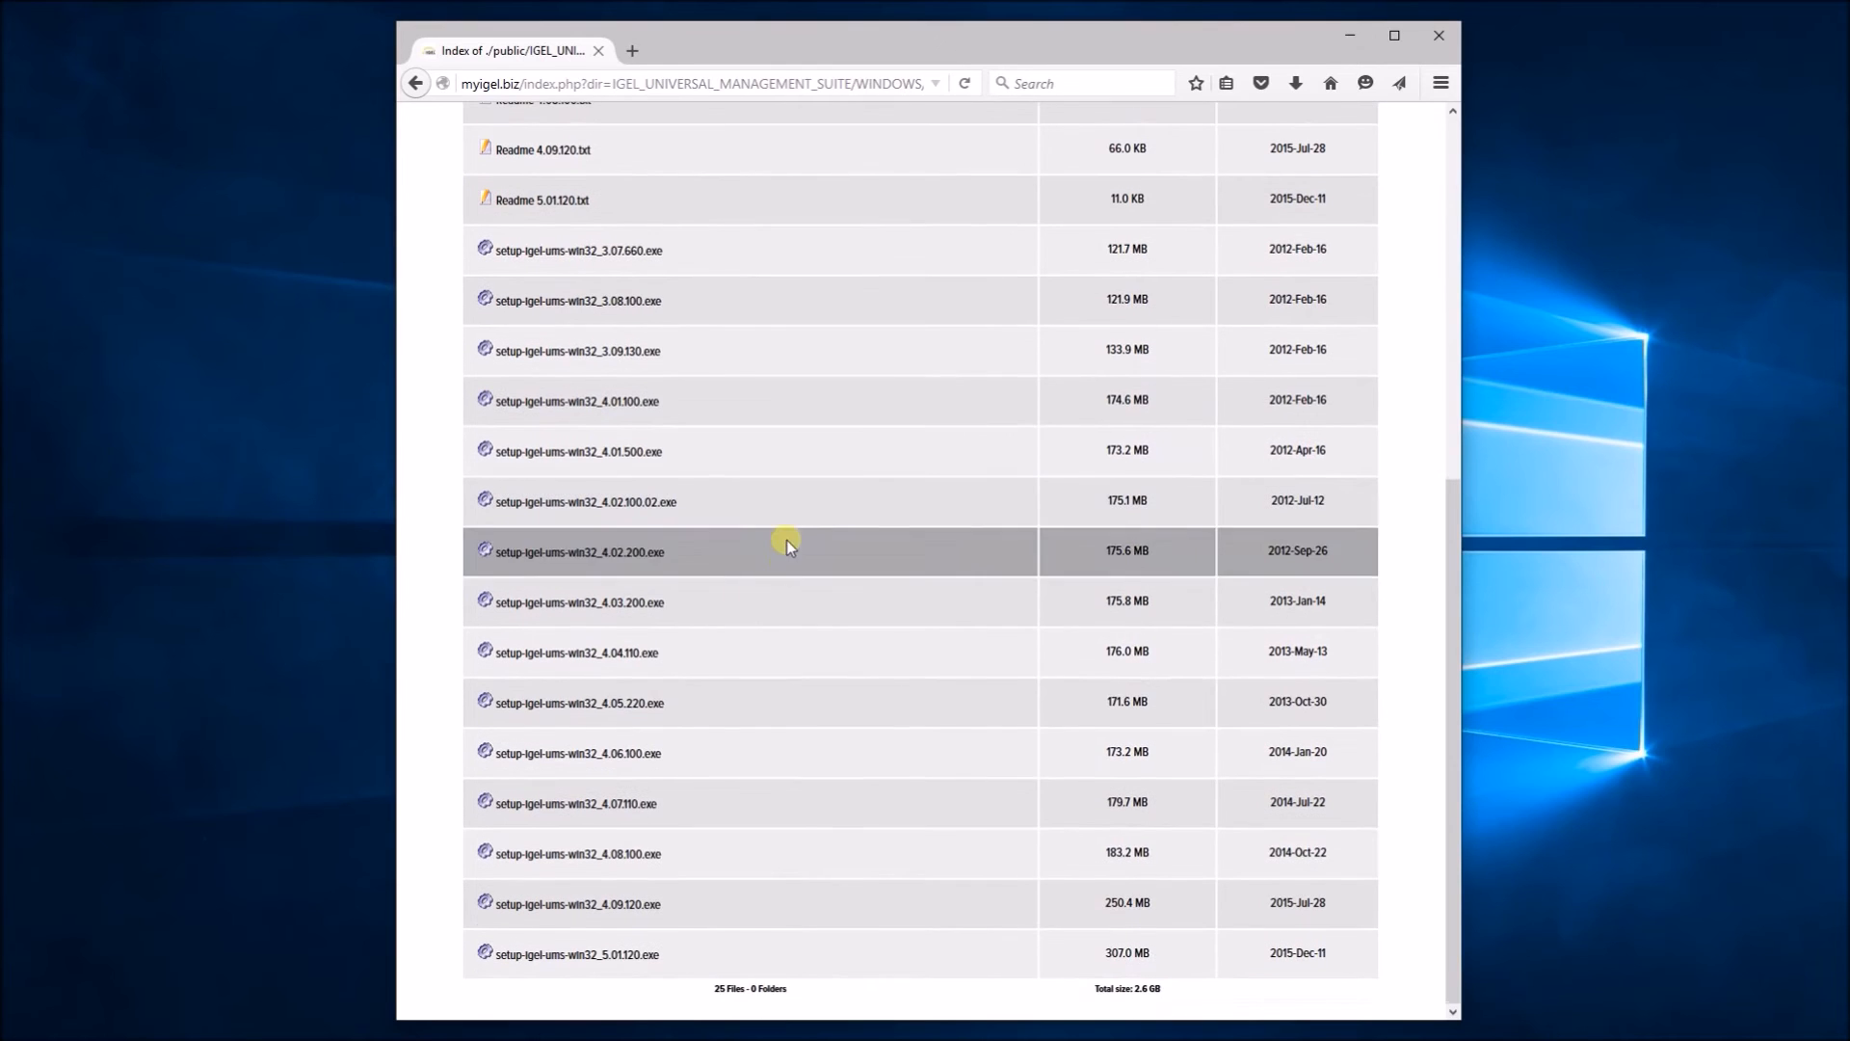
pyautogui.moveTo(642, 960)
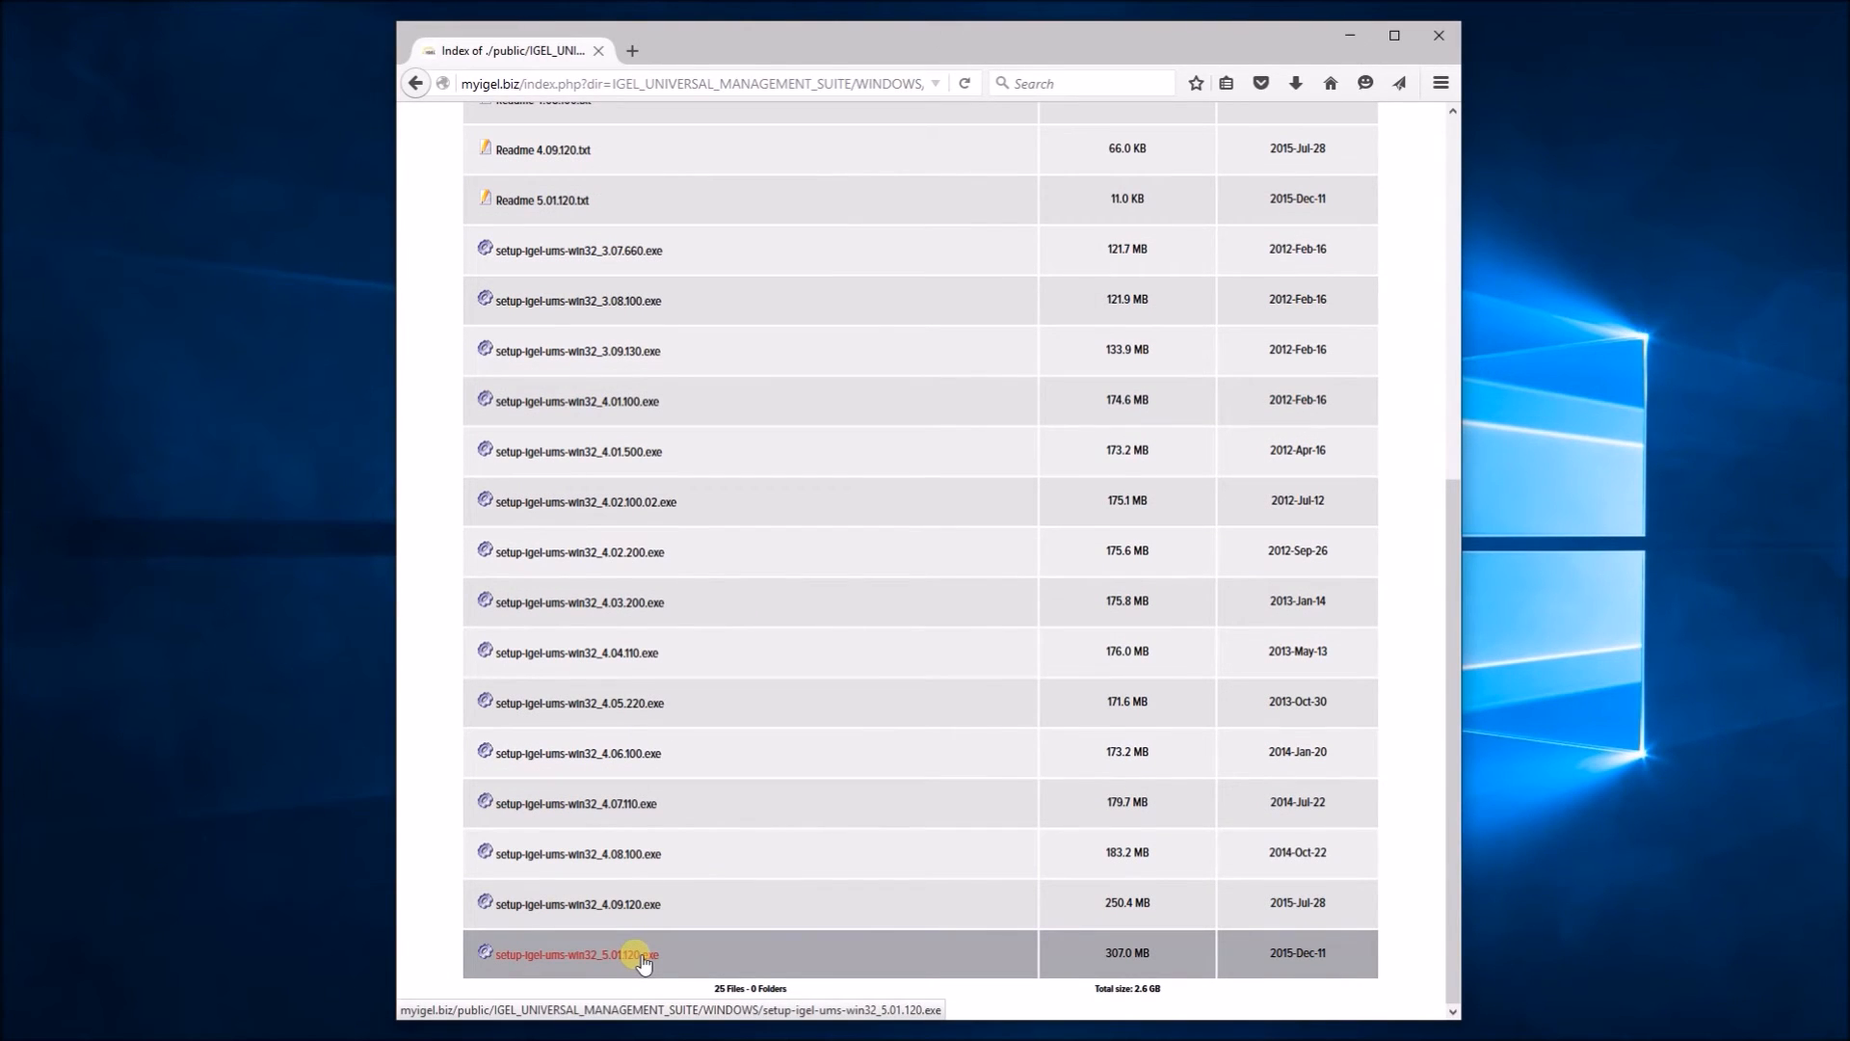
pyautogui.click(574, 953)
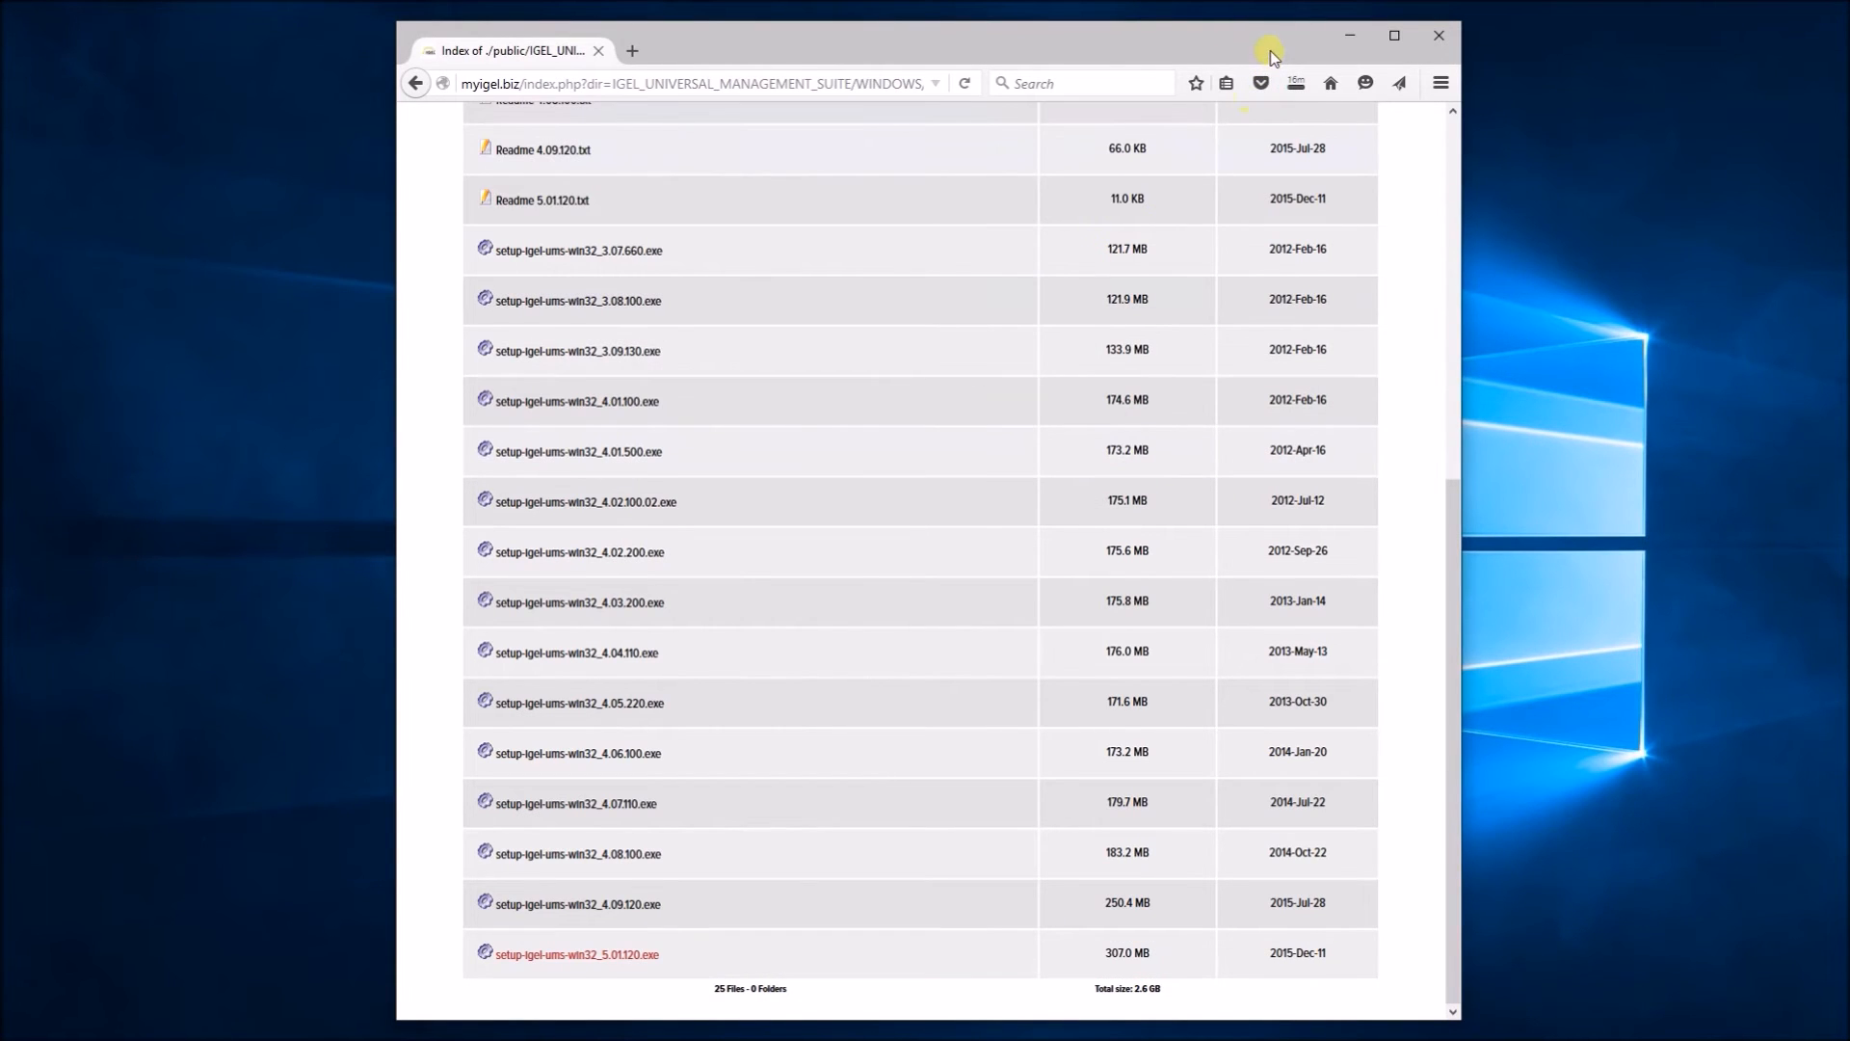
pyautogui.click(1294, 83)
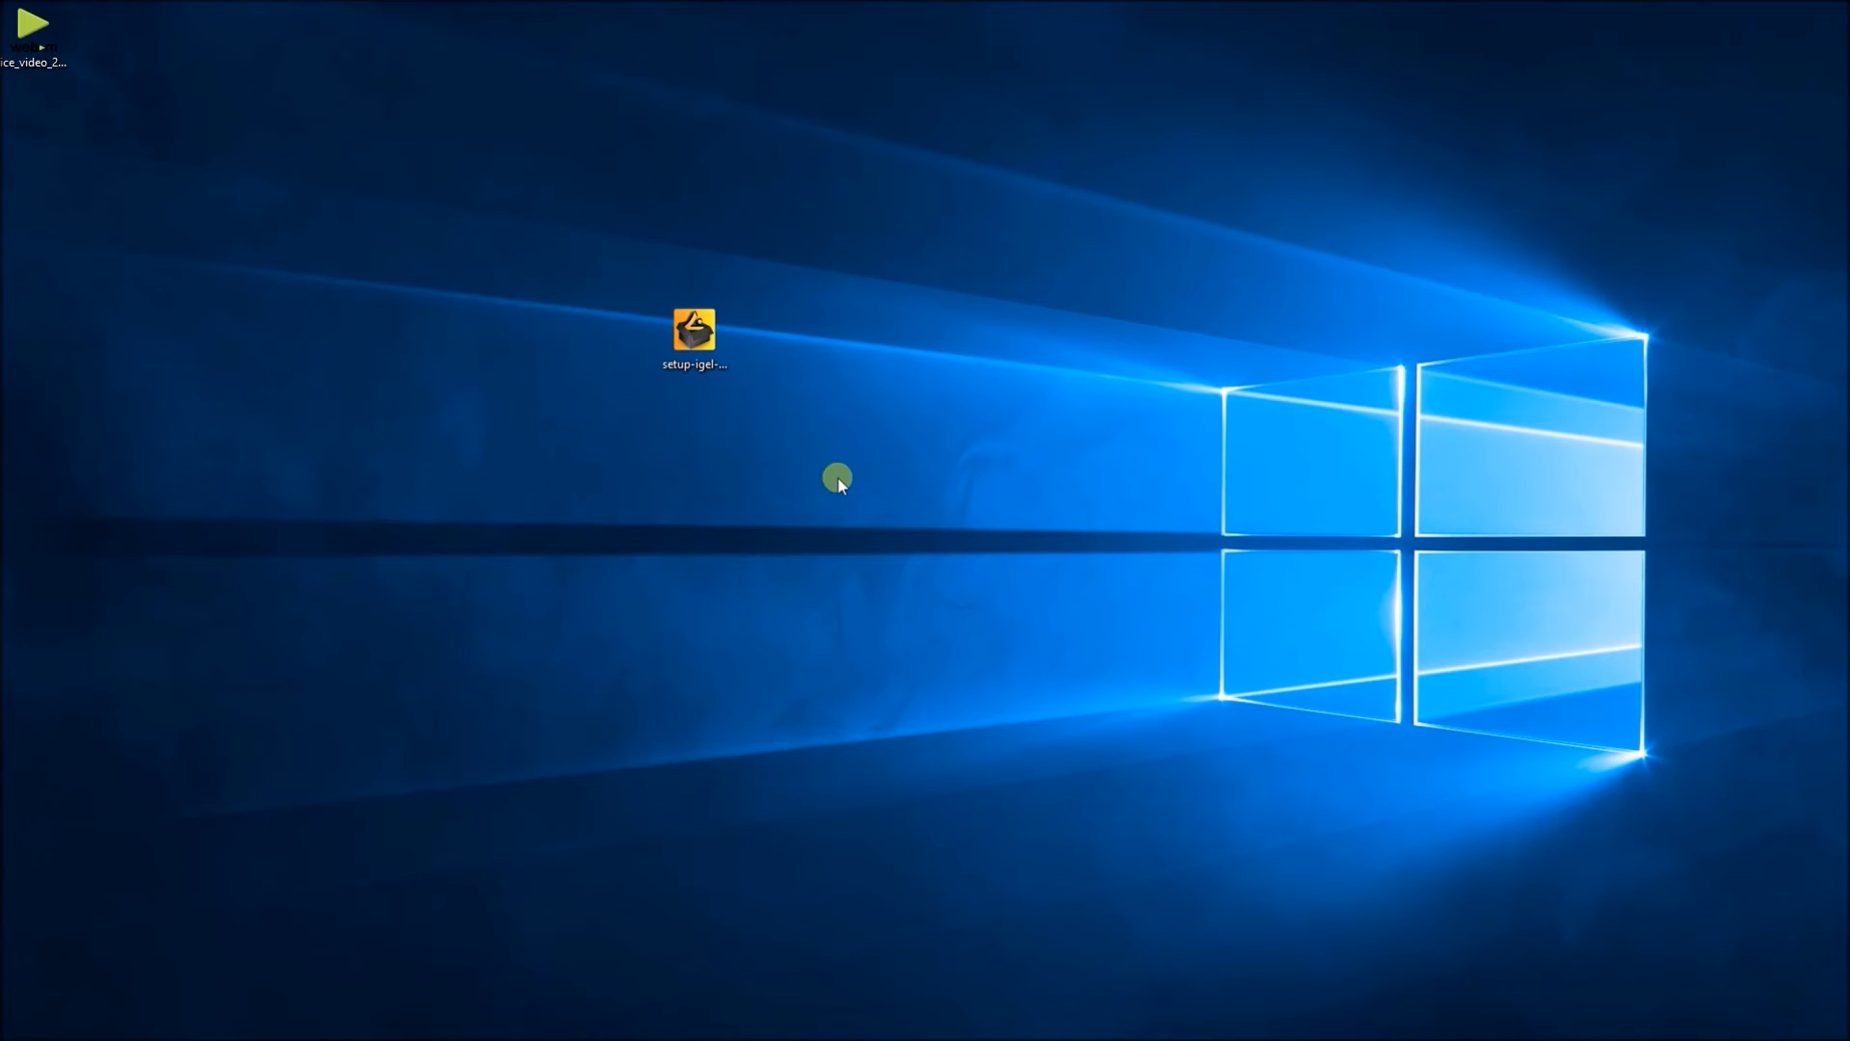
pyautogui.click(694, 335)
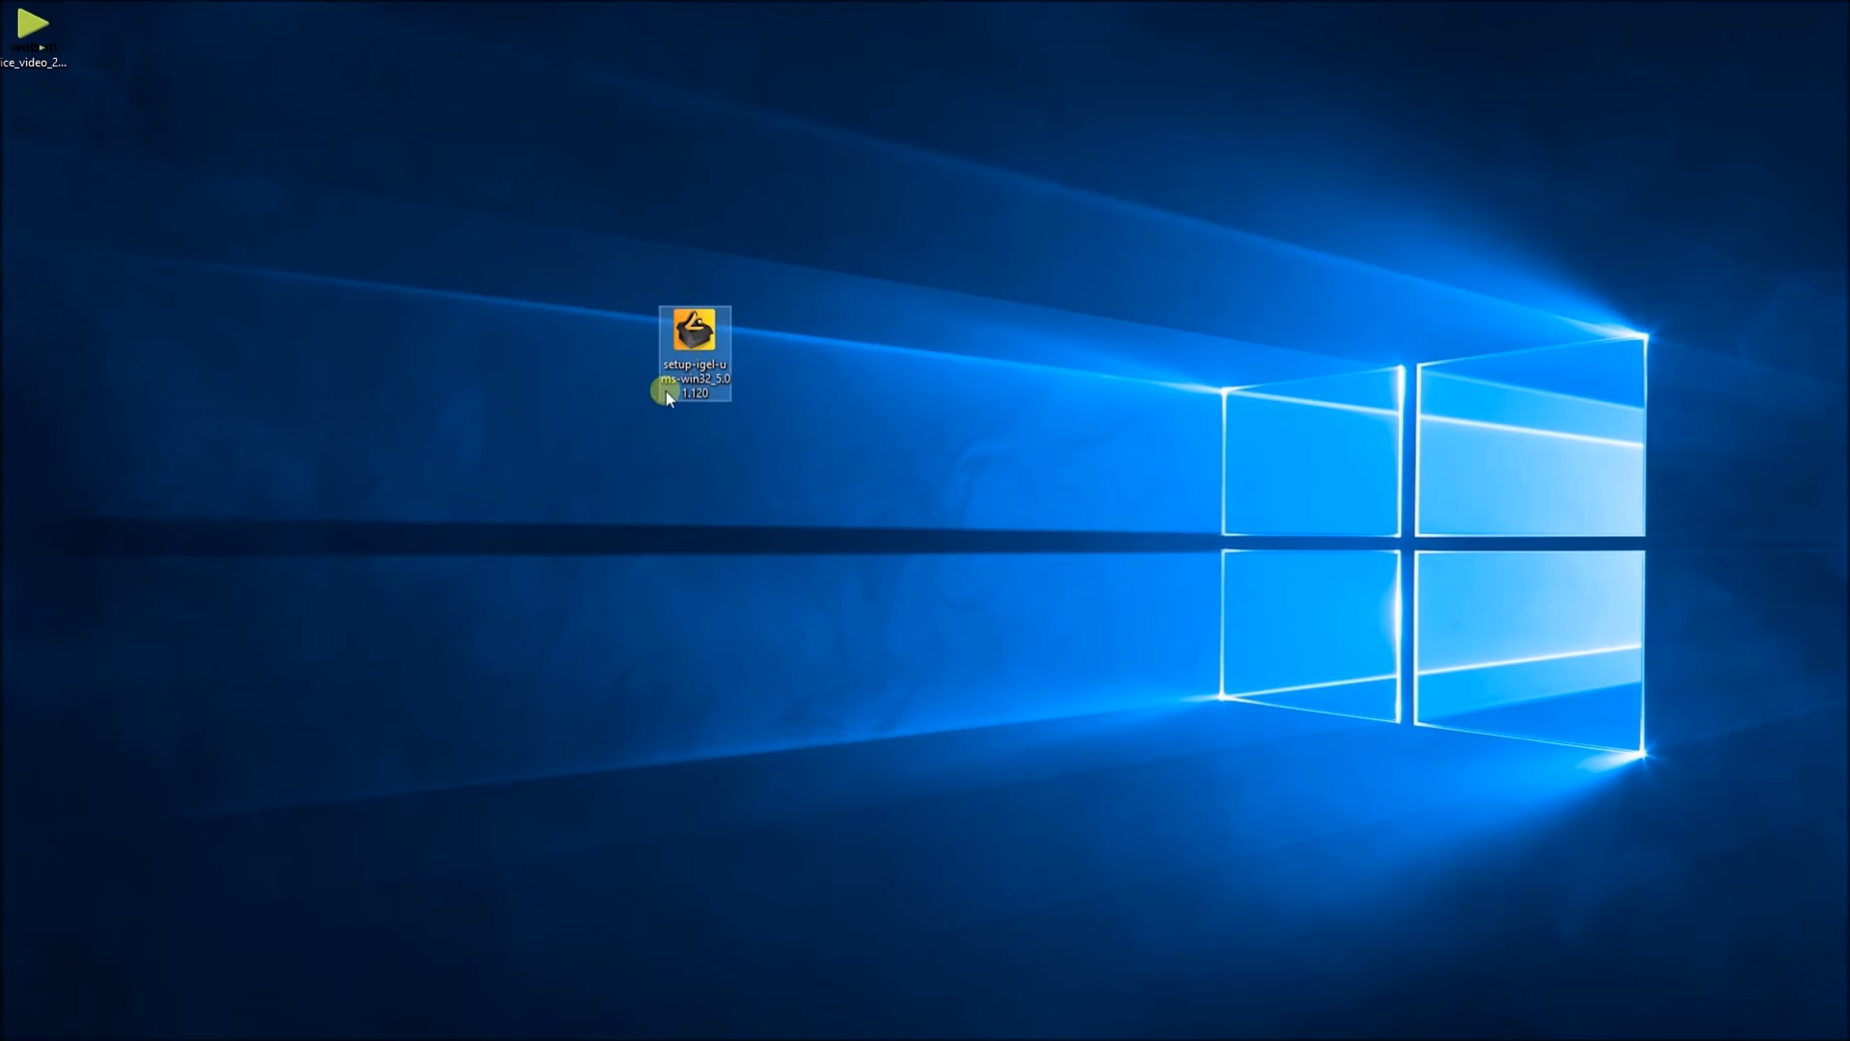
pyautogui.click(530, 415)
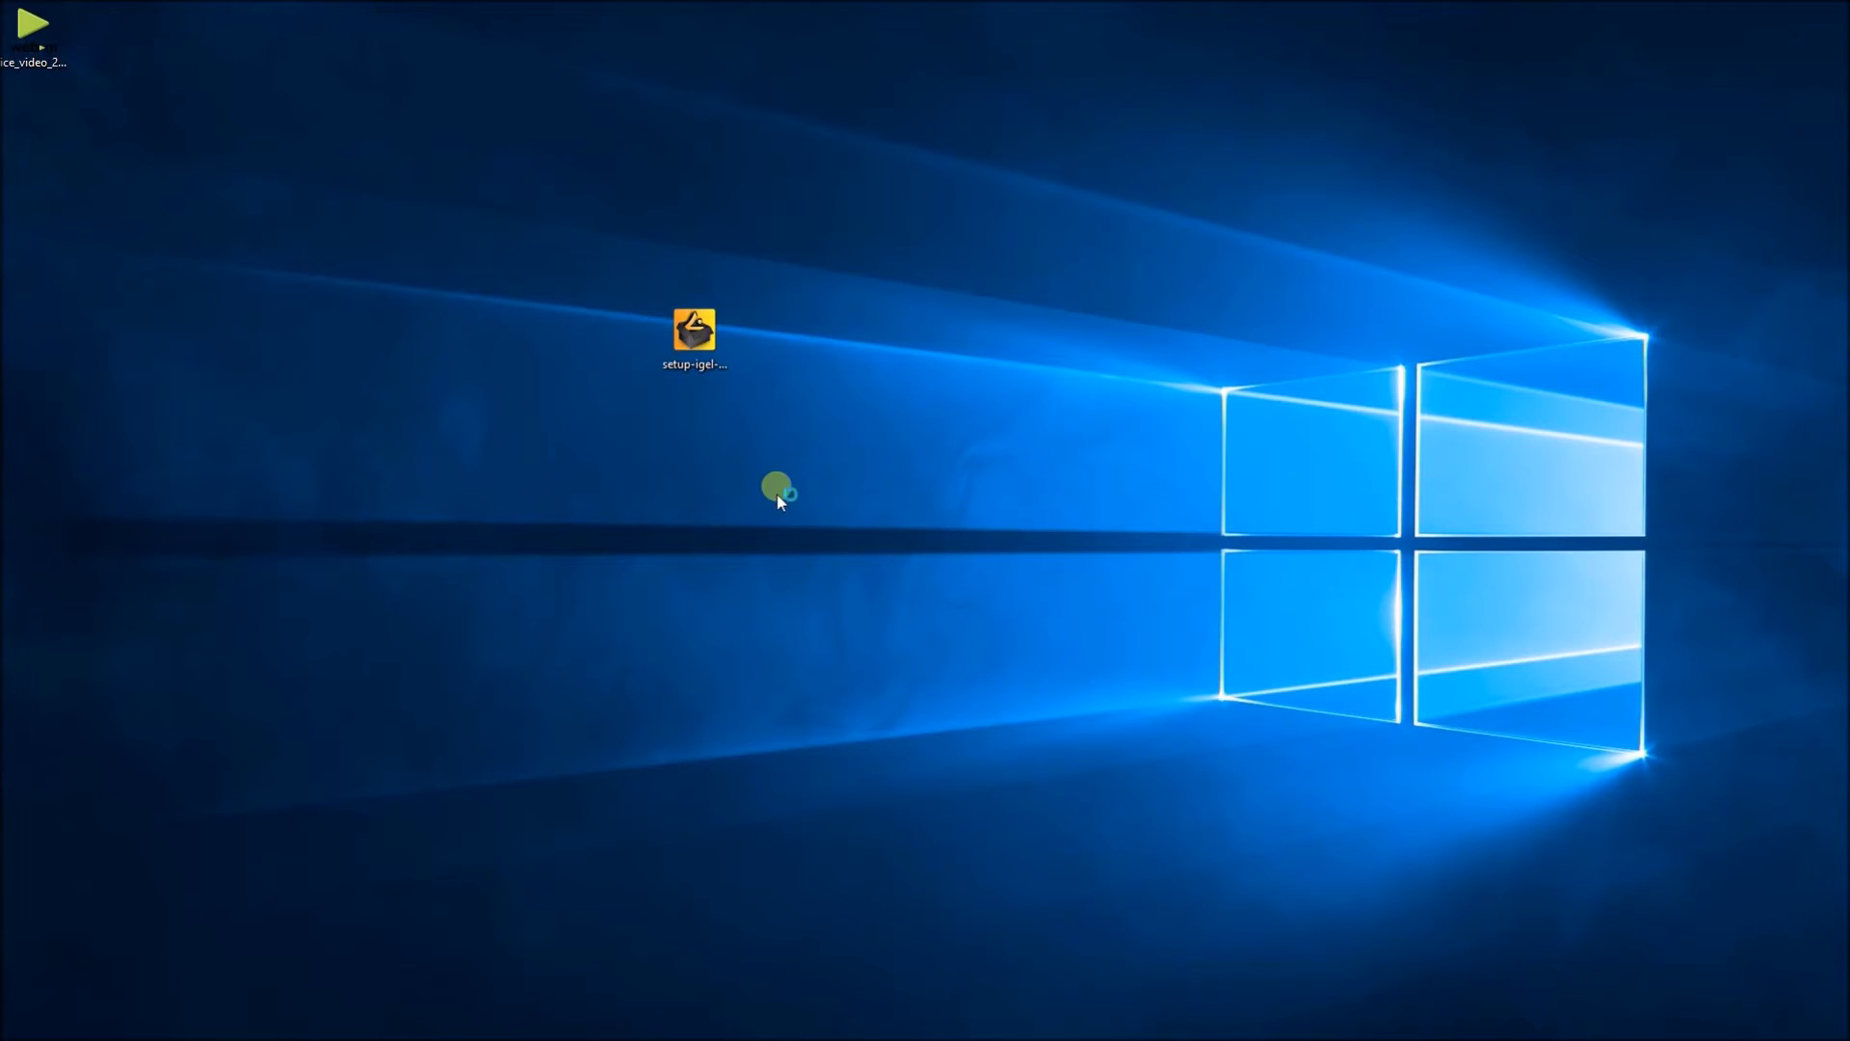
# Run the UMS 5 installer, accept the licence, and keep the default installation folder
pyautogui.doubleClick(694, 336)
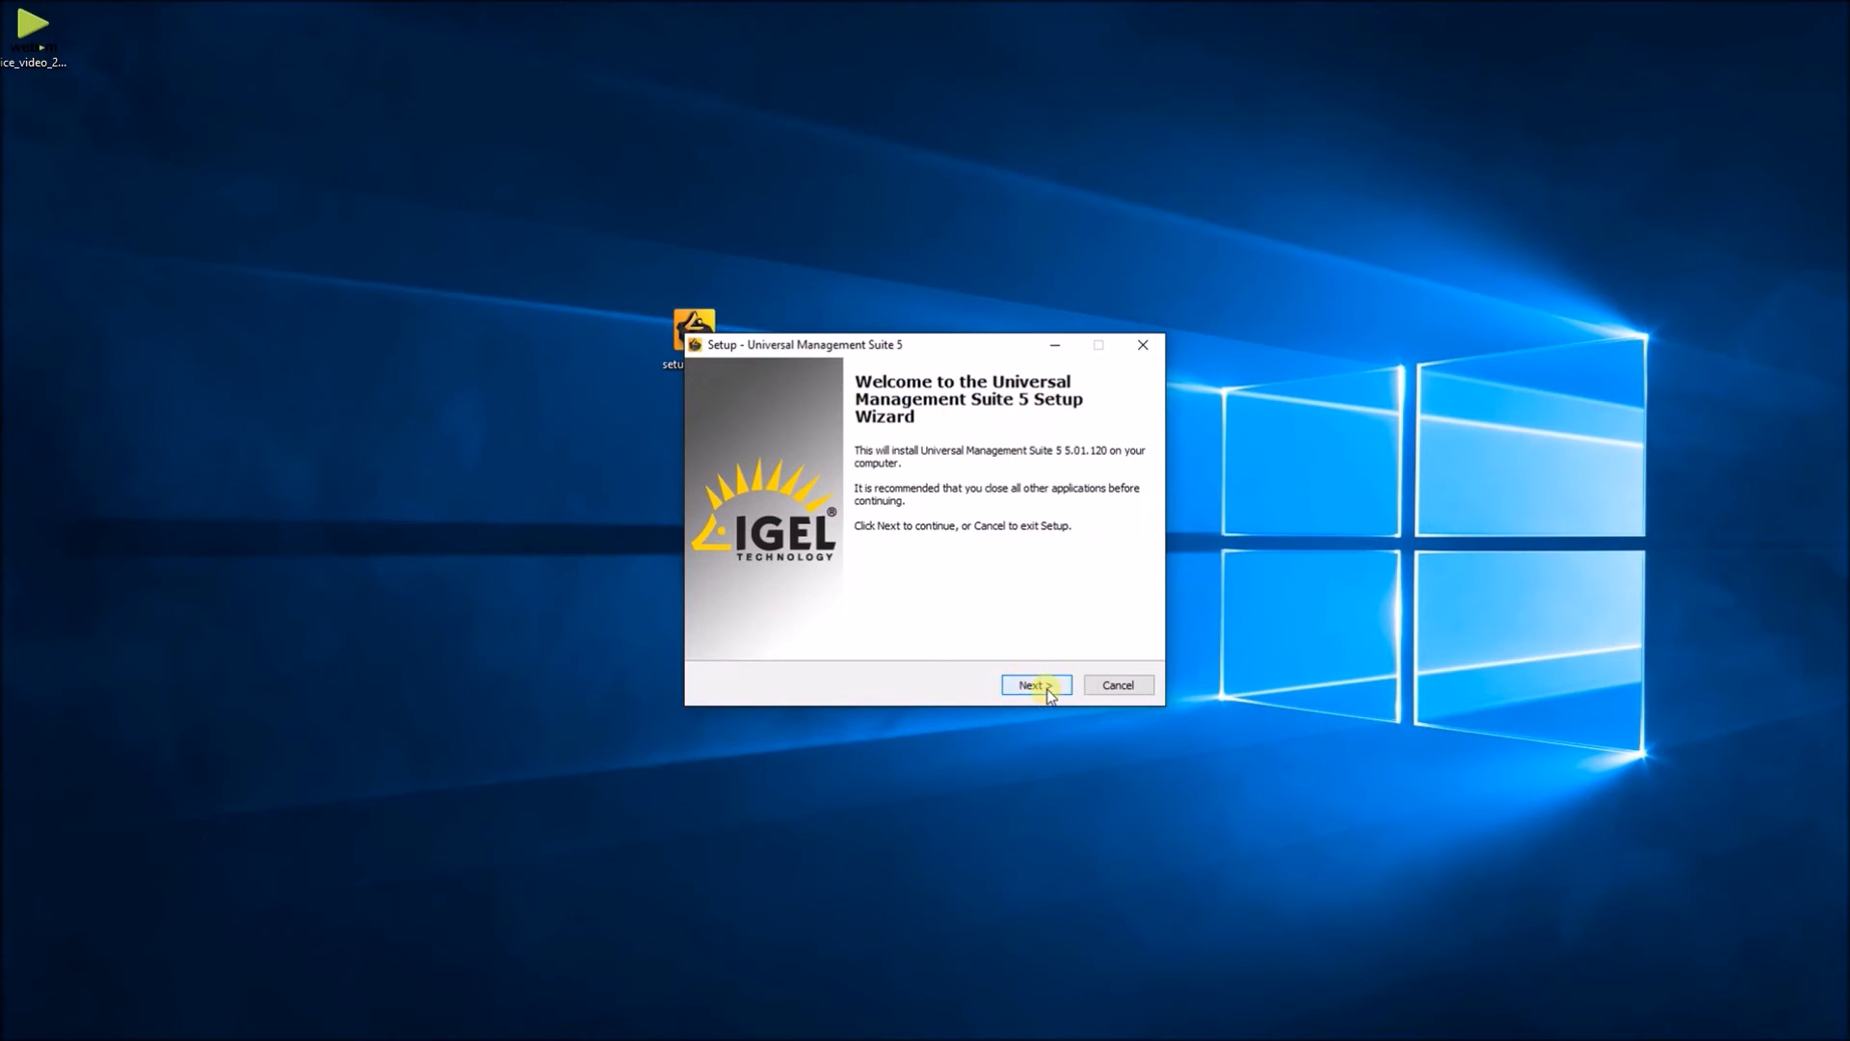
pyautogui.click(1035, 685)
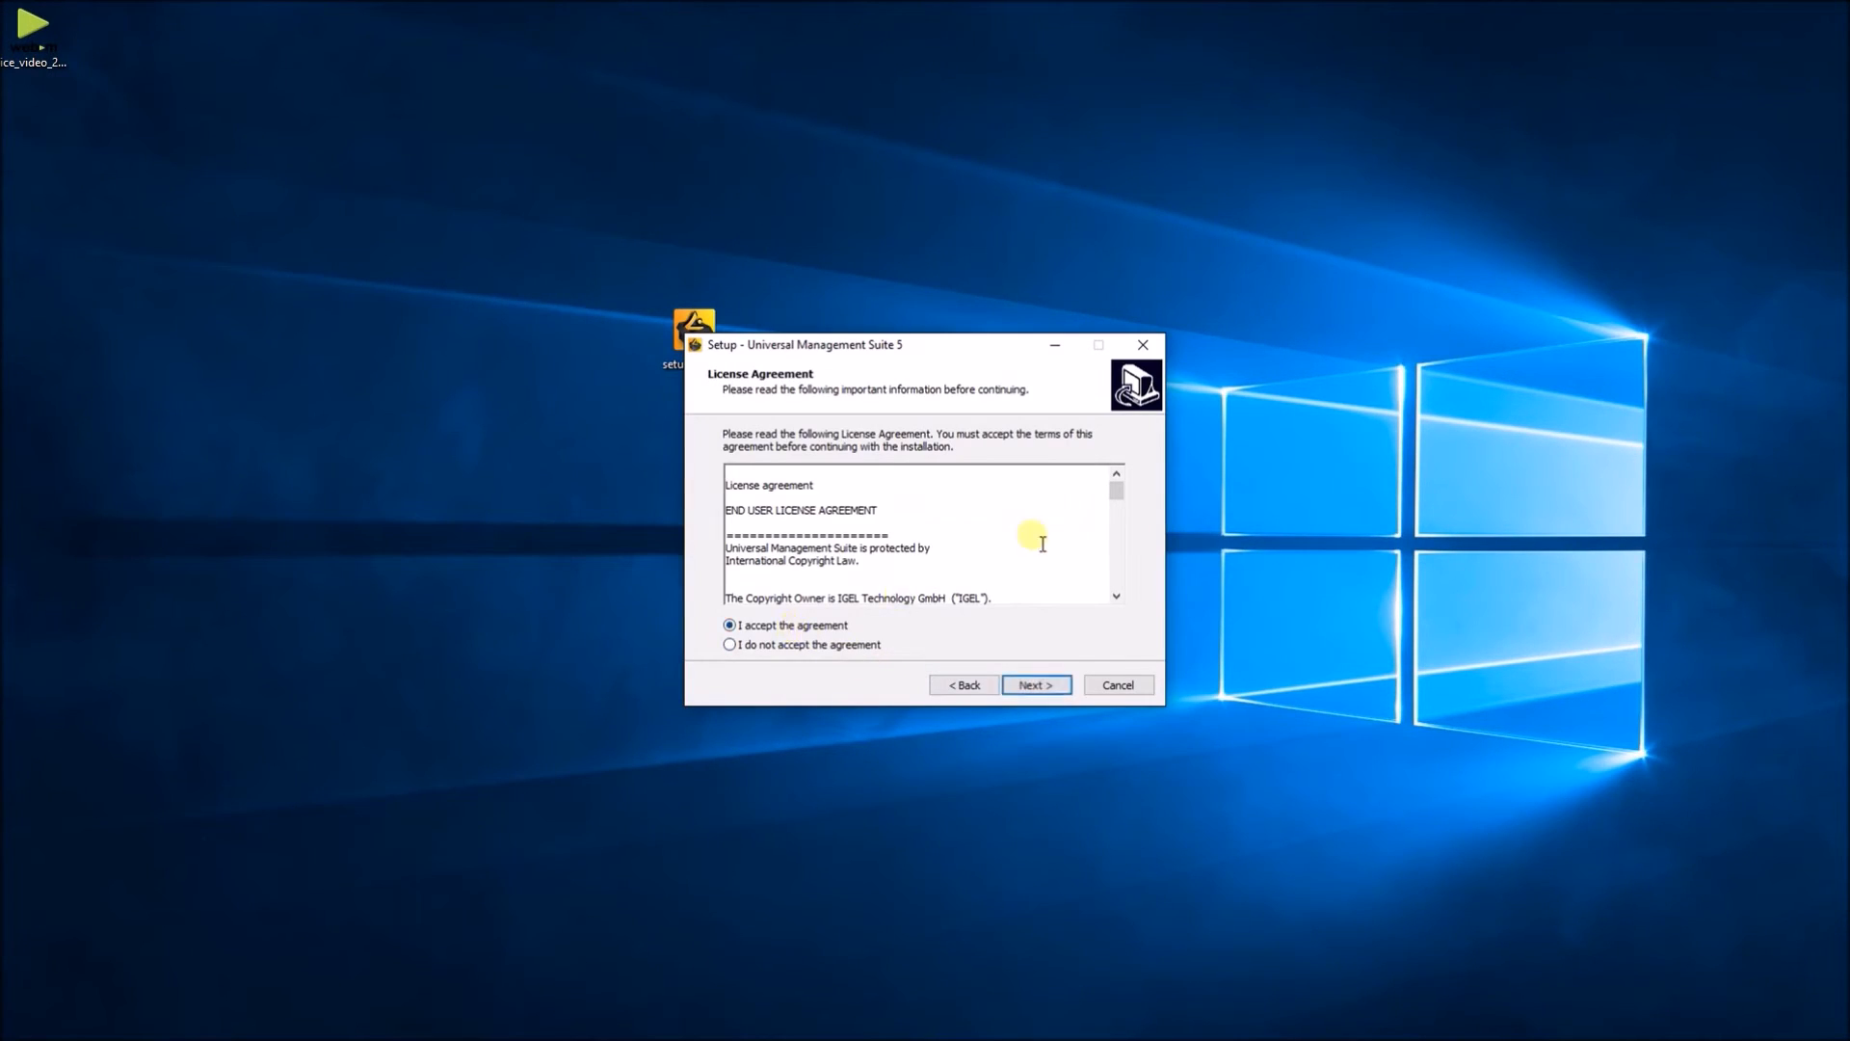
pyautogui.scroll(-3)
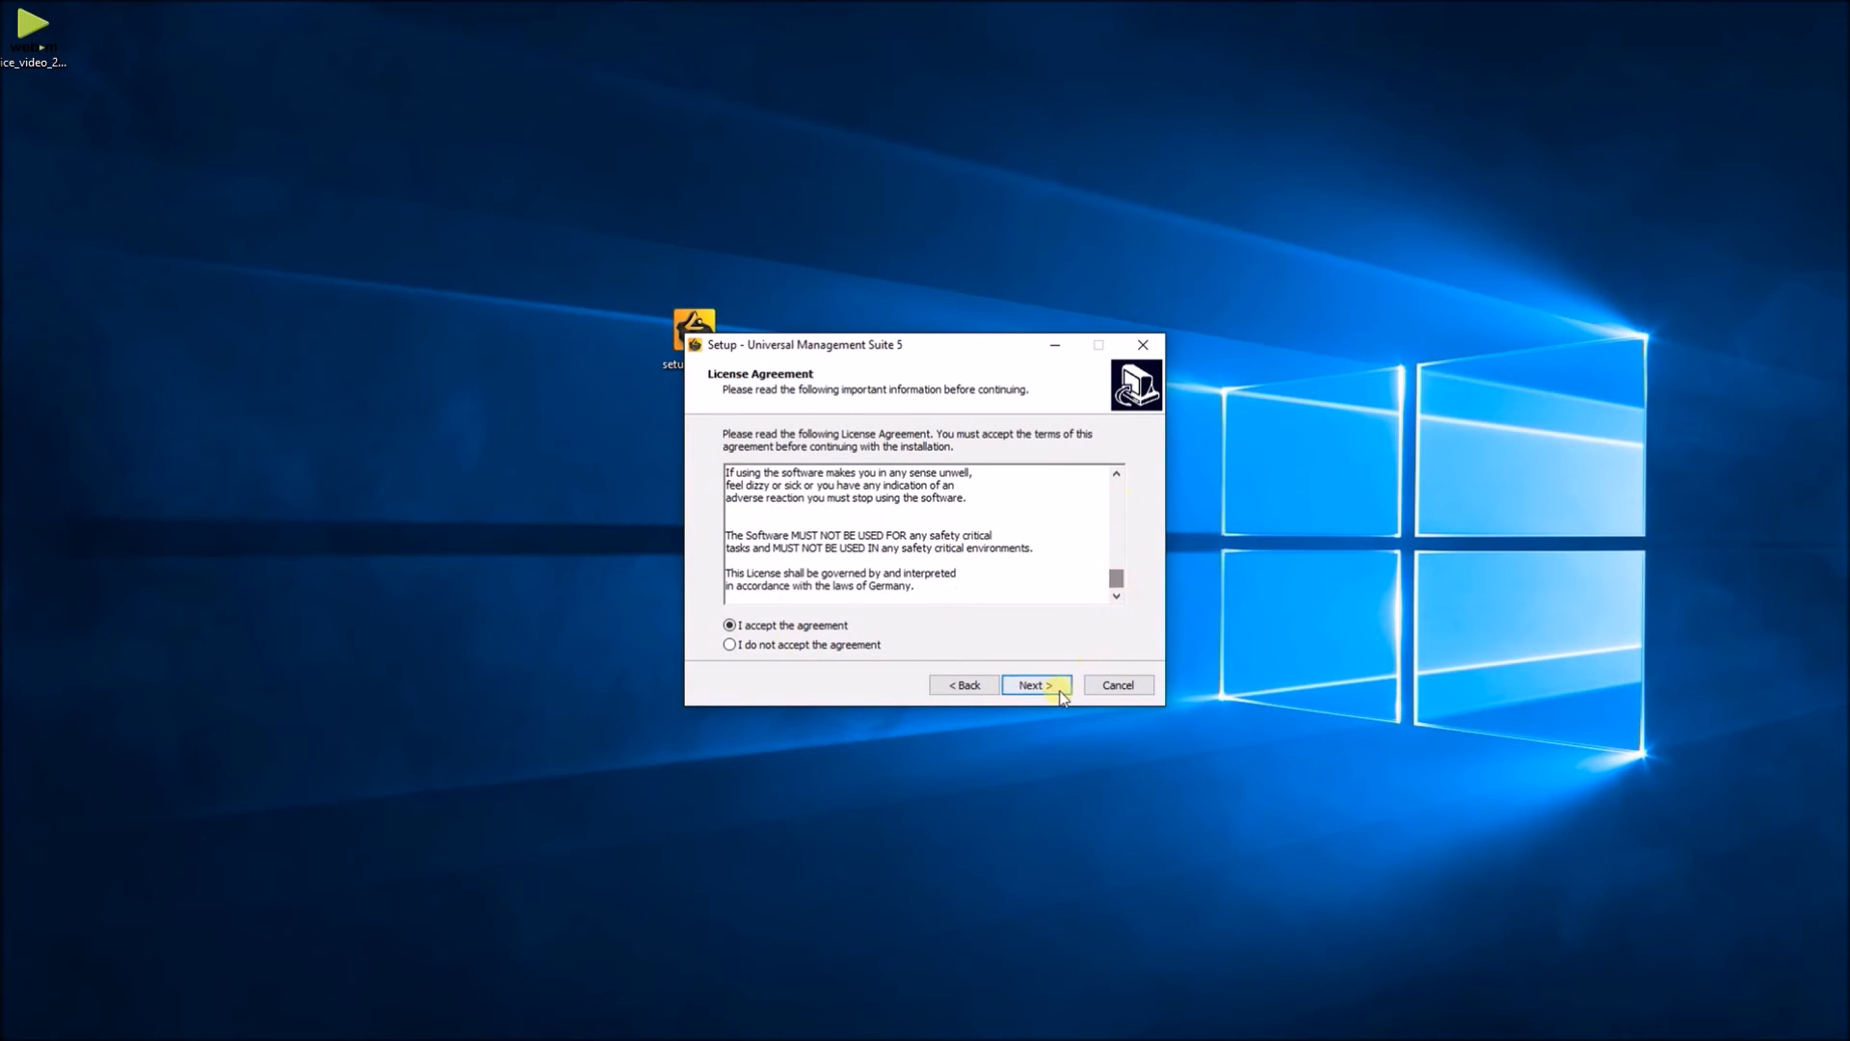
pyautogui.click(1032, 684)
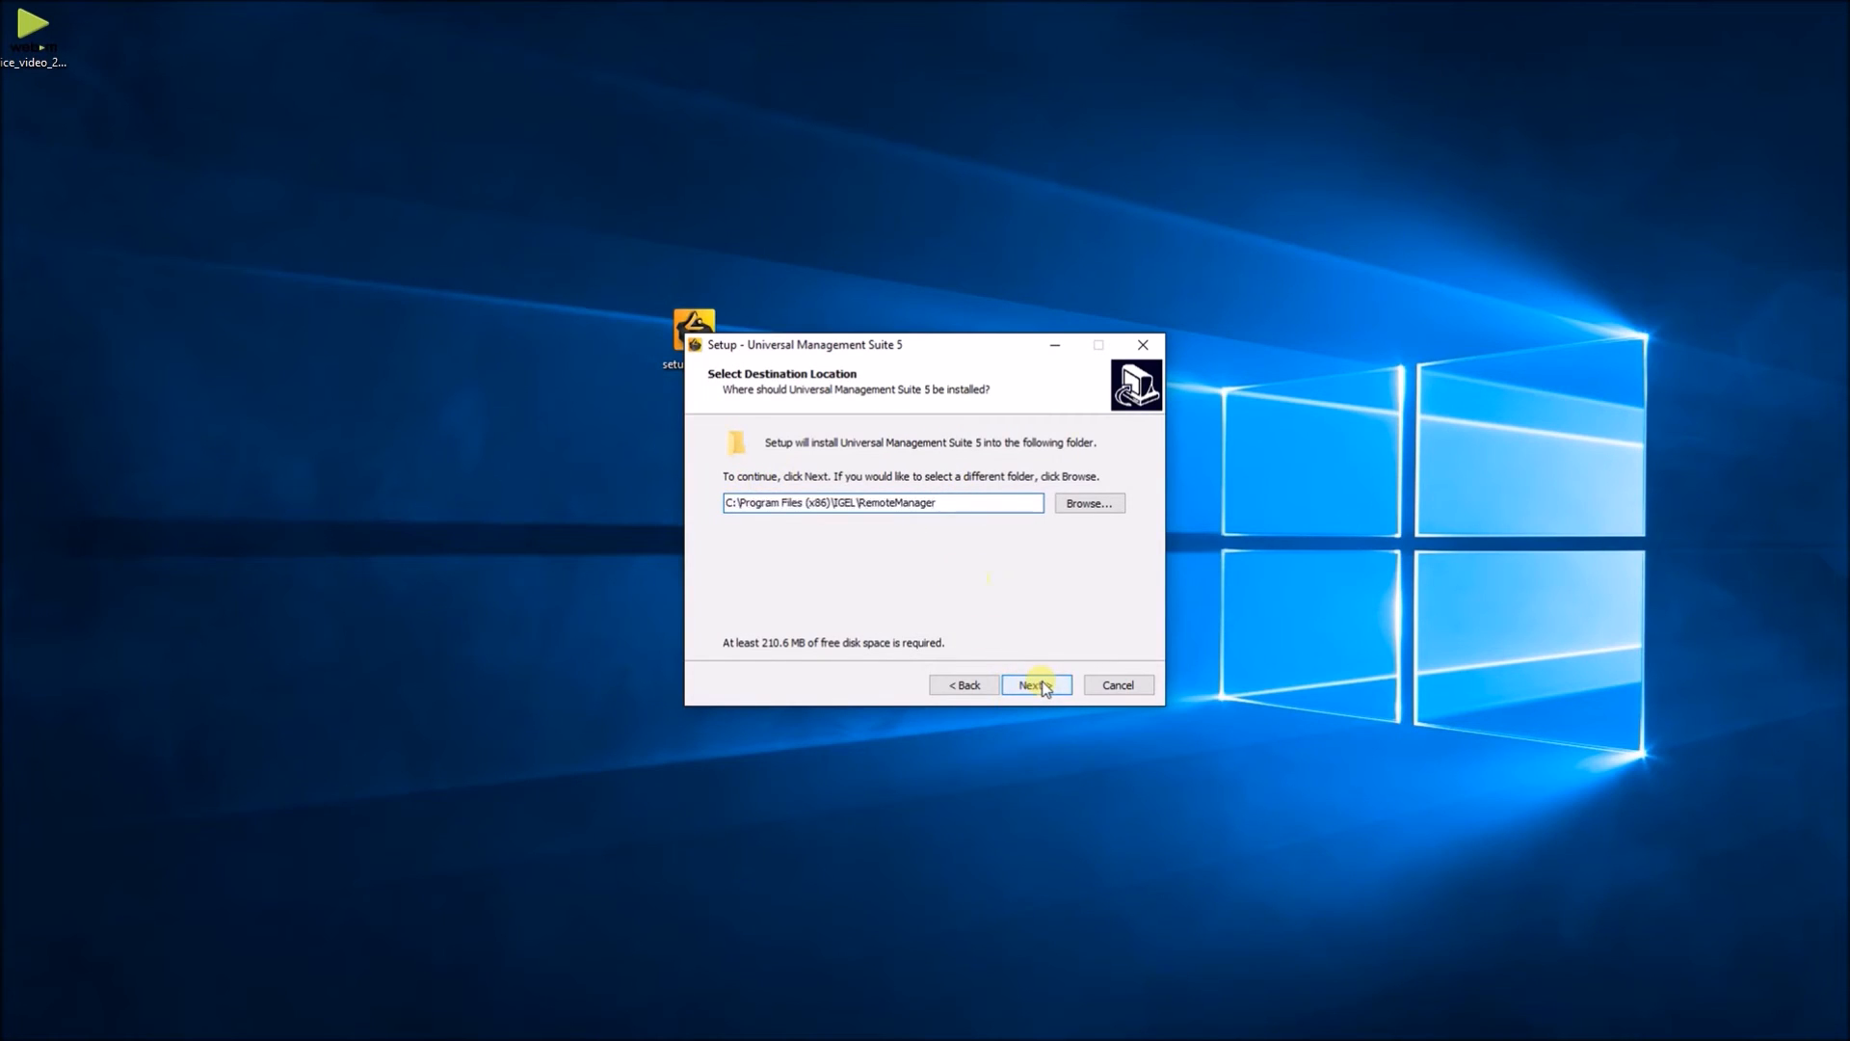
pyautogui.click(1035, 684)
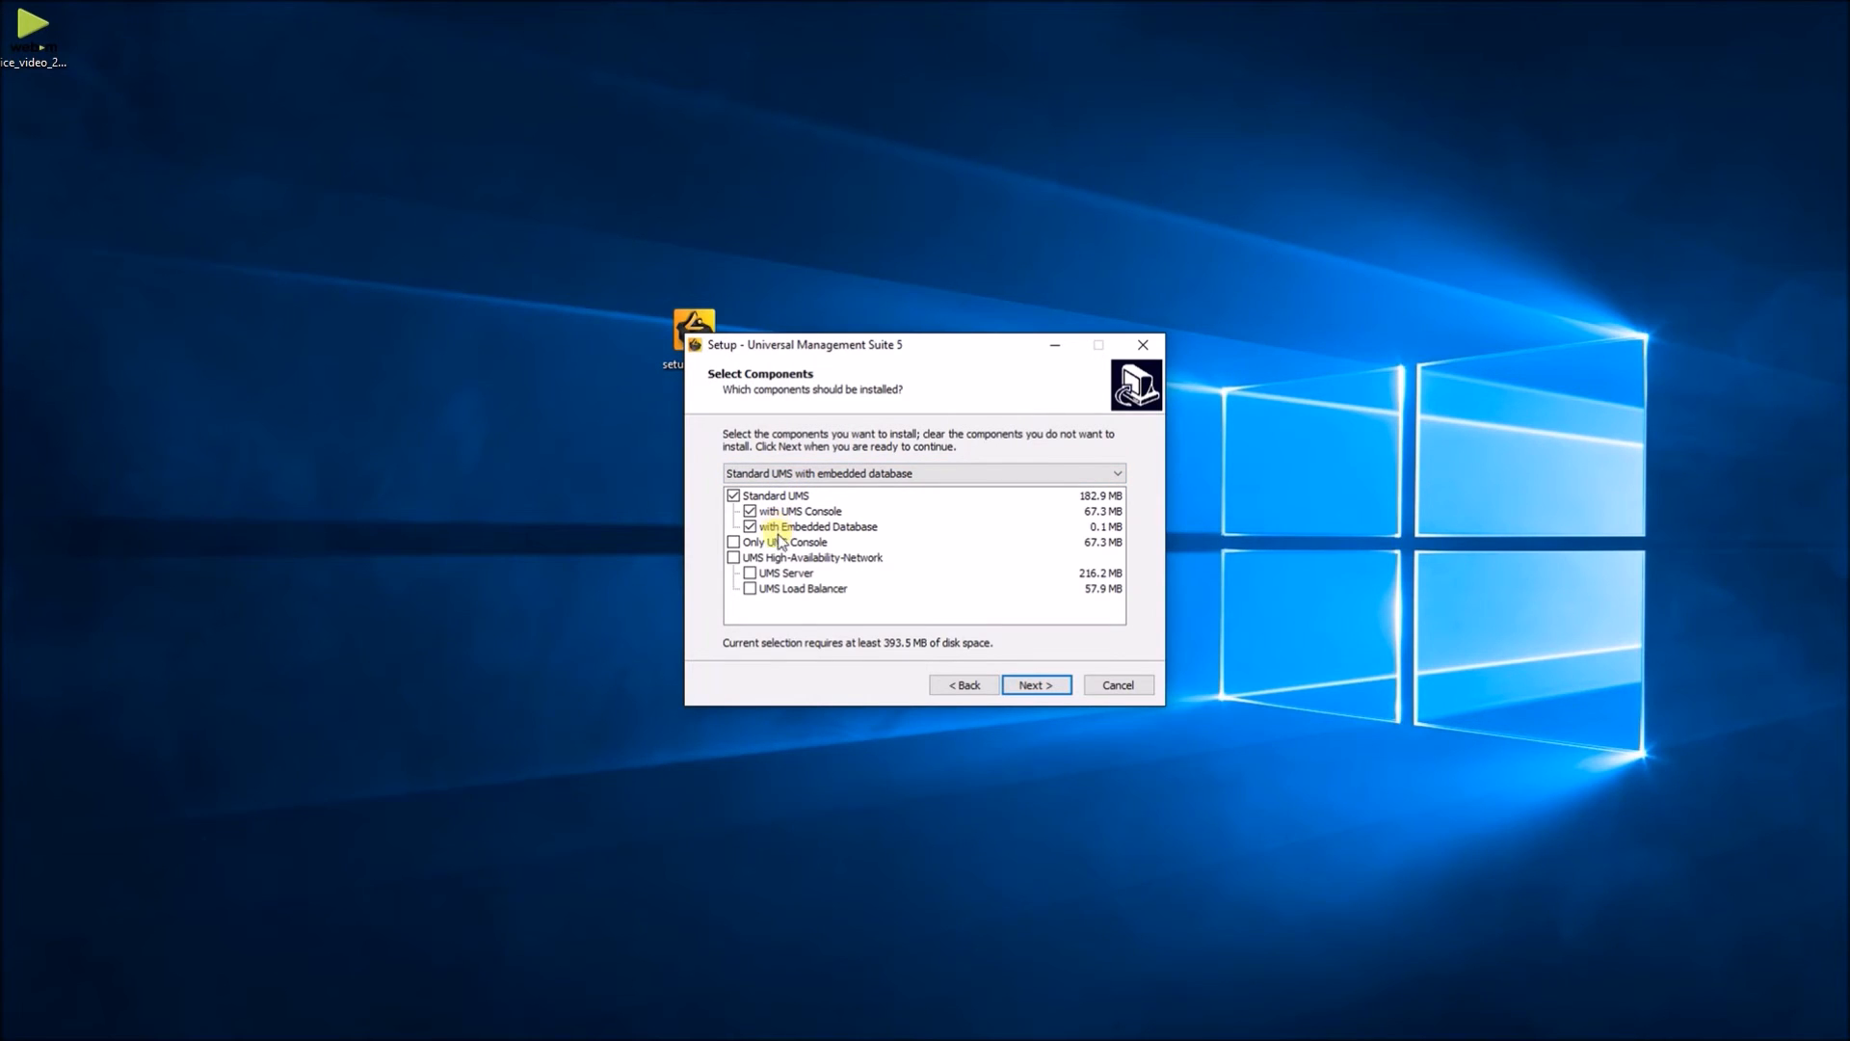
# Choose Standard UMS with embedded database and keep the default UMS data directory
pyautogui.click(735, 542)
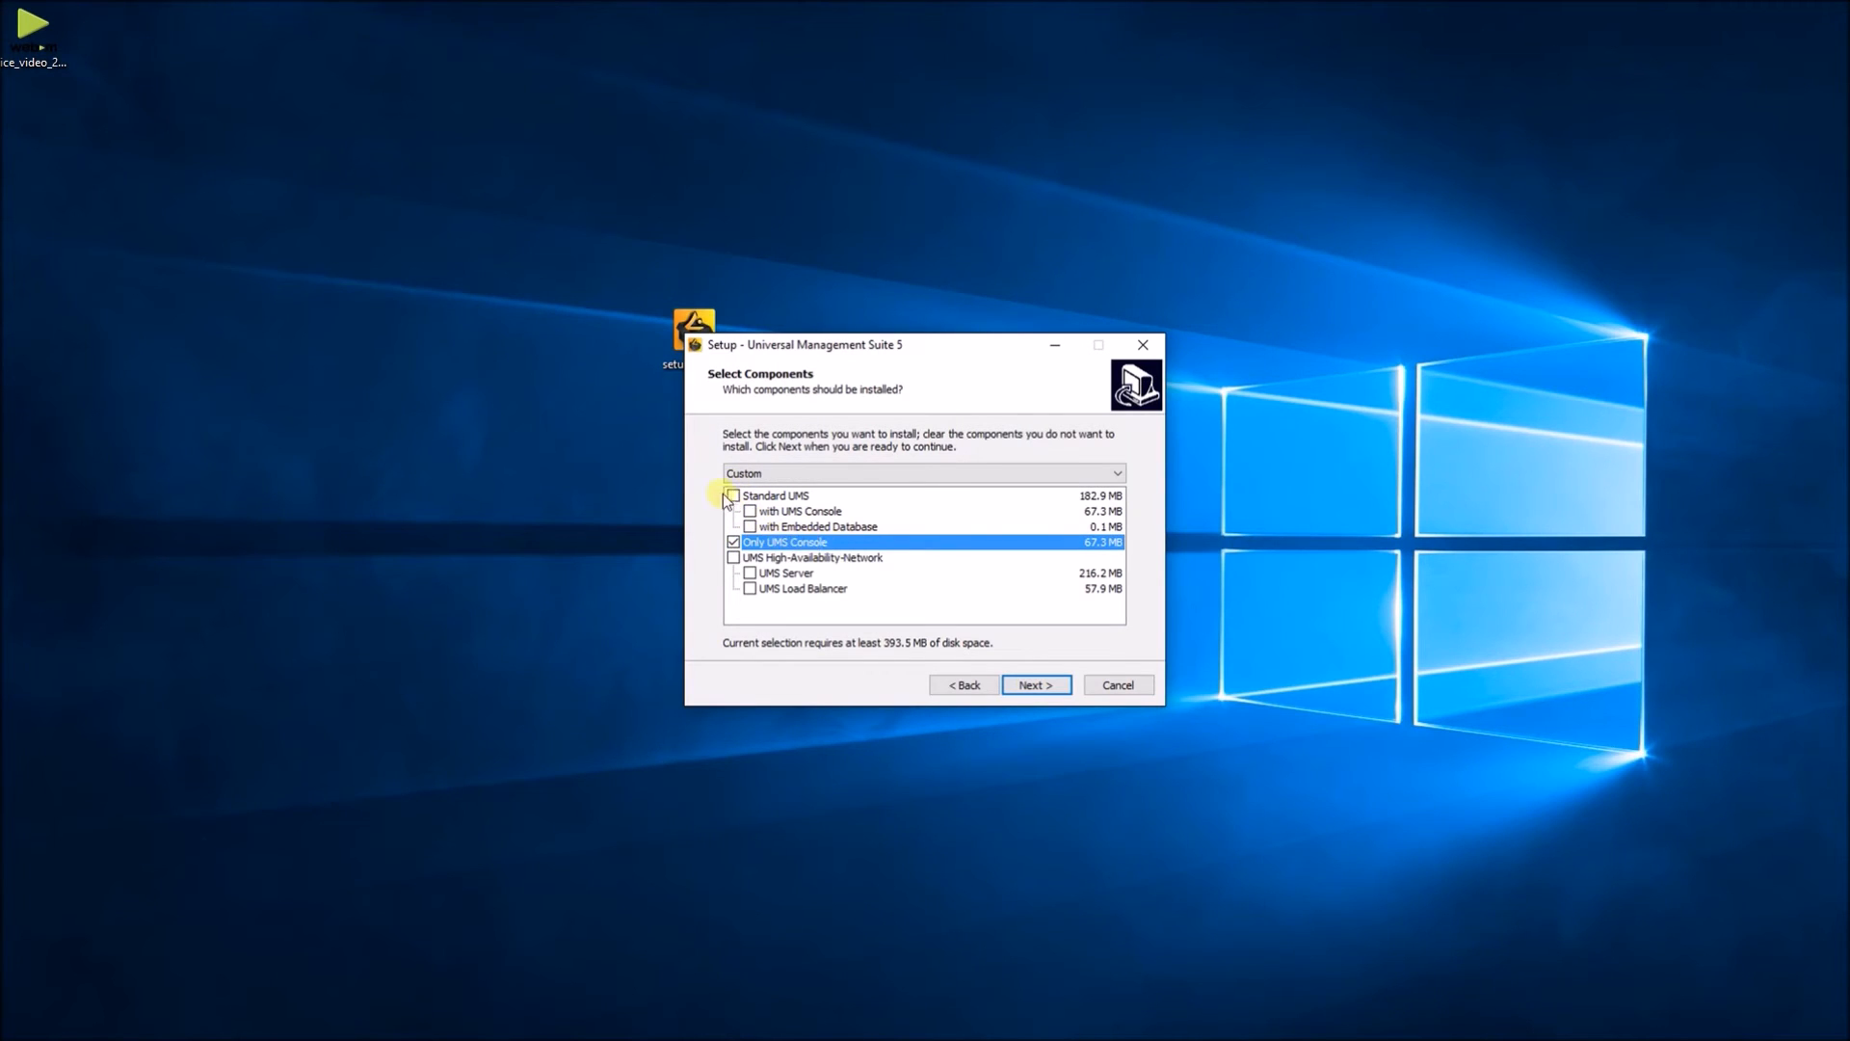
pyautogui.click(732, 495)
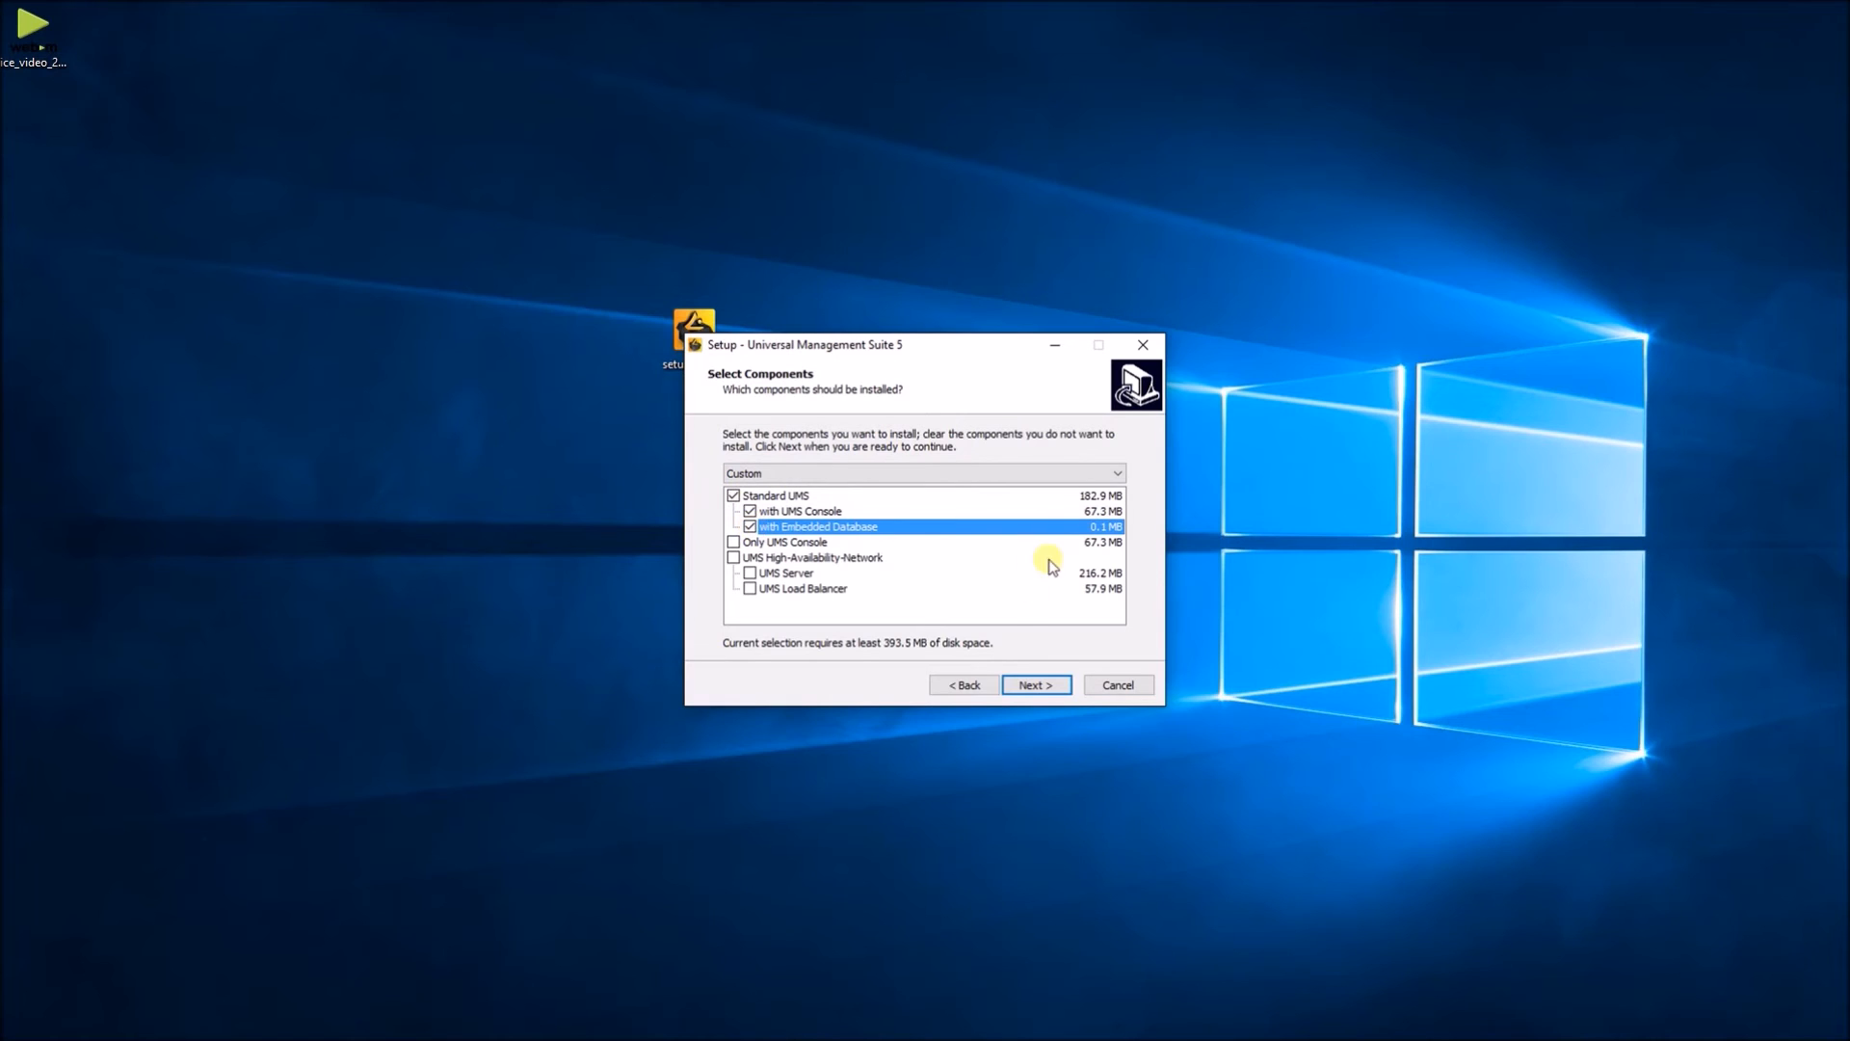
pyautogui.click(1035, 684)
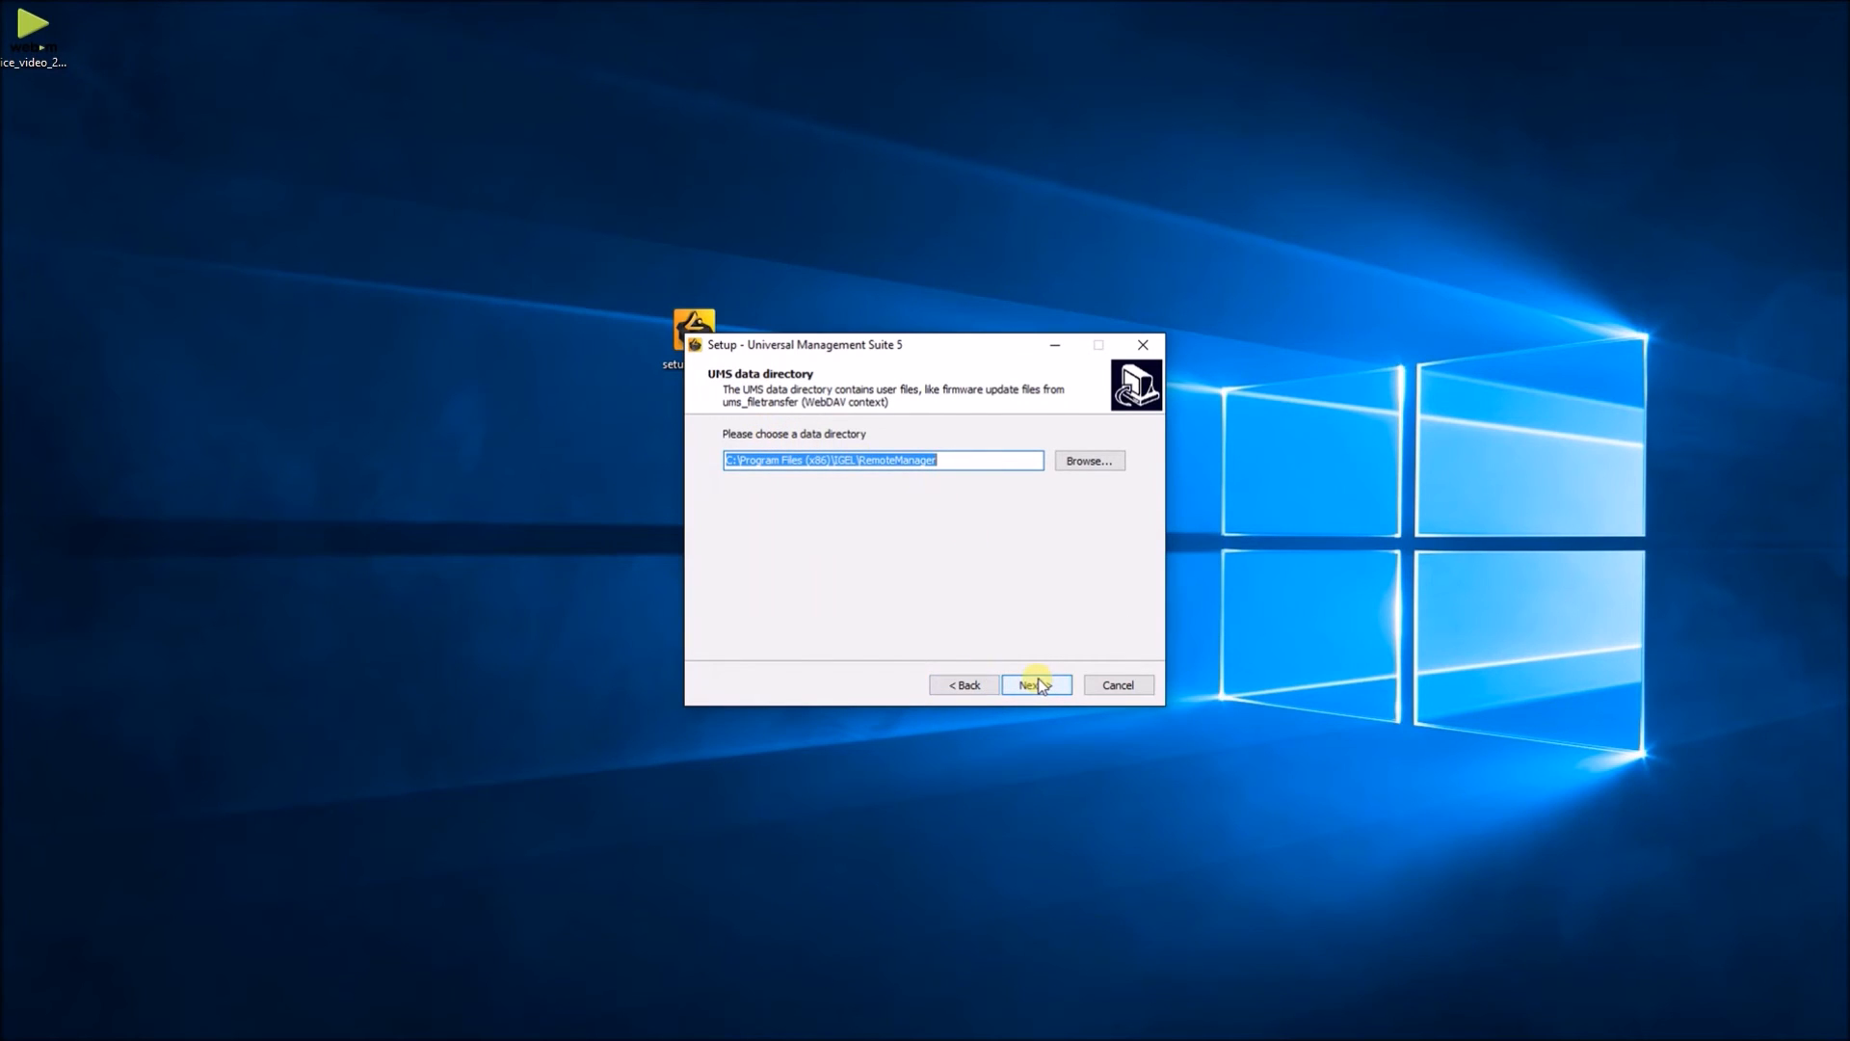
pyautogui.click(1035, 684)
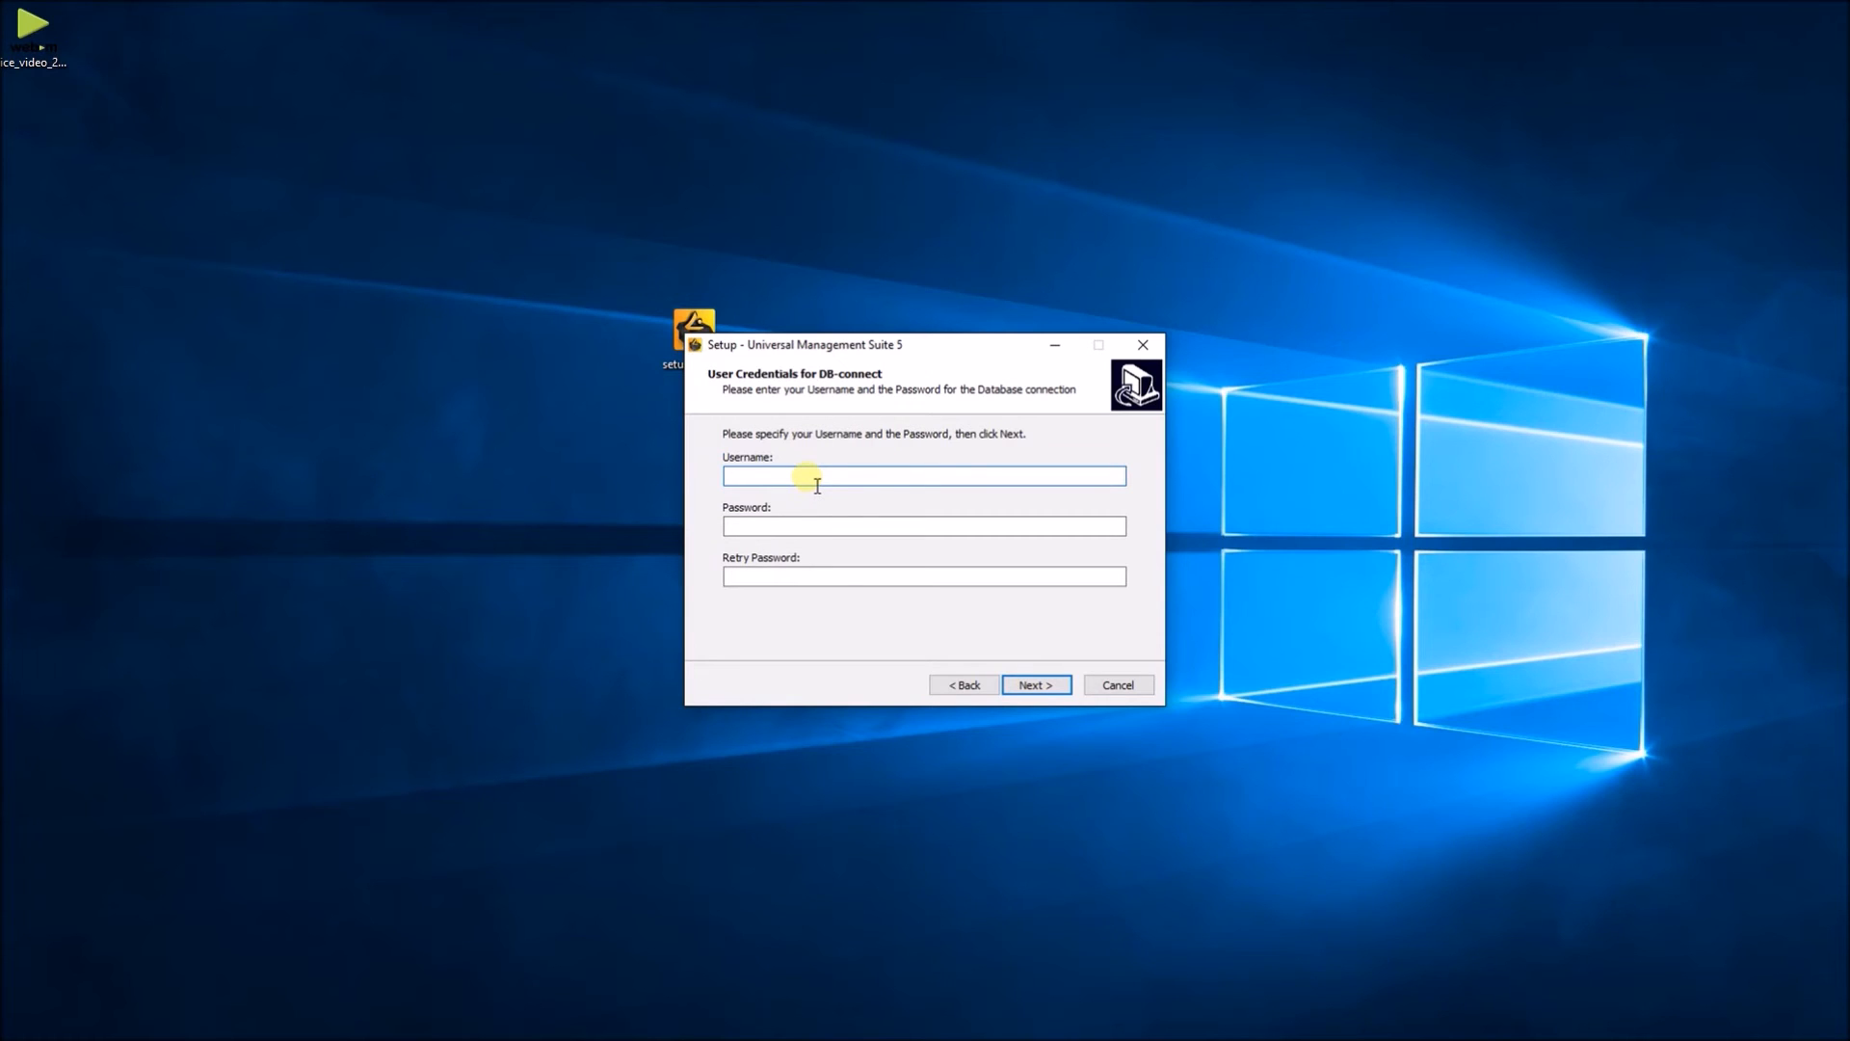
# Enter database username Administrator with a confirmed password and continue
pyautogui.write('Administrator')
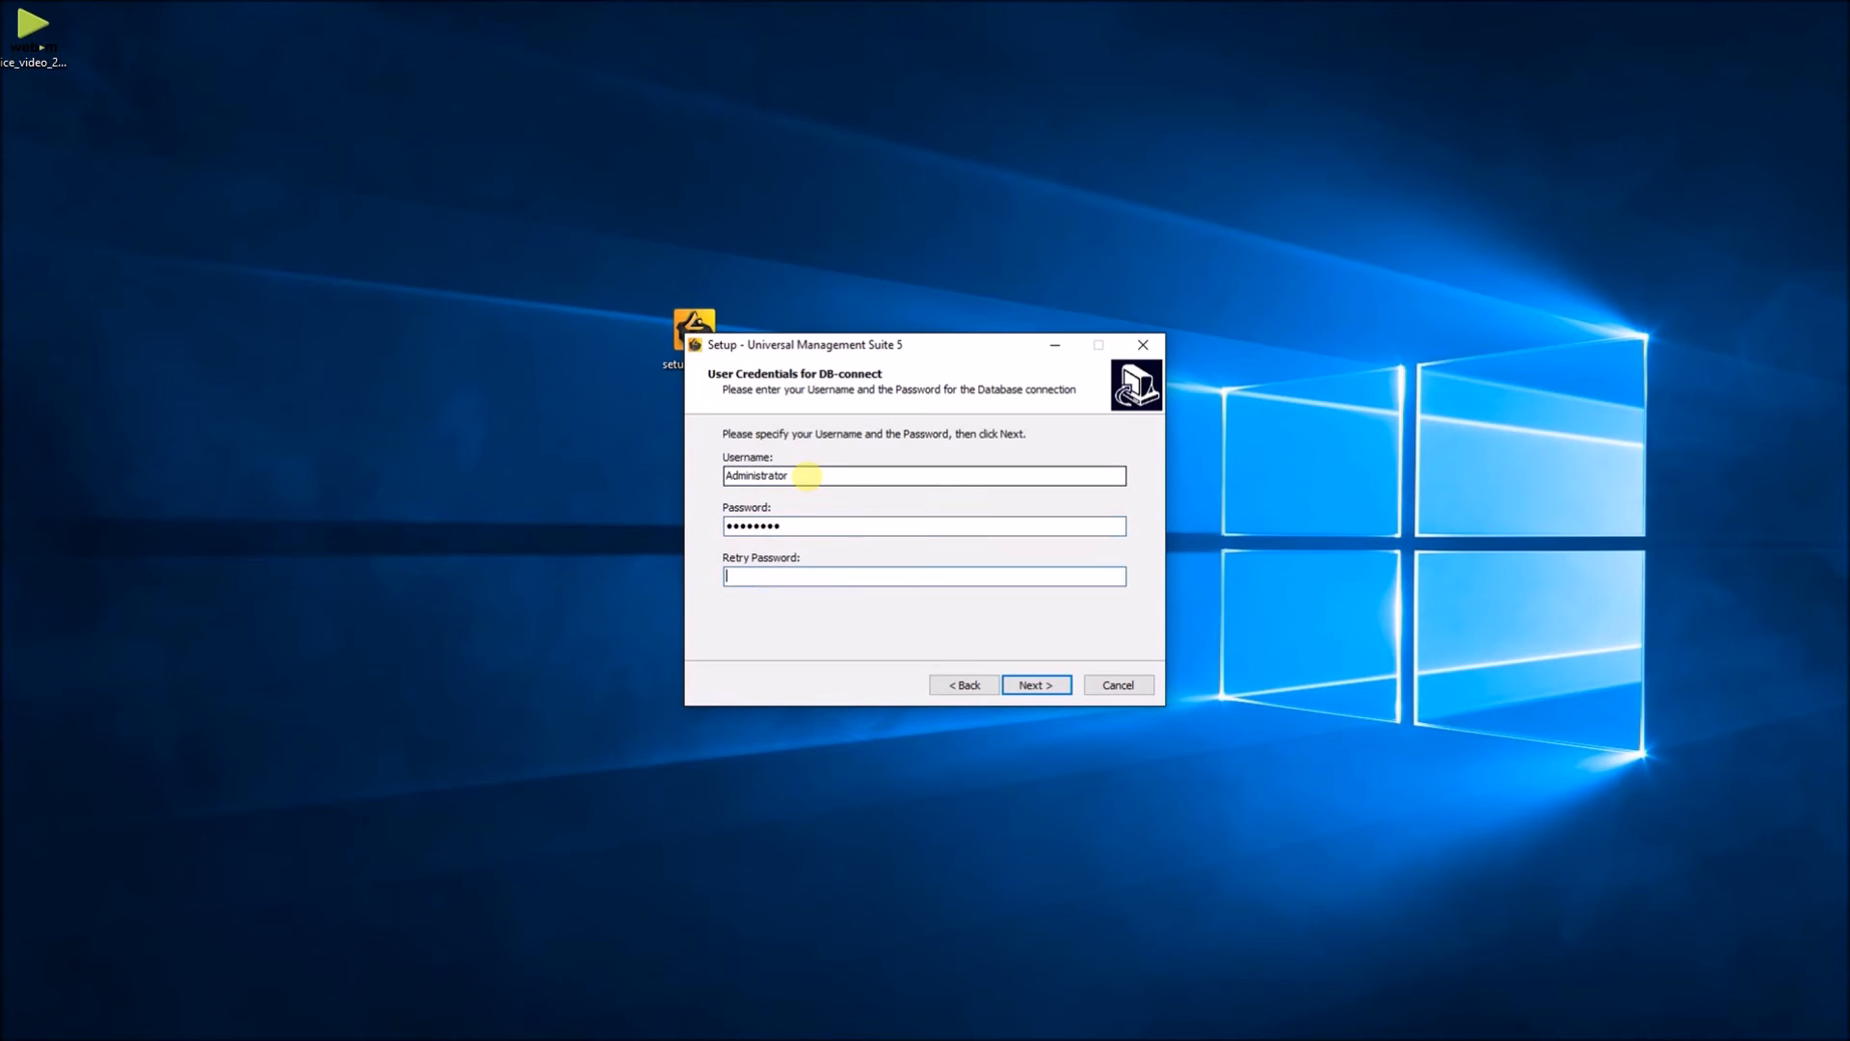
pyautogui.write('••••••••')
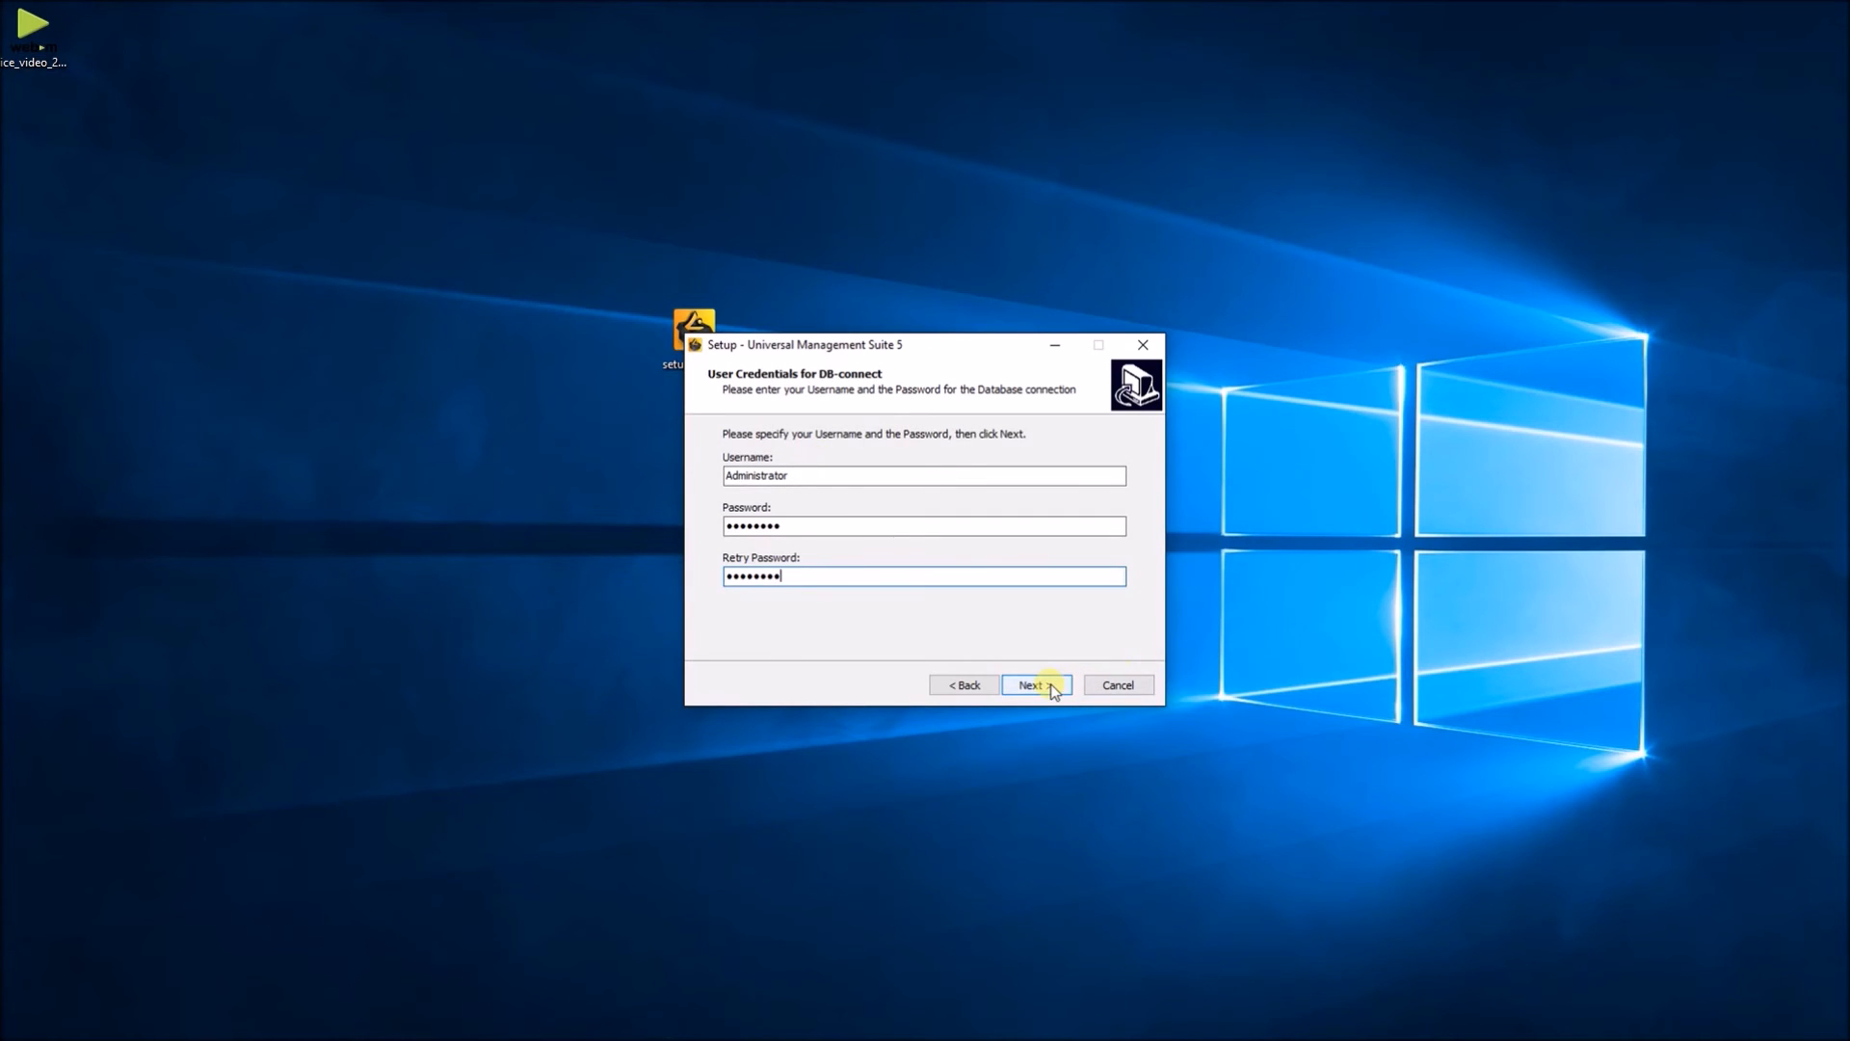
pyautogui.click(1034, 684)
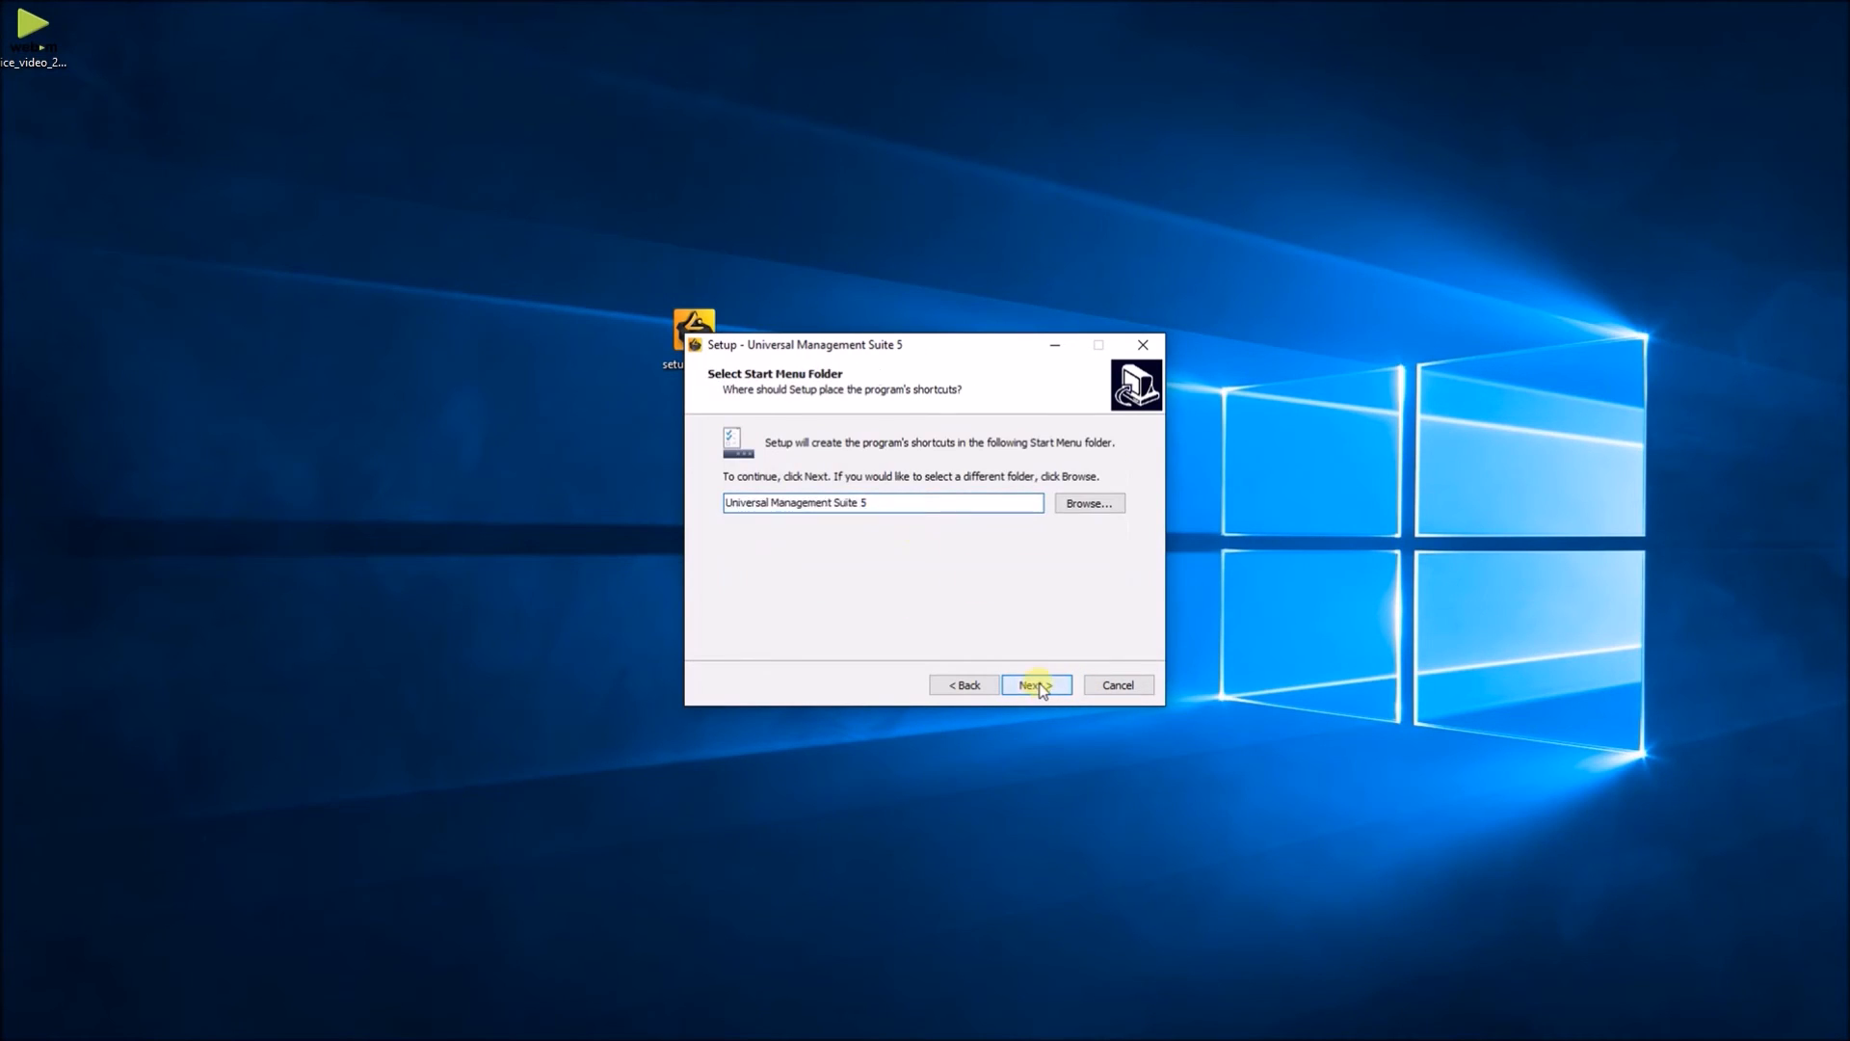
# Keep the default Start Menu folder and let the installation complete
pyautogui.click(1035, 684)
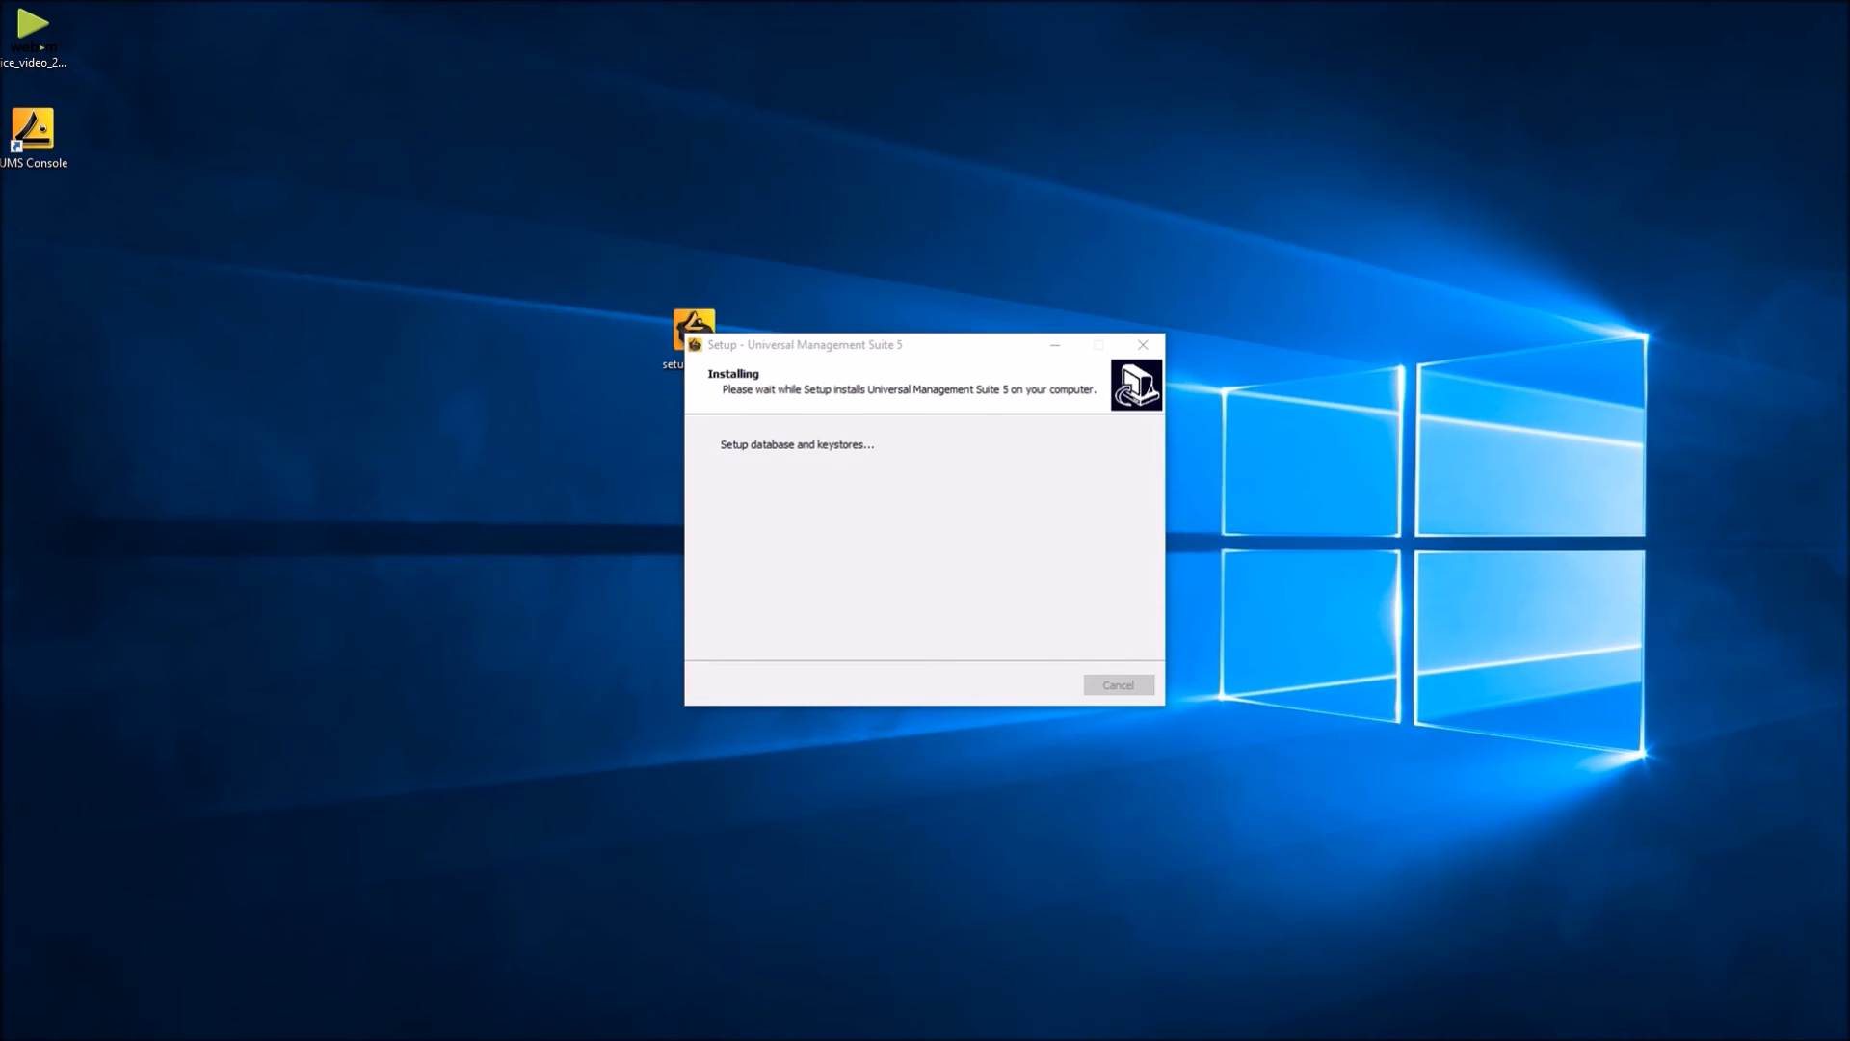
pyautogui.click(32, 130)
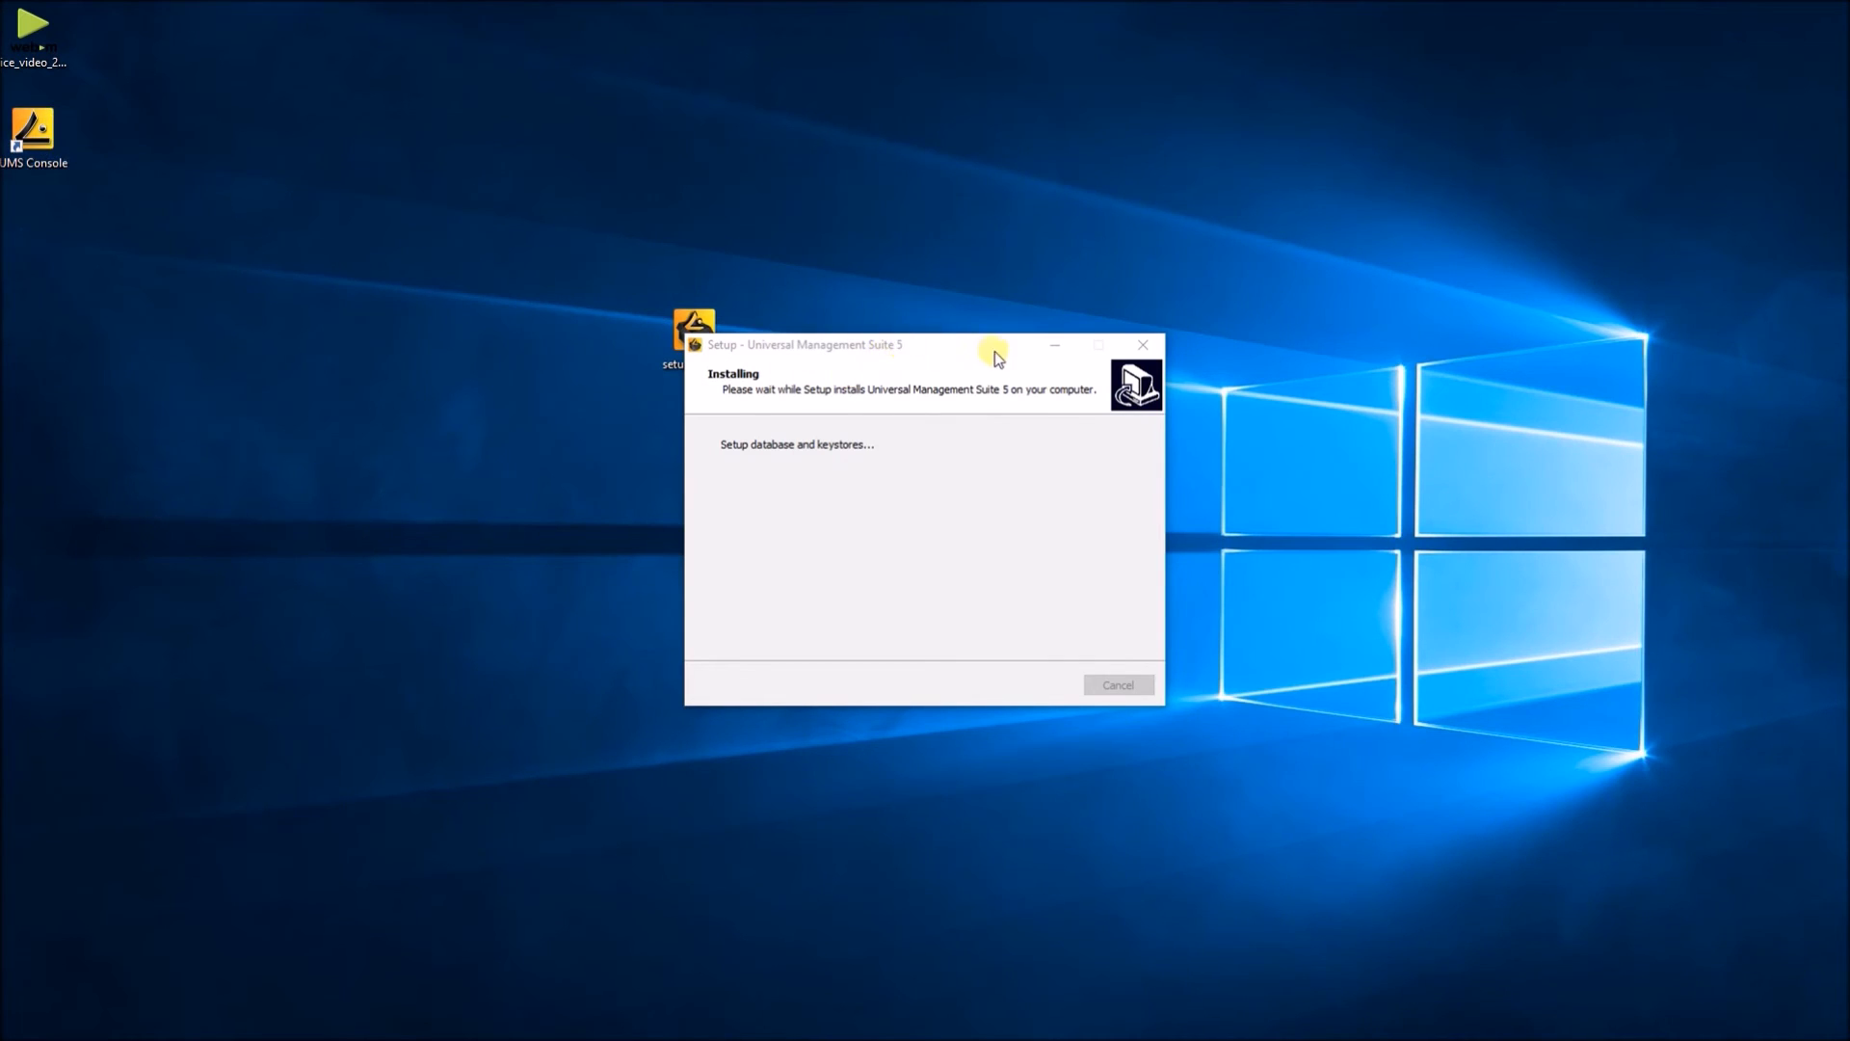
pyautogui.moveTo(888, 366)
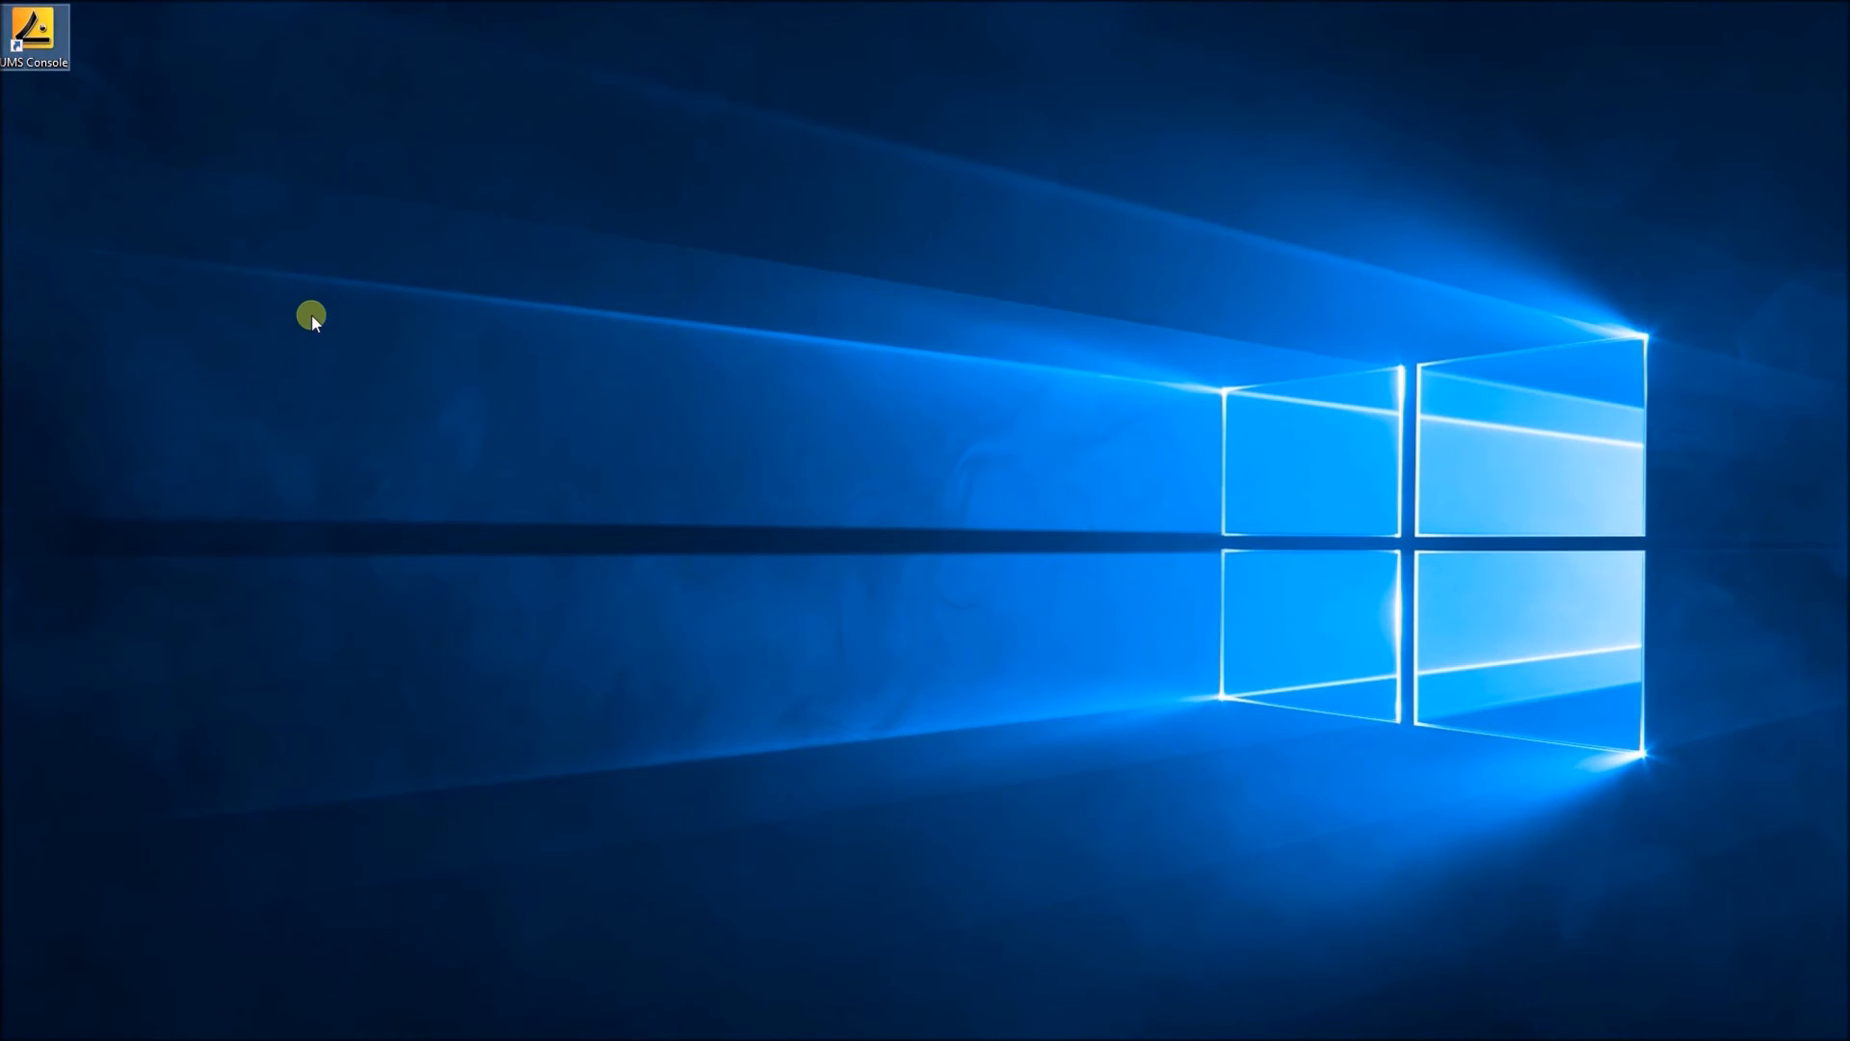
# Launch UMS Console and connect to localhost:8443 as Administrator
pyautogui.doubleClick(33, 32)
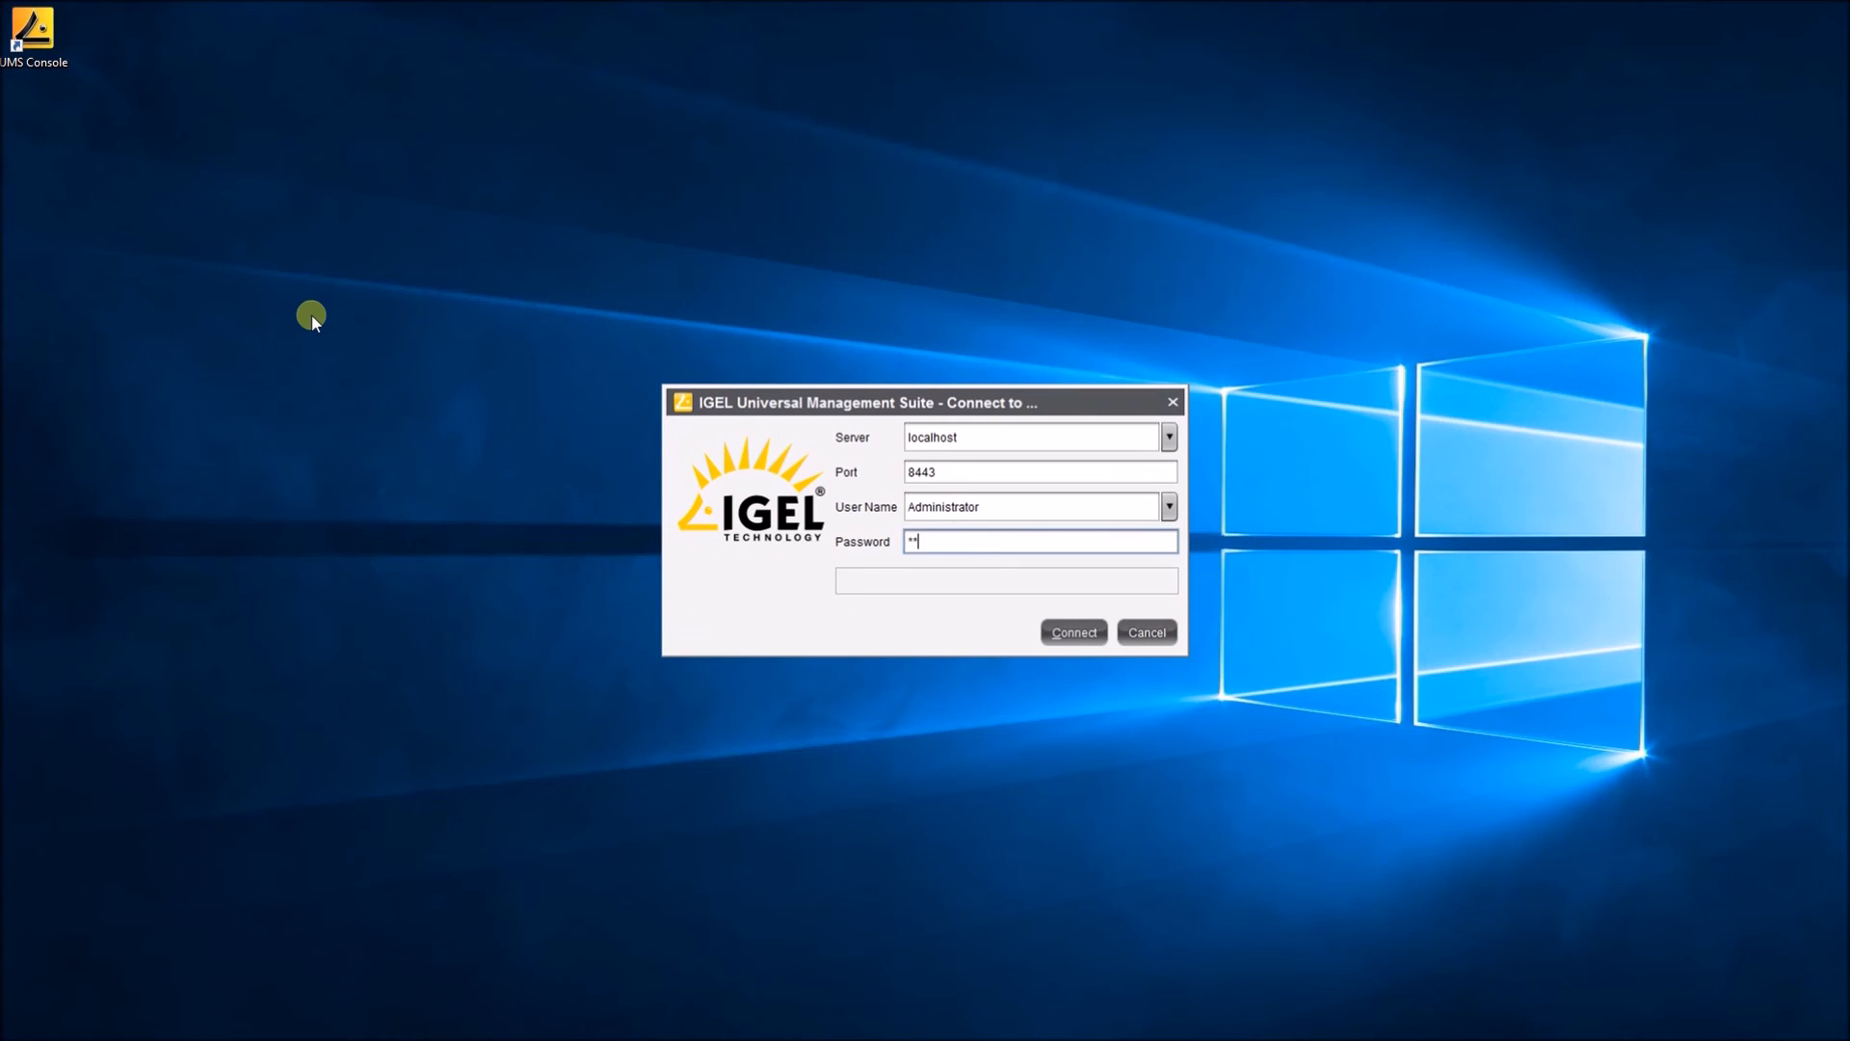
pyautogui.click(1072, 631)
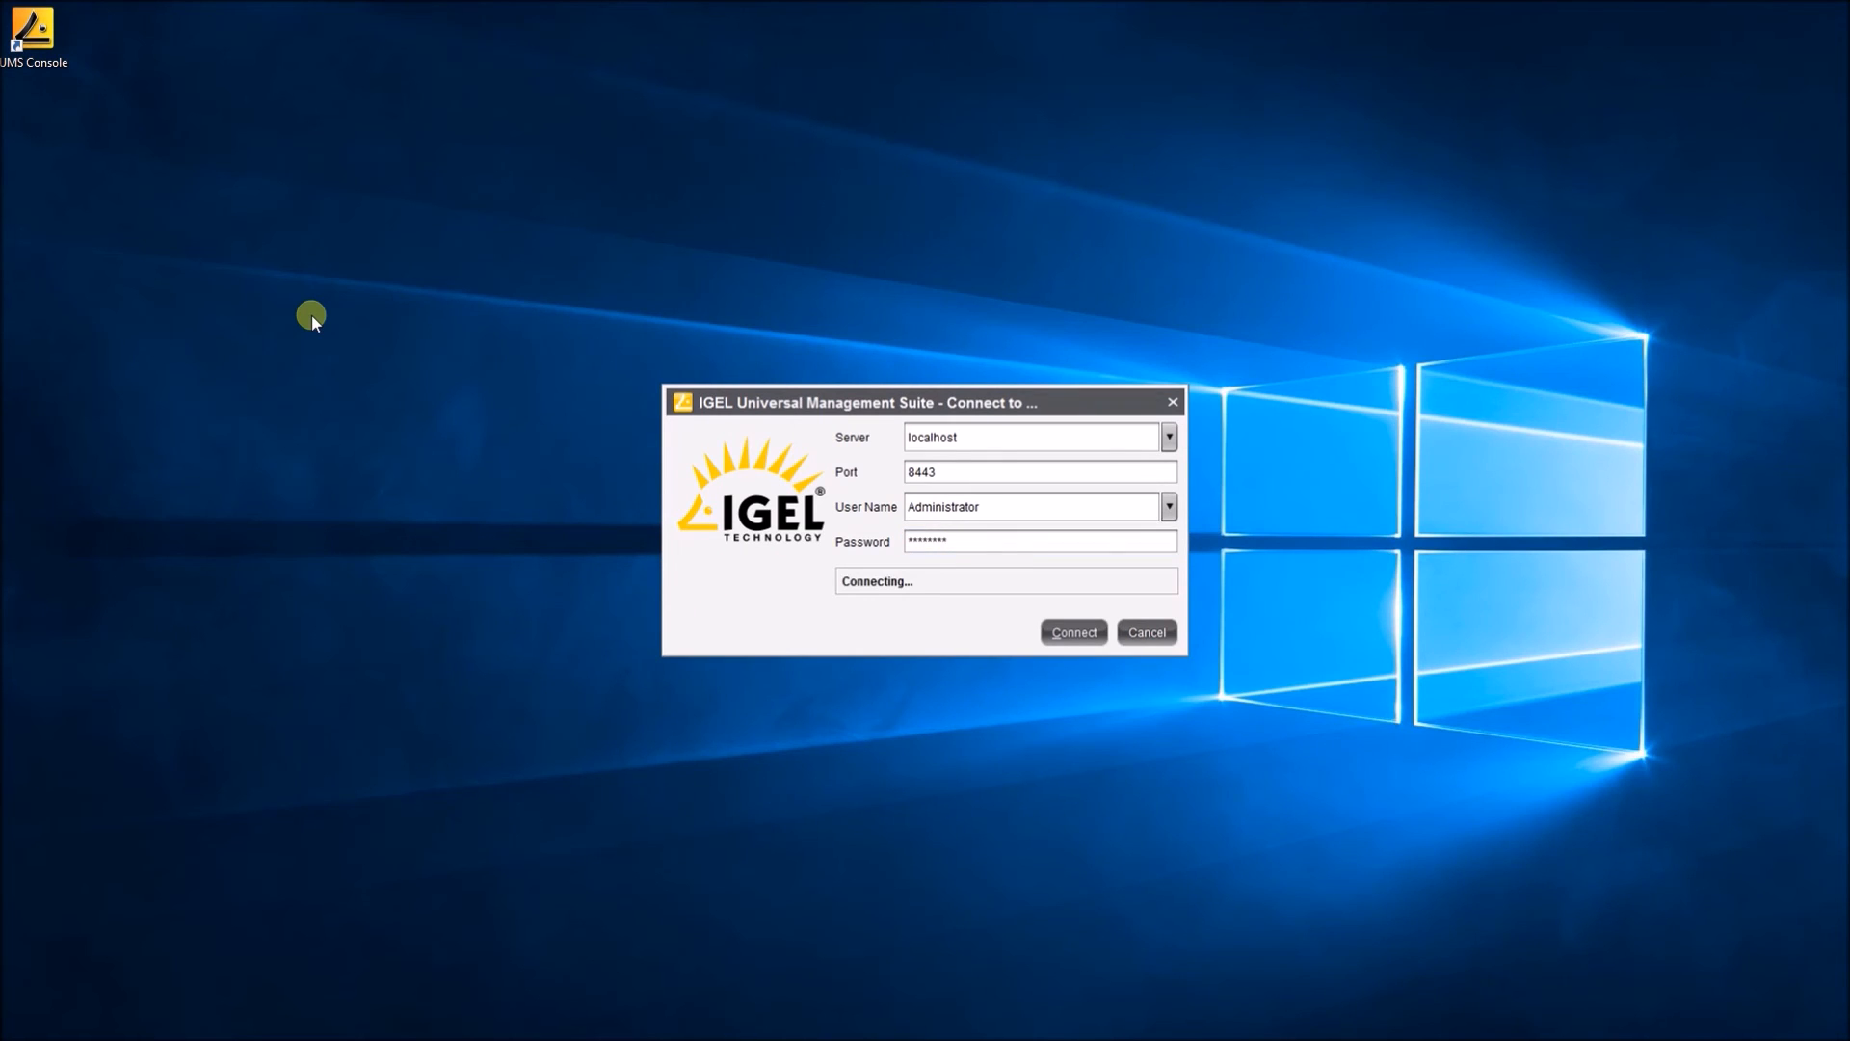
pyautogui.click(1072, 632)
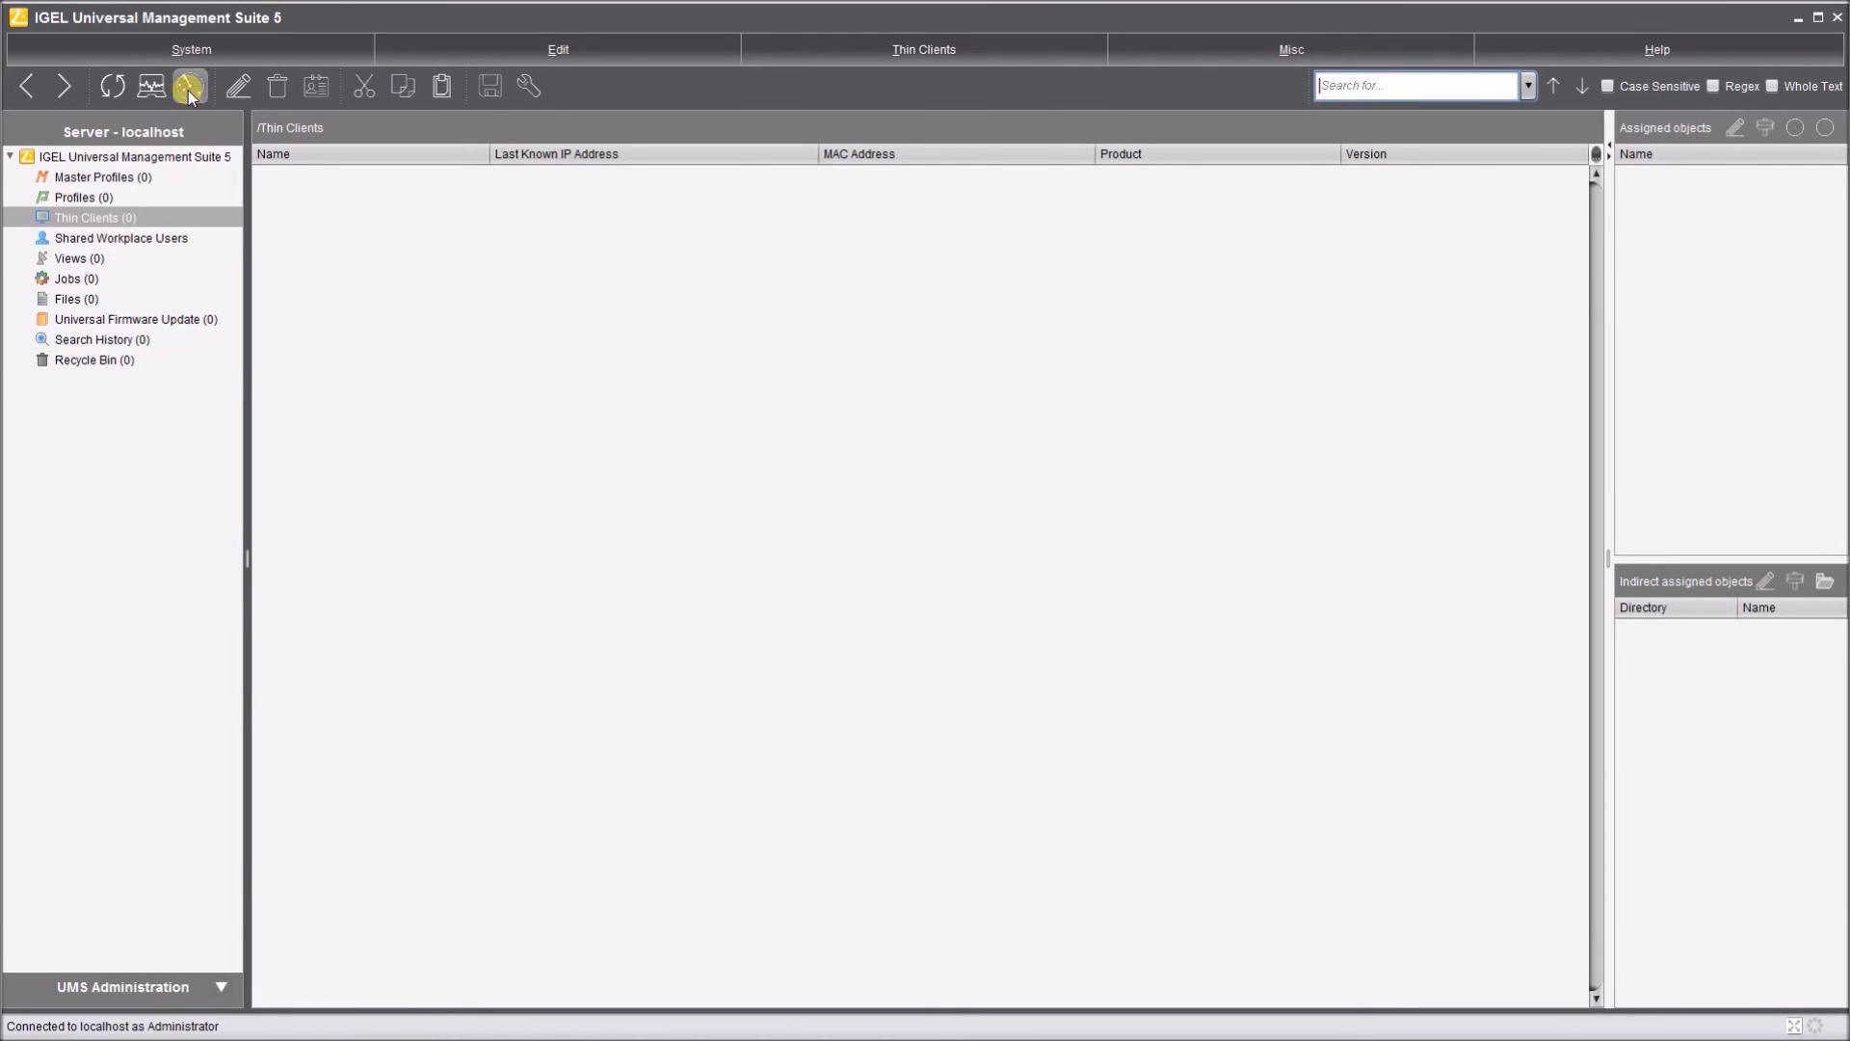
# Scan the UMS server's local network for thin clients
pyautogui.click(188, 86)
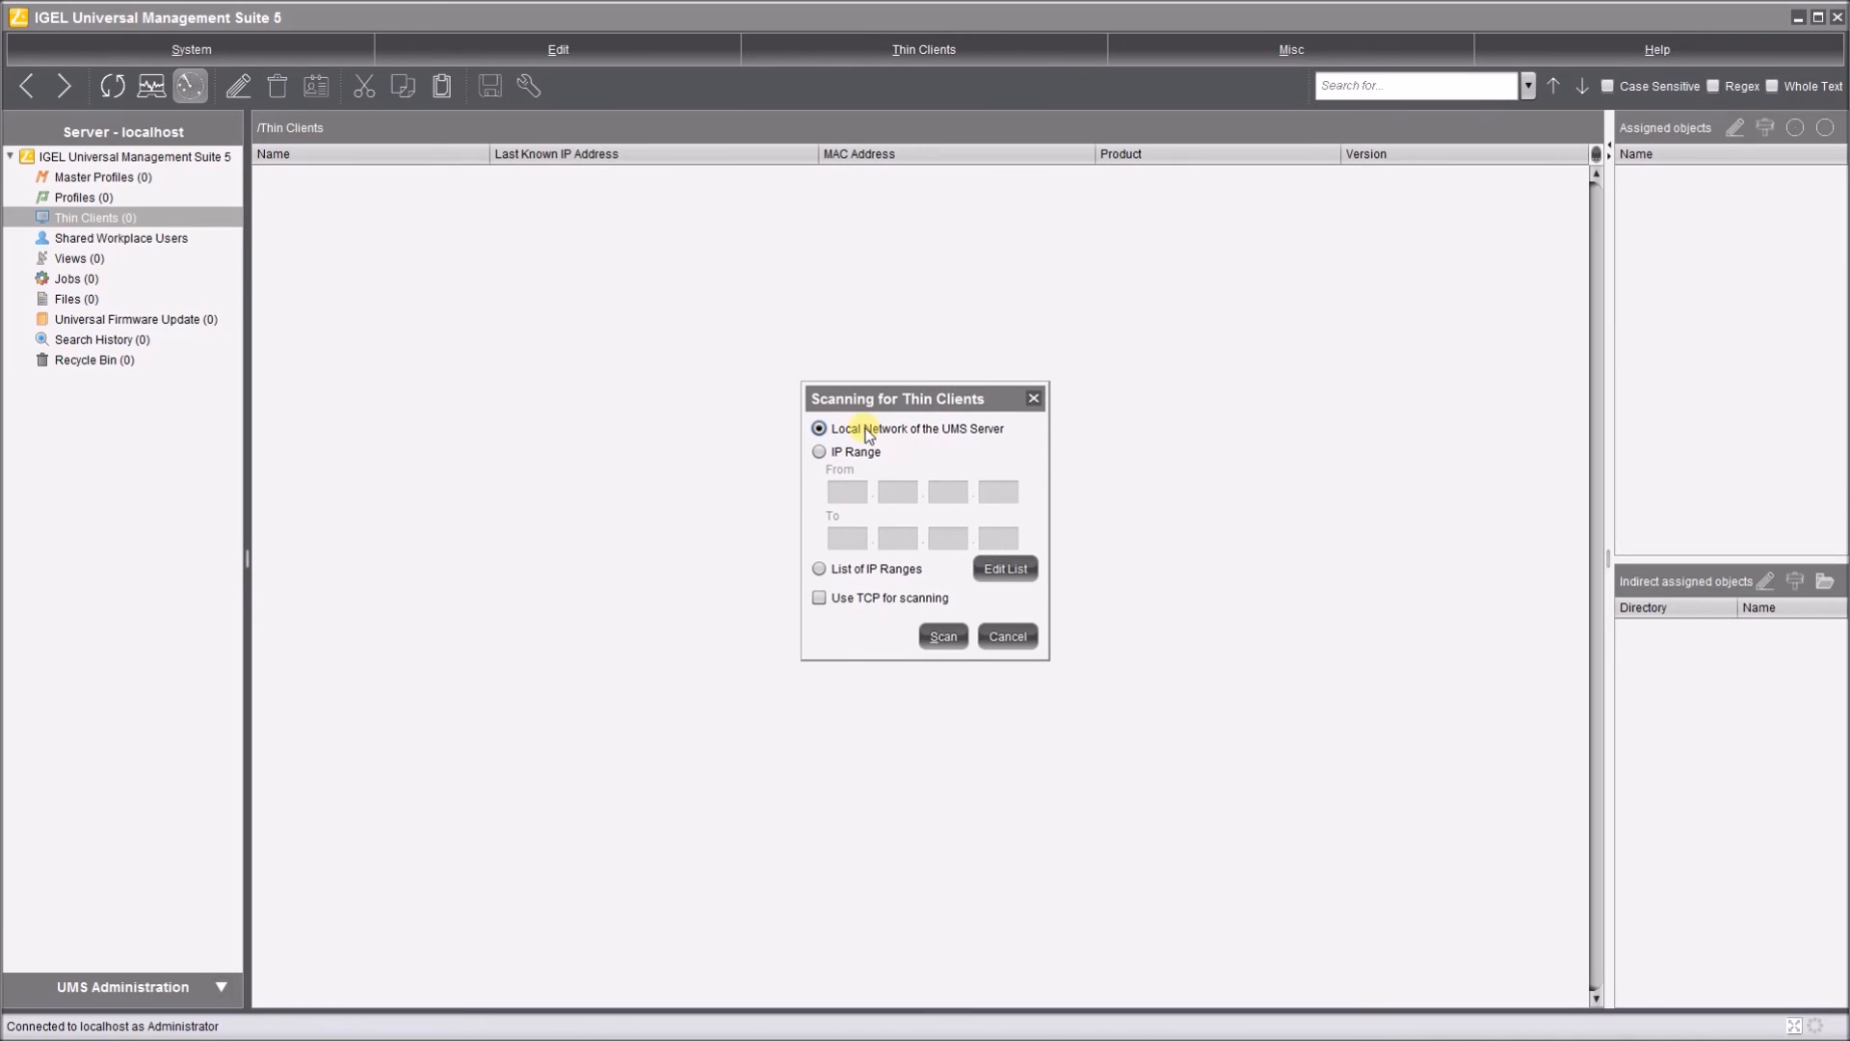
pyautogui.moveTo(883, 510)
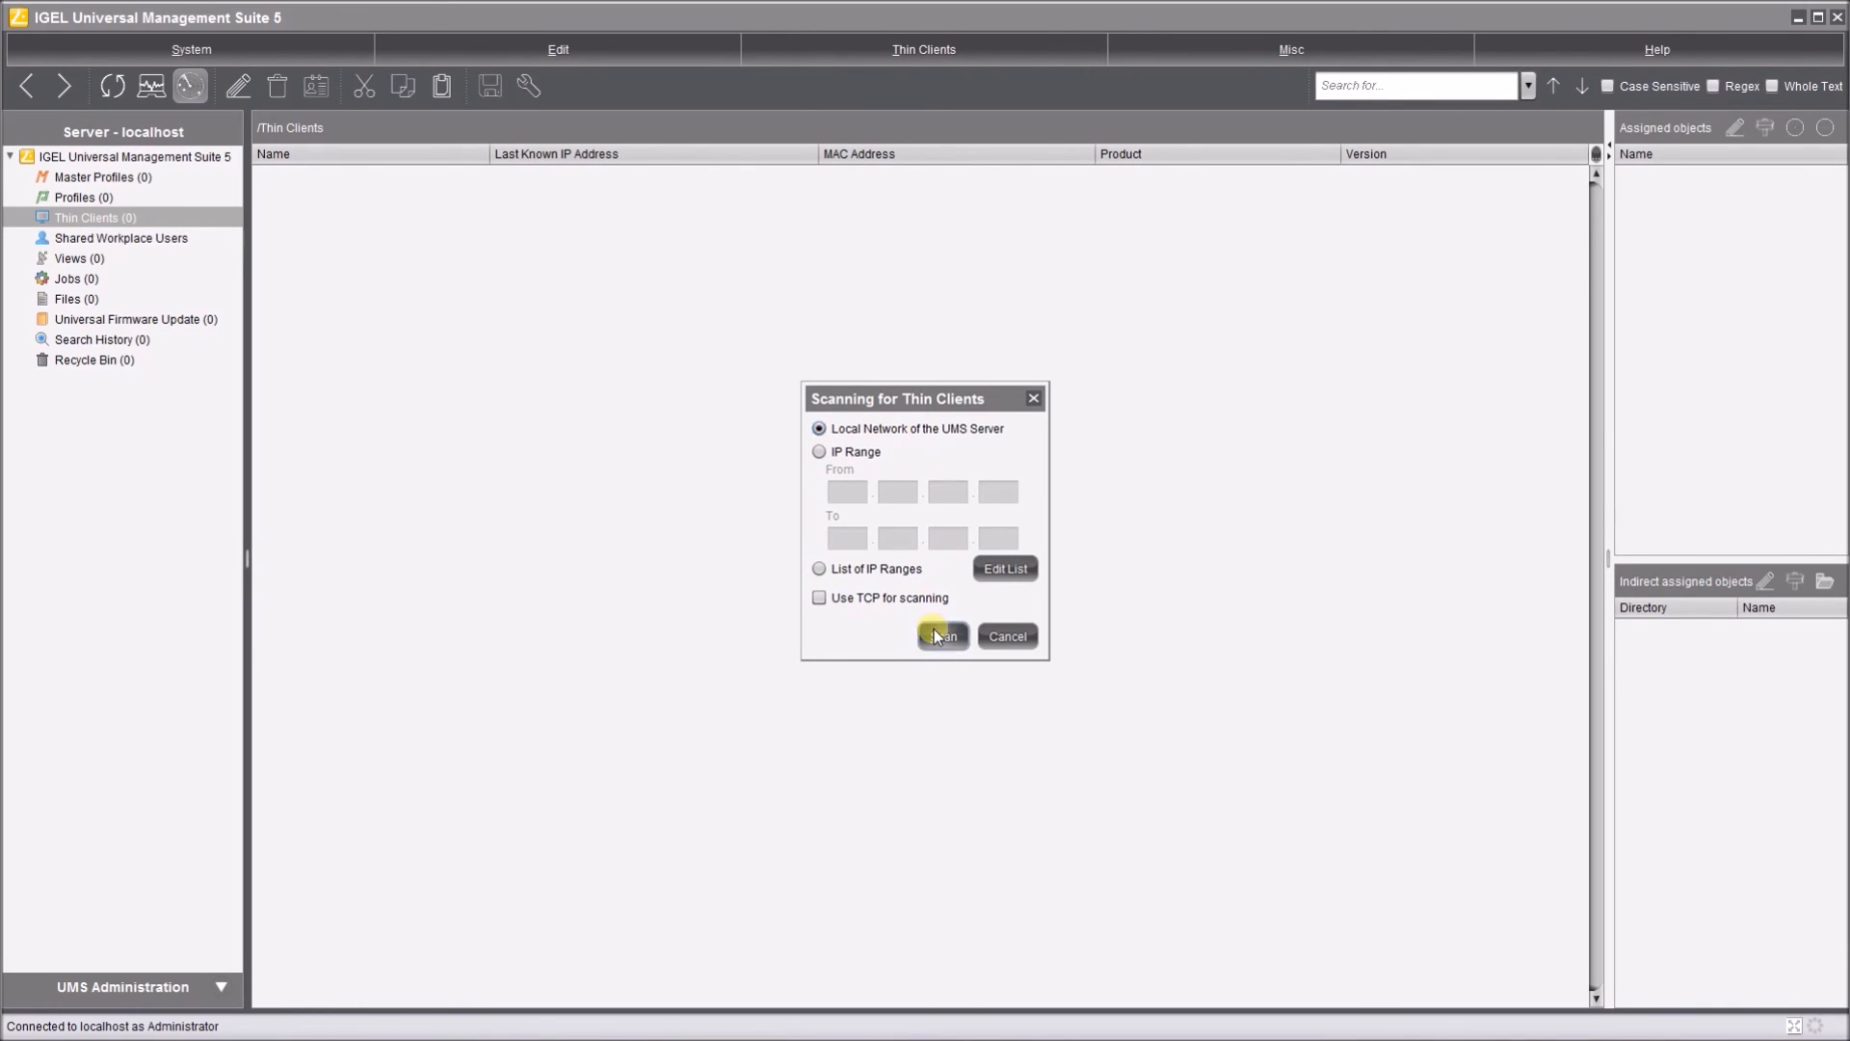
pyautogui.click(940, 636)
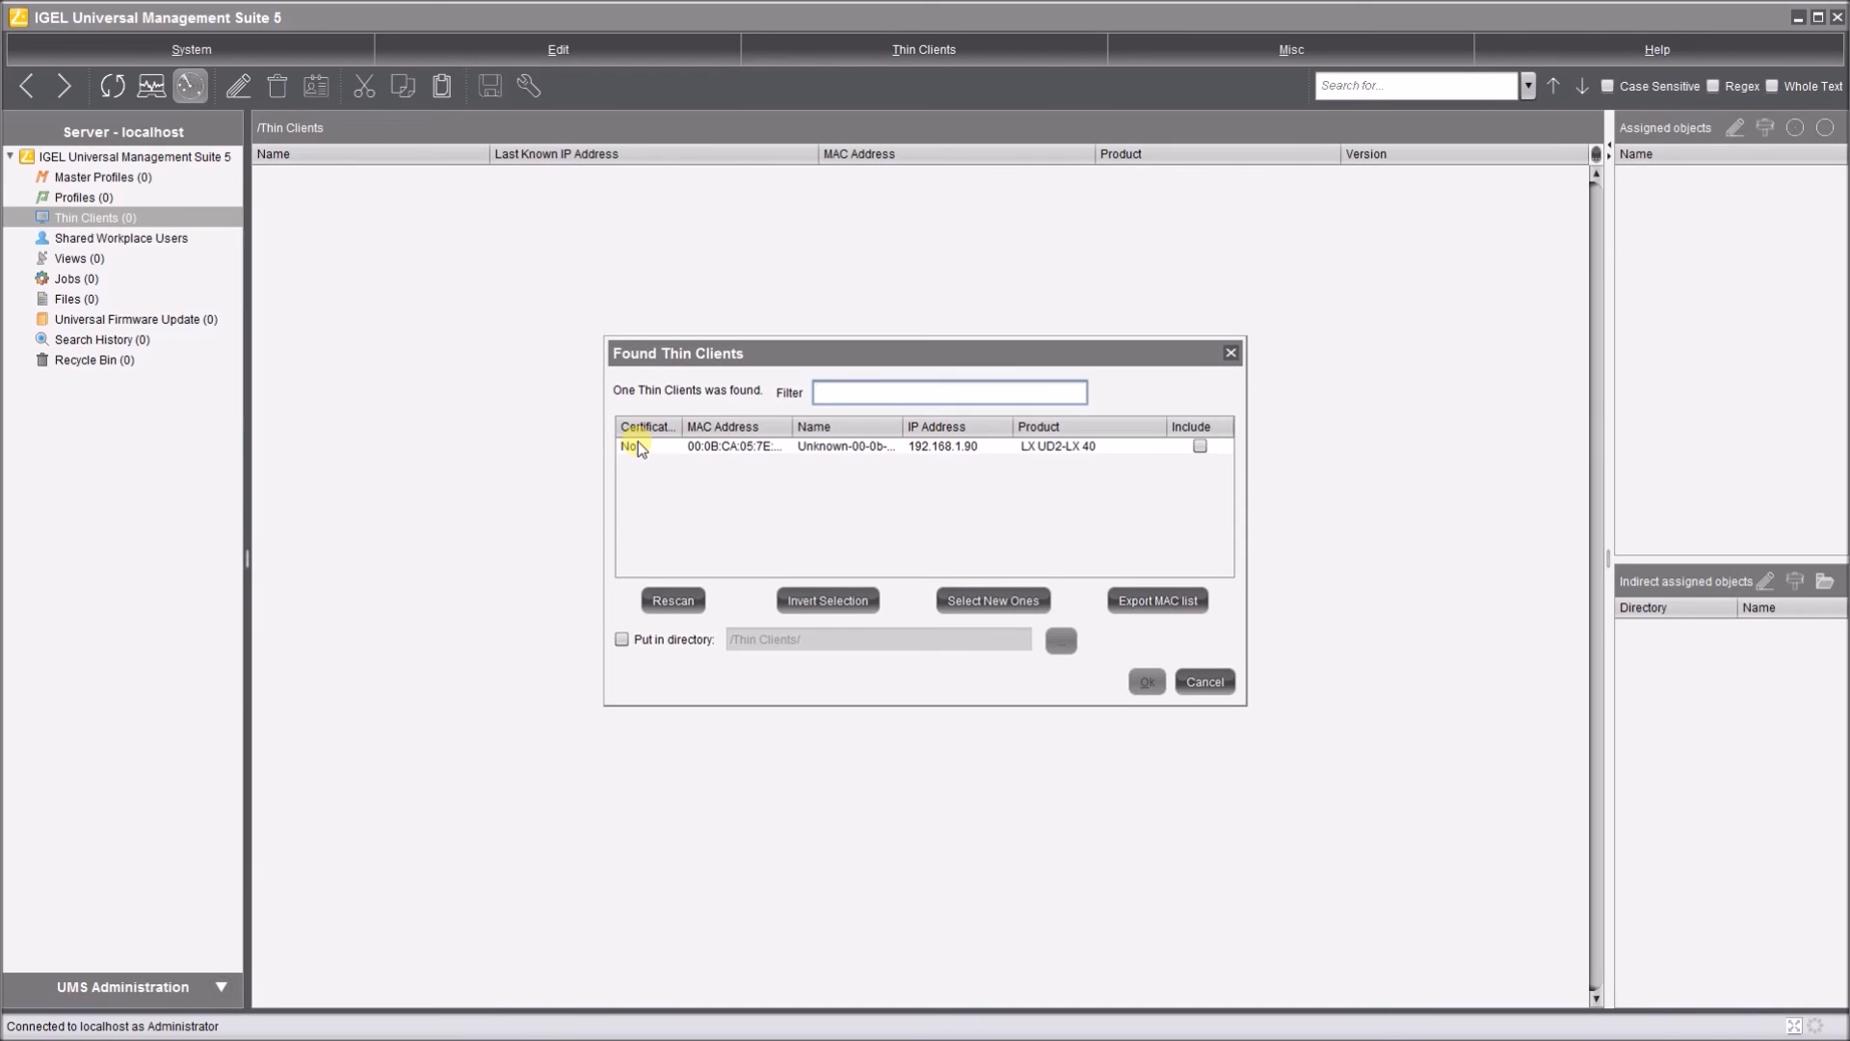
pyautogui.moveTo(700, 425)
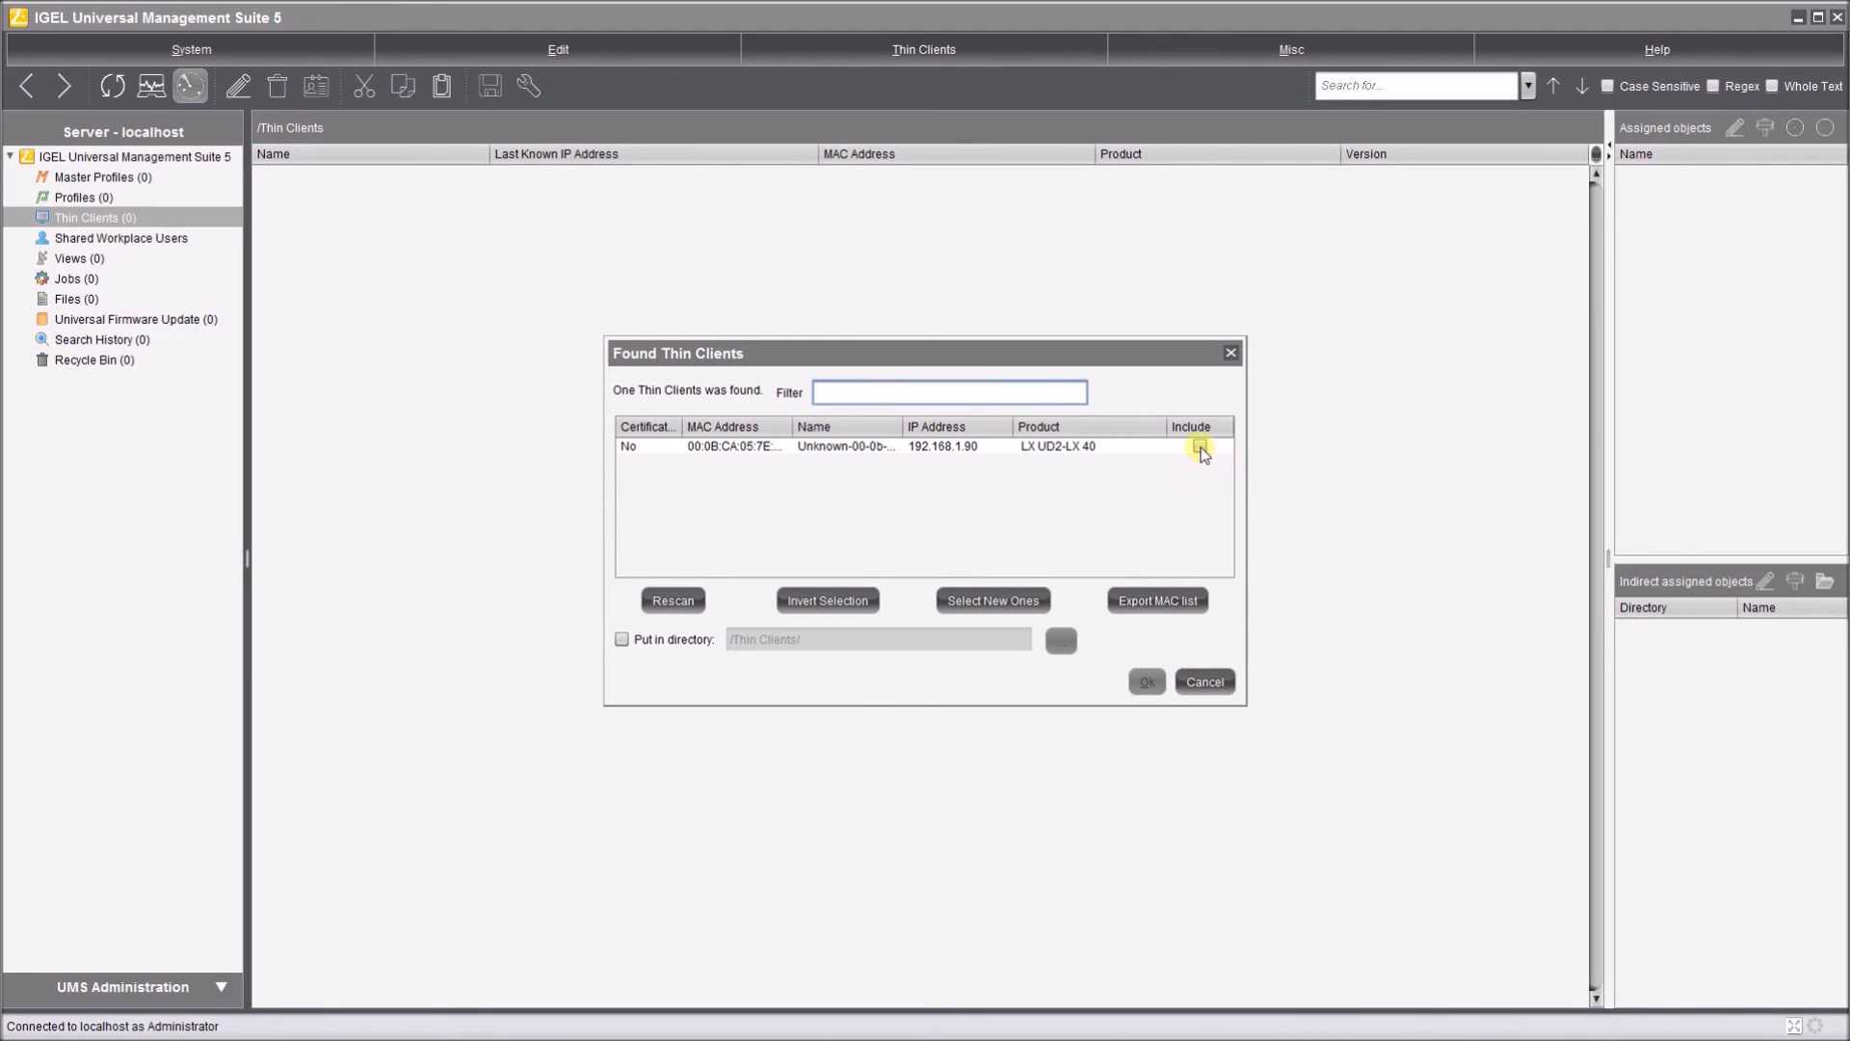
# Include the found LX UD2-LX 40 client at 192.168.1.90 and confirm
pyautogui.click(1199, 446)
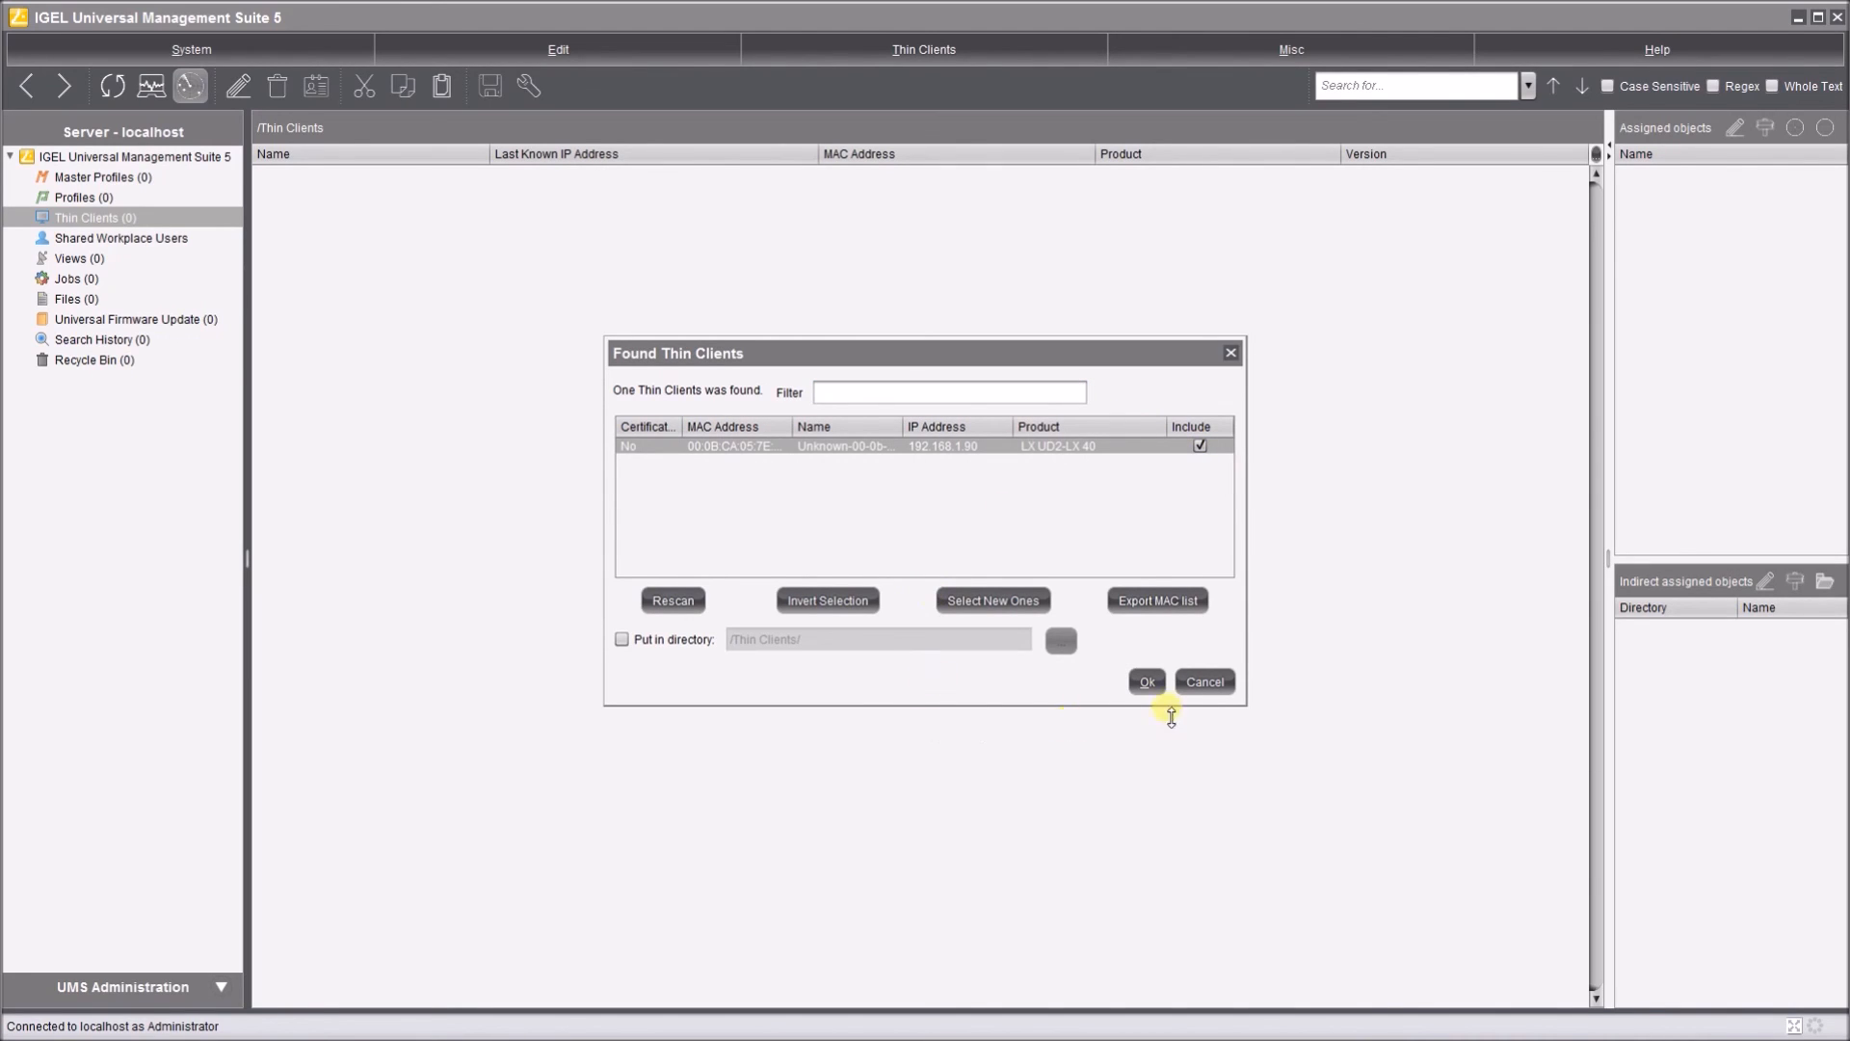
pyautogui.moveTo(690, 647)
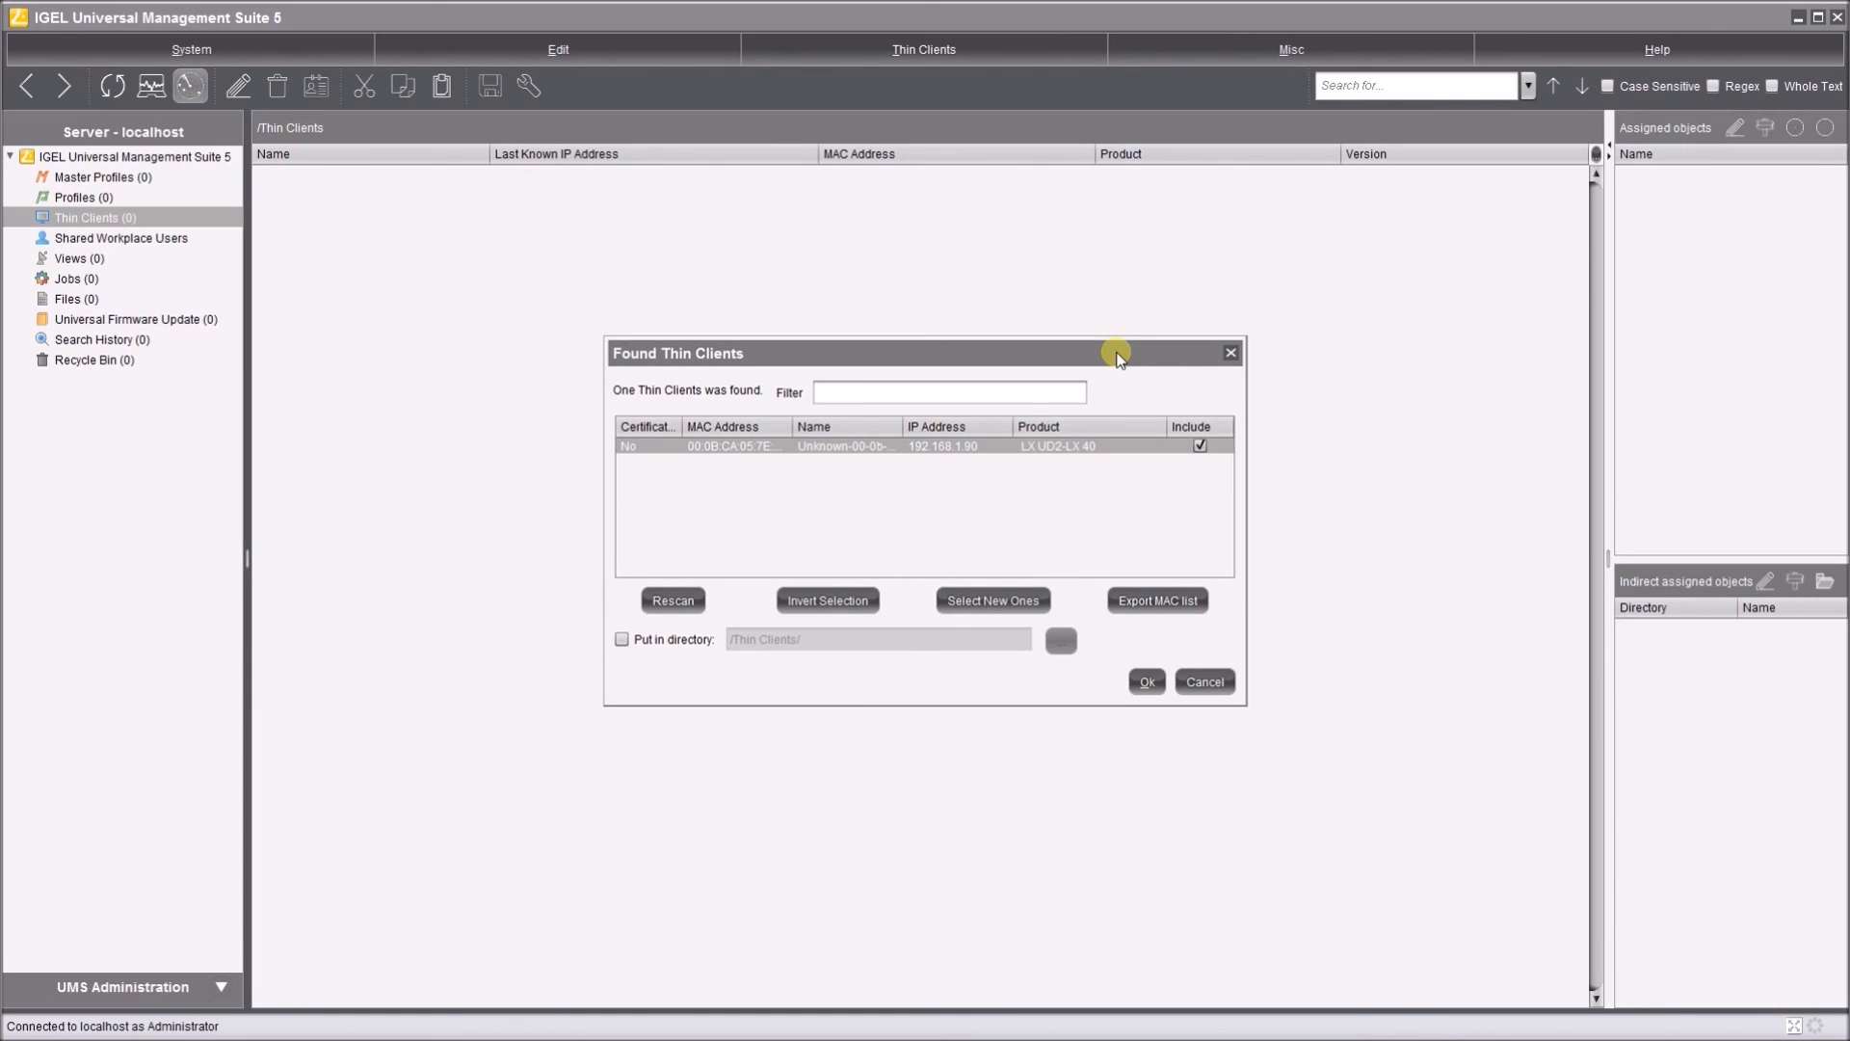
pyautogui.click(1145, 682)
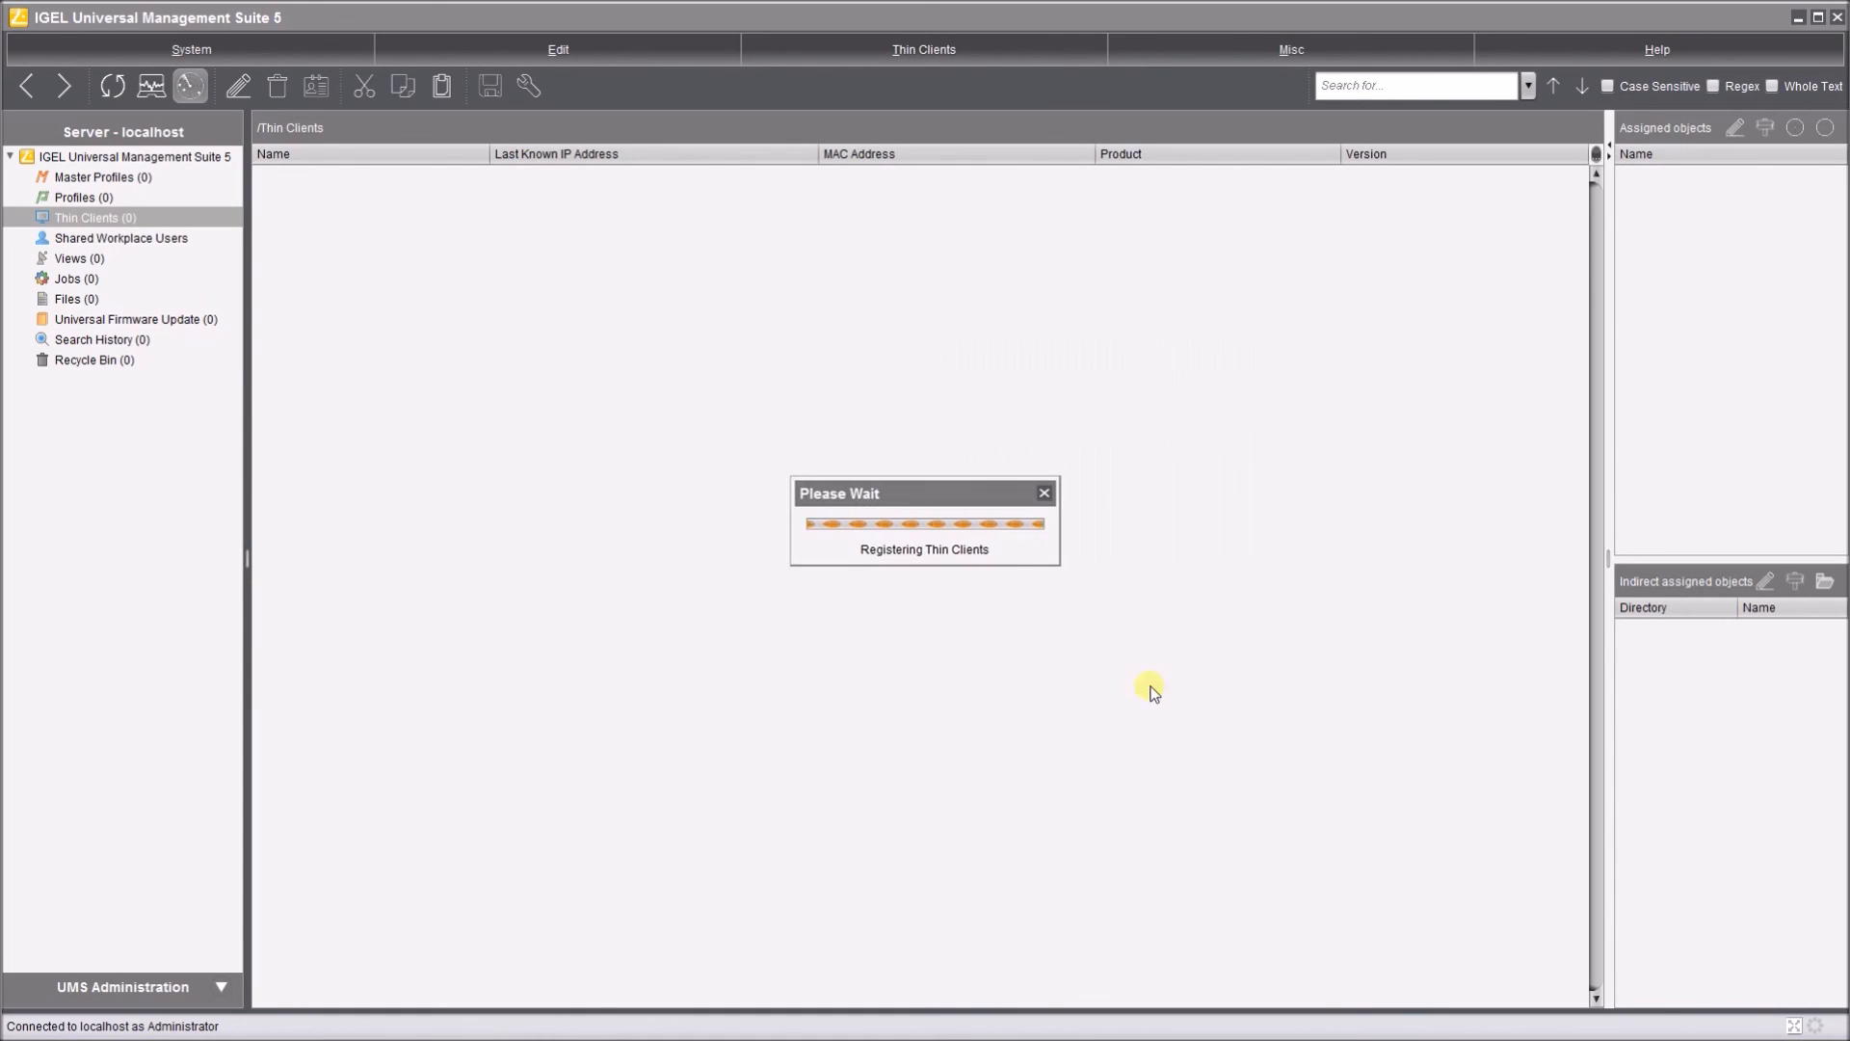
pyautogui.moveTo(956, 656)
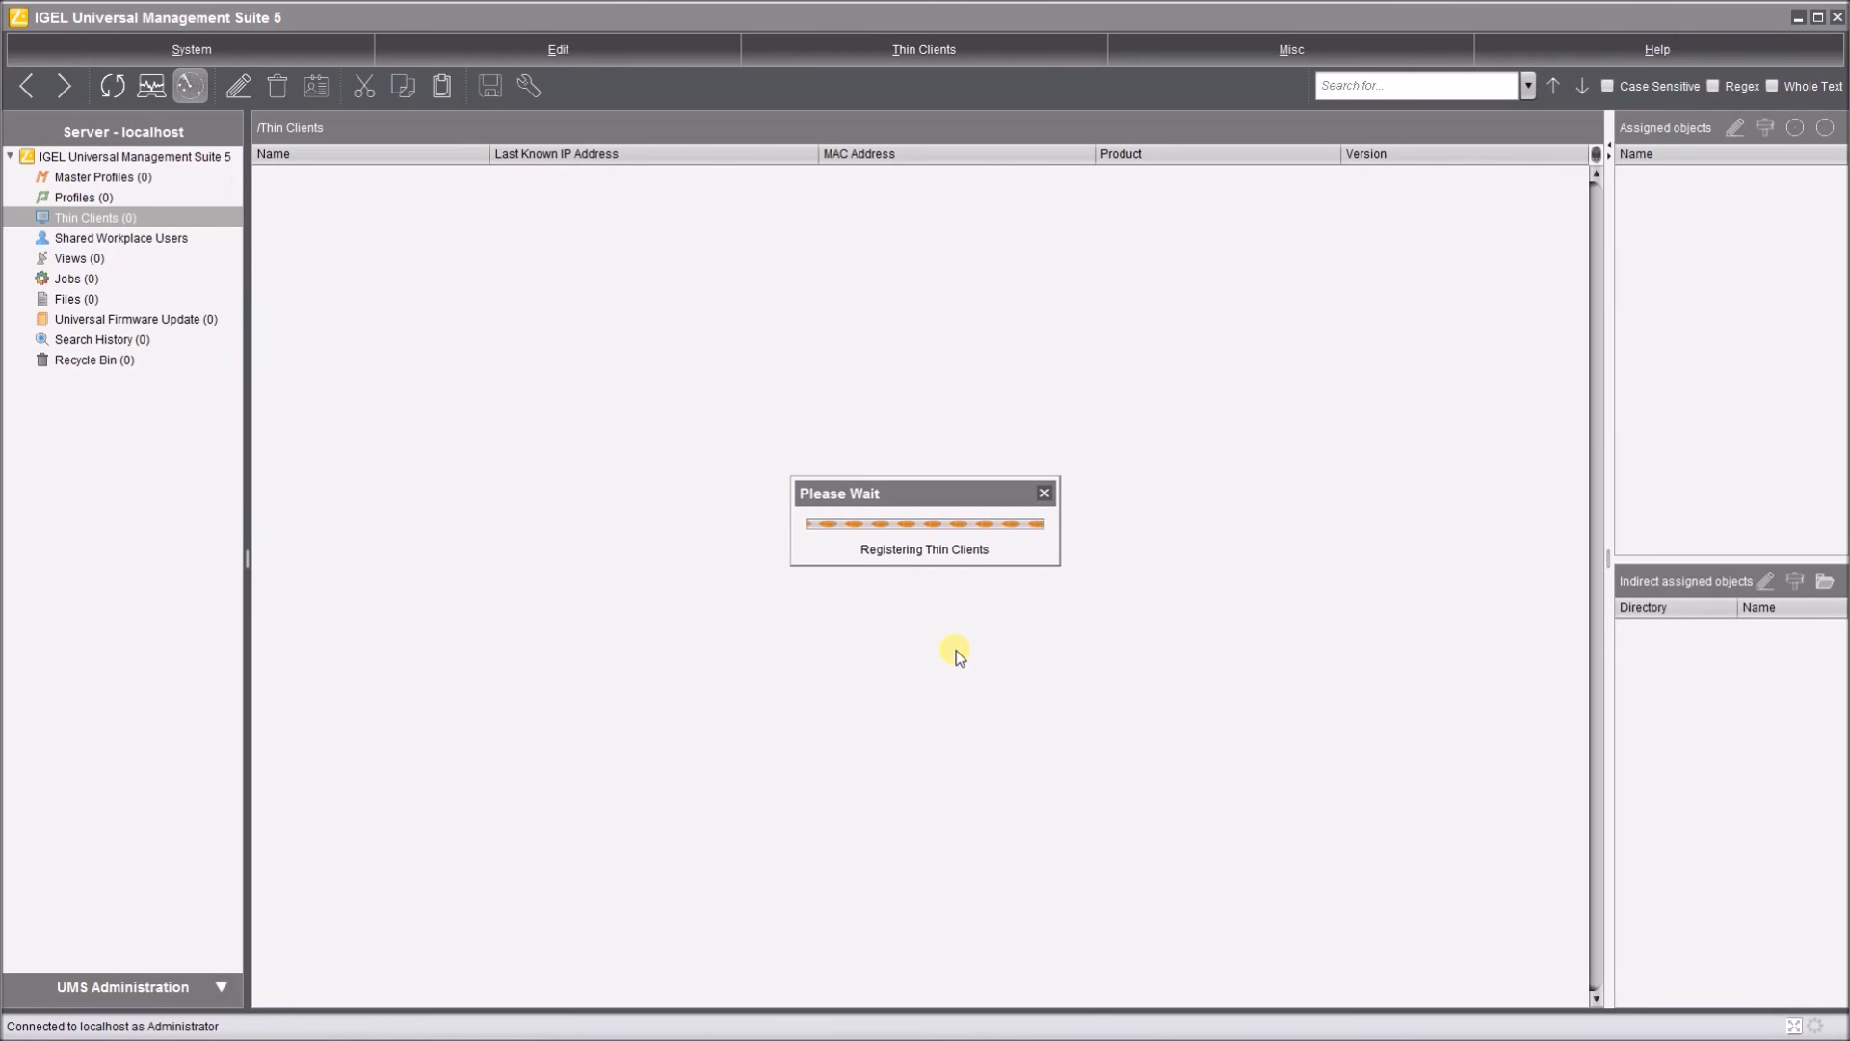